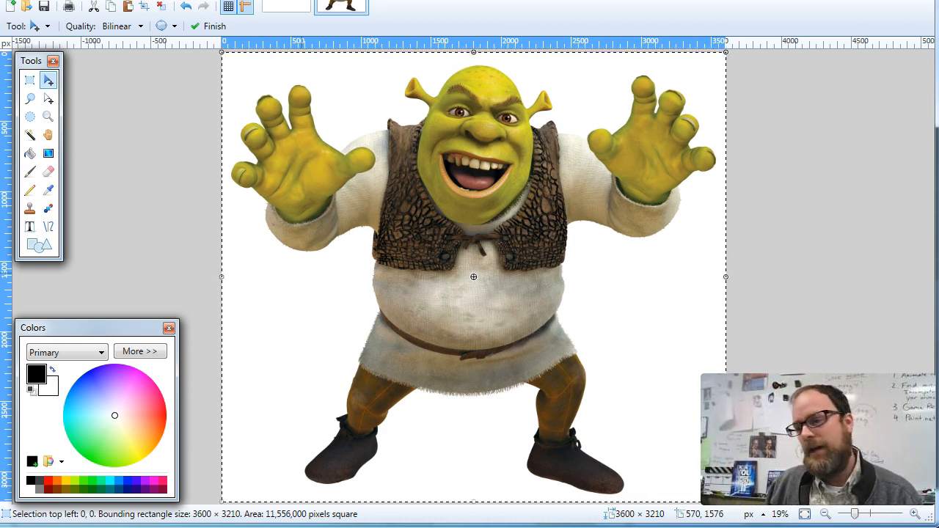
pyautogui.moveTo(572, 231)
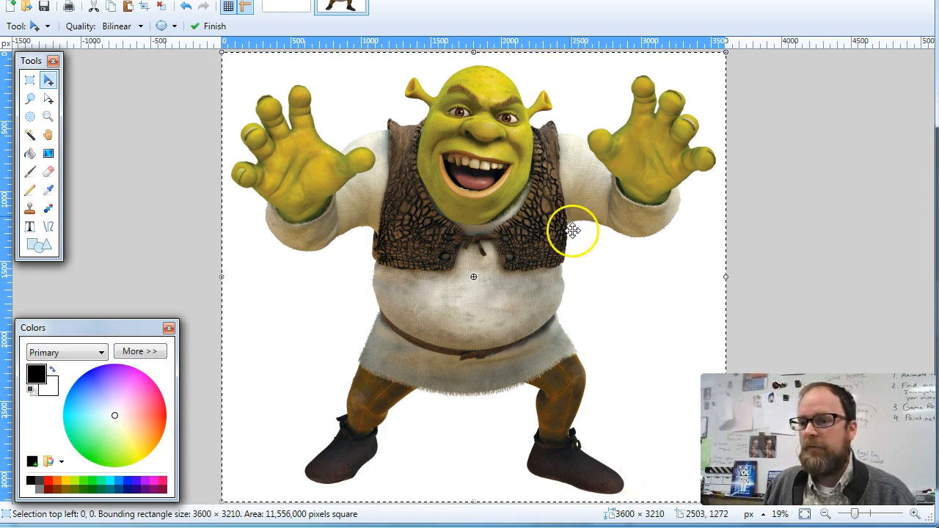
pyautogui.moveTo(486, 57)
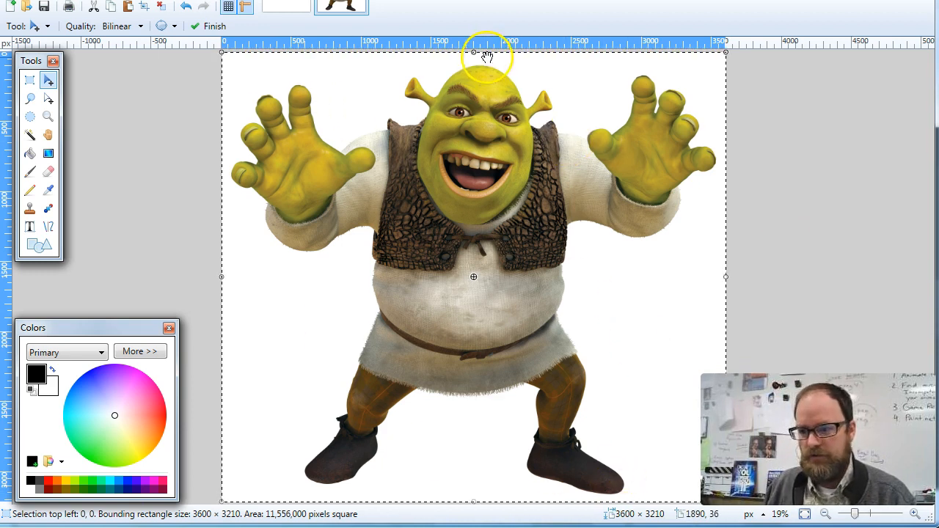
pyautogui.moveTo(482, 144)
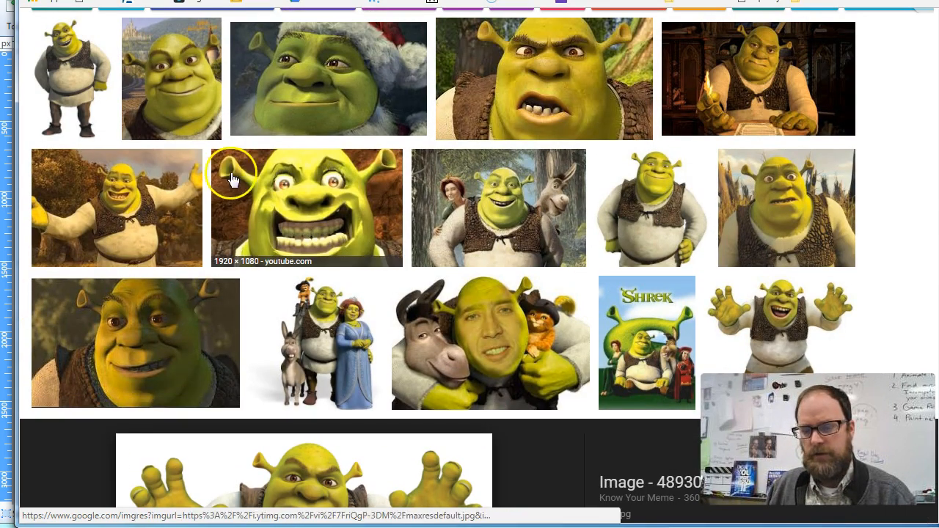
pyautogui.moveTo(141, 224)
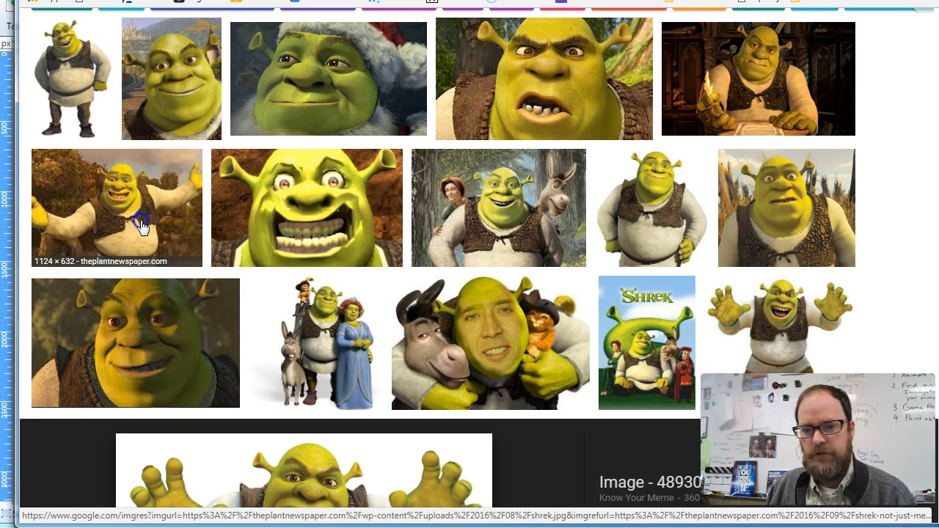
# Preview the forest Shrek image, then open the white-background Shrek preview from the Pizza Party Podcast wiki.
pyautogui.click(117, 207)
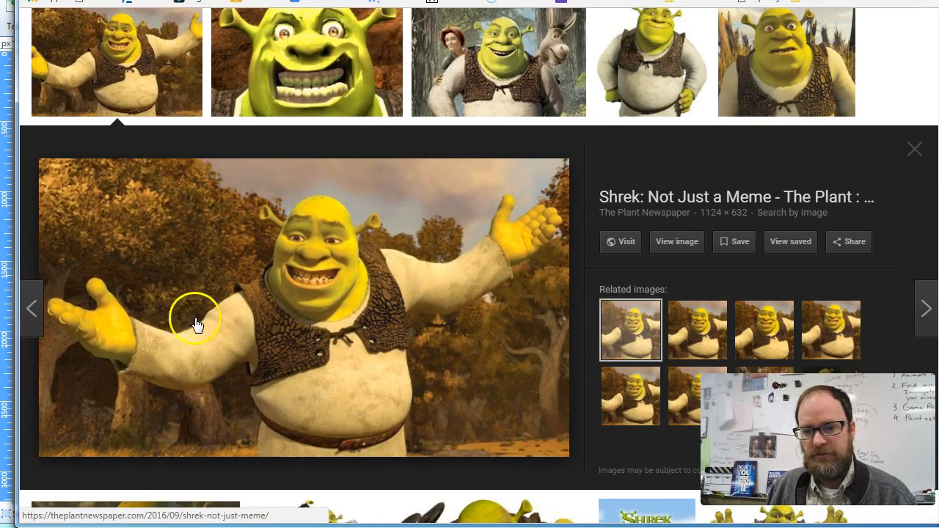
pyautogui.moveTo(256, 352)
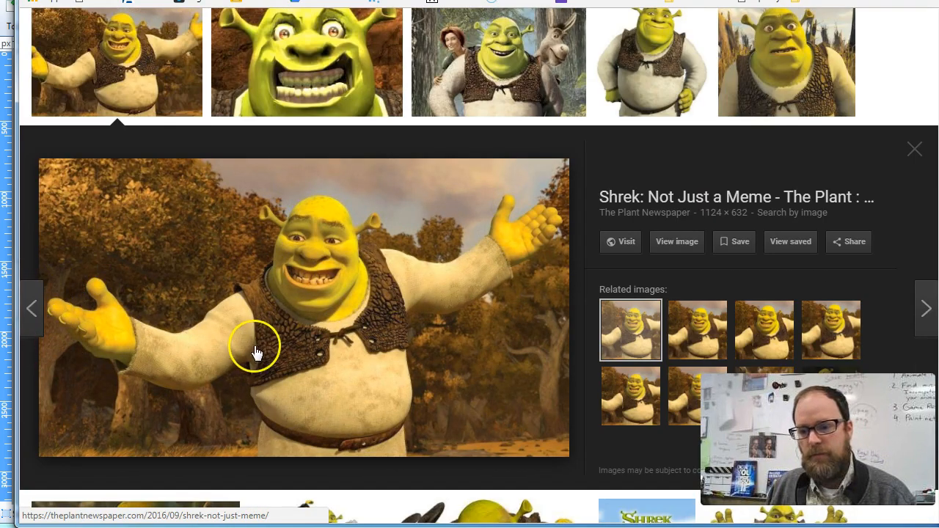
pyautogui.moveTo(539, 198)
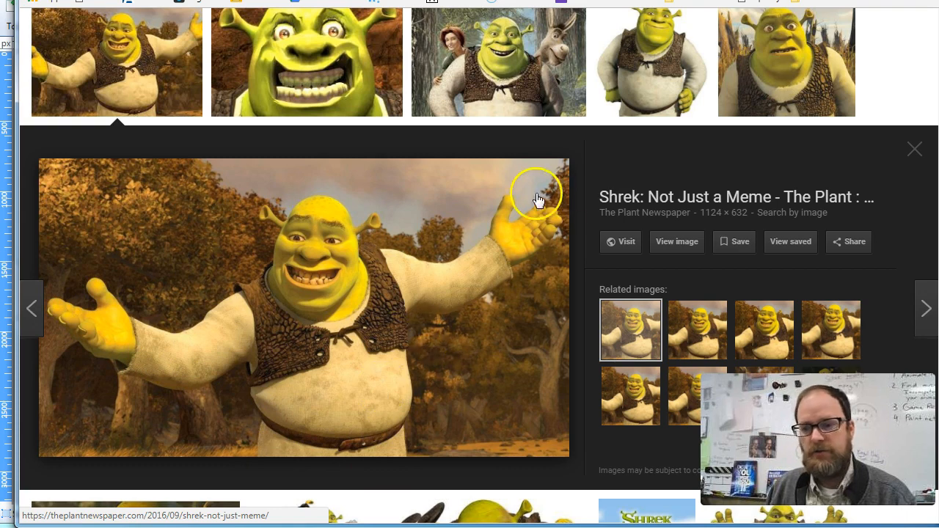
pyautogui.moveTo(304, 286)
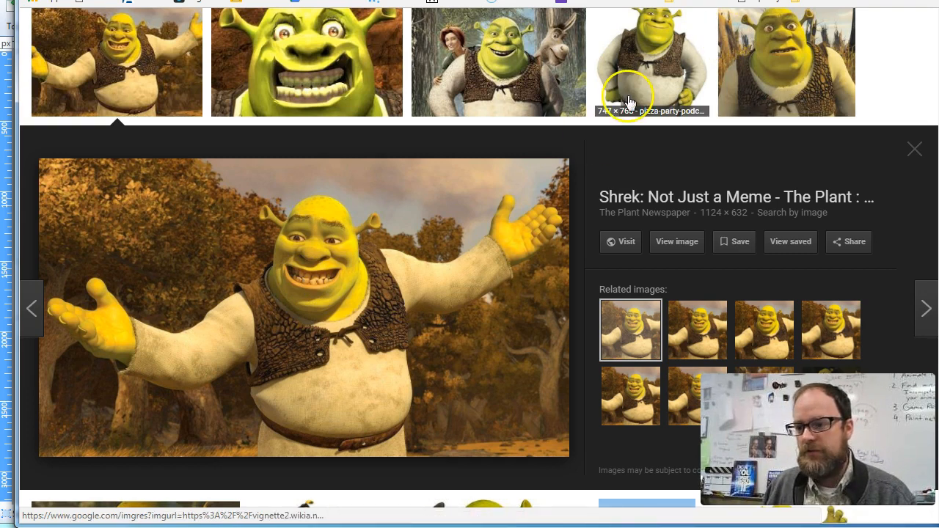
pyautogui.click(651, 62)
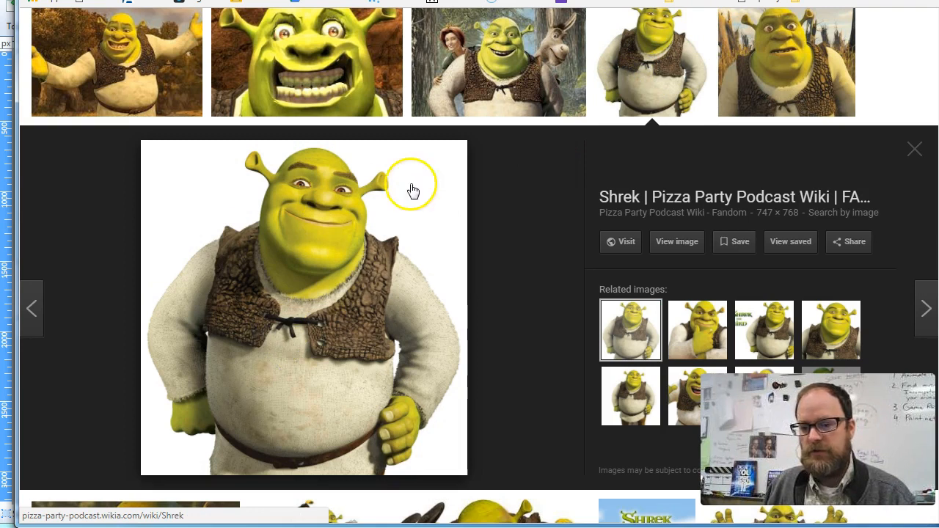
pyautogui.moveTo(410, 198)
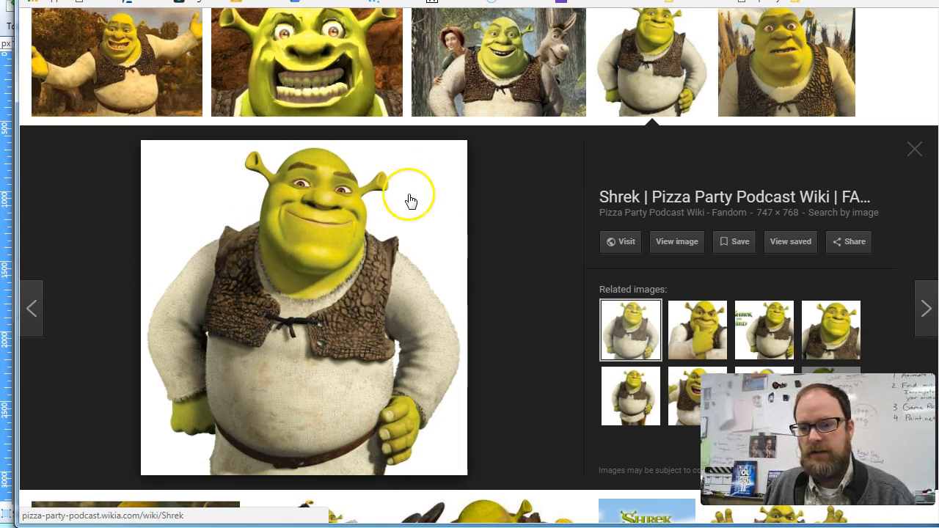
pyautogui.moveTo(414, 366)
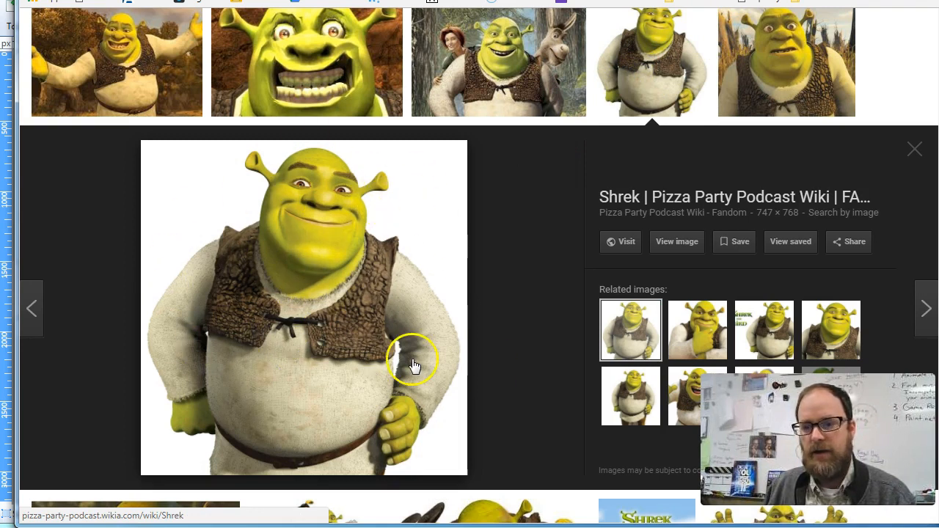
pyautogui.moveTo(279, 234)
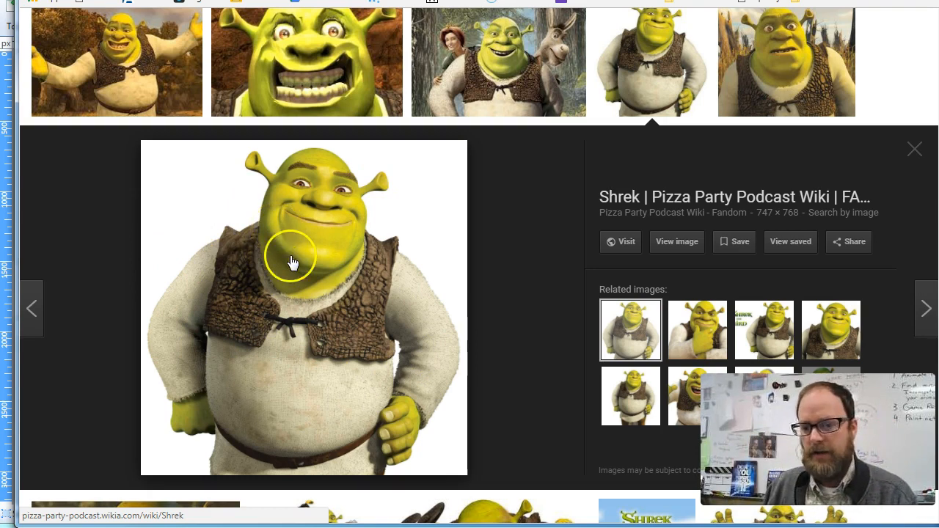
pyautogui.moveTo(321, 81)
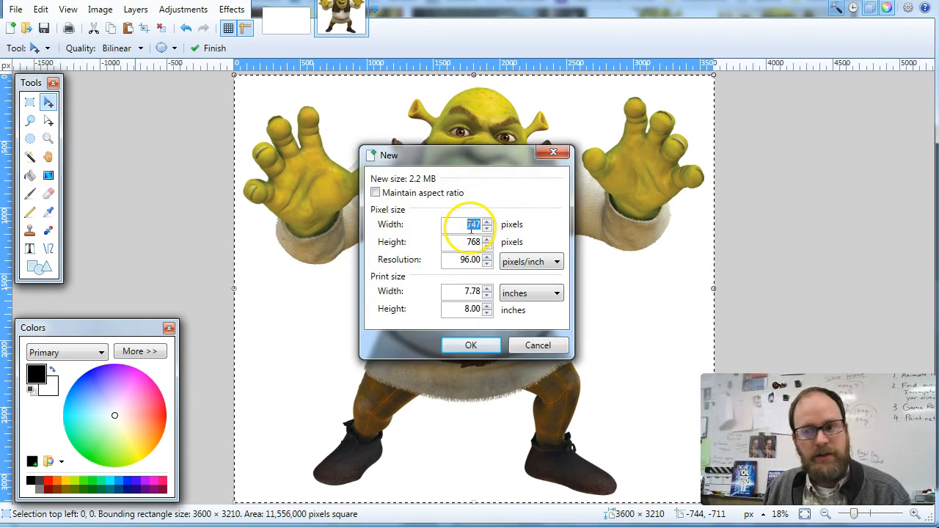
# Create a new 747 × 768 pixel image and paste the white-background Shrek into it.
pyautogui.click(471, 344)
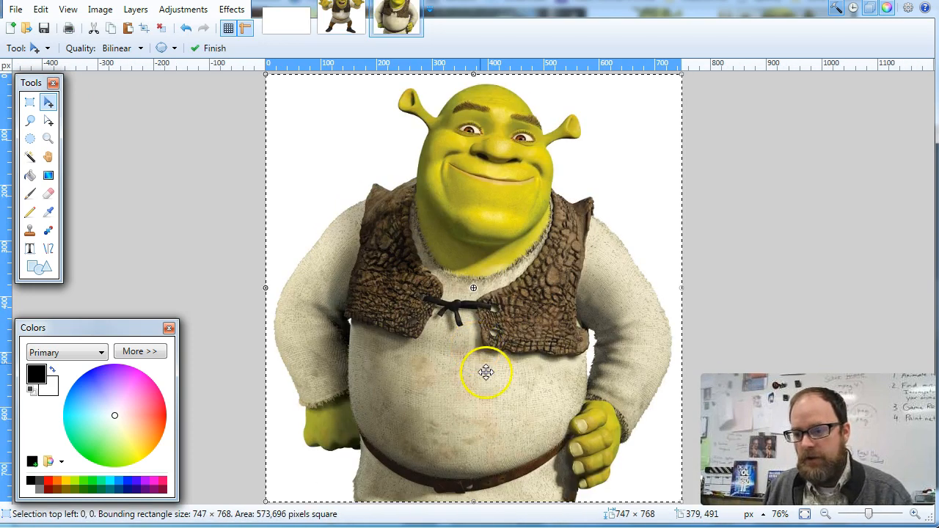
pyautogui.moveTo(641, 517)
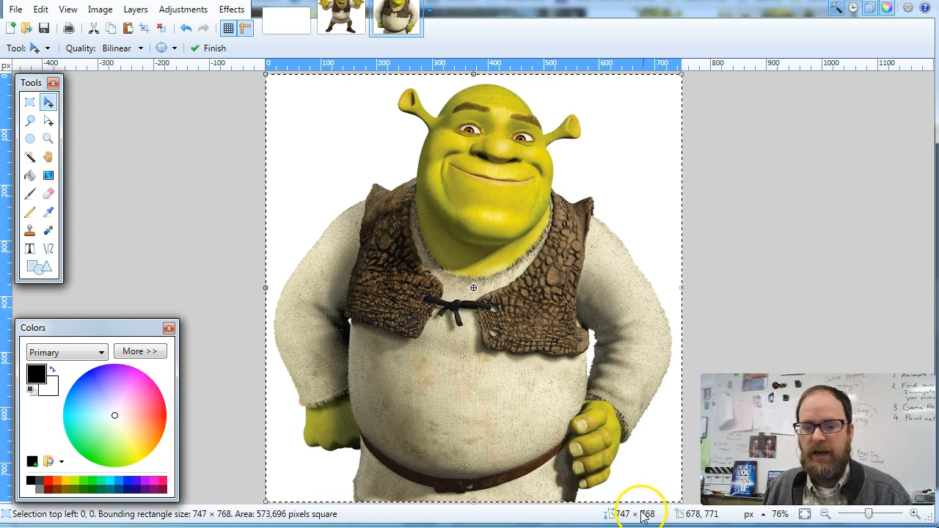
pyautogui.moveTo(623, 517)
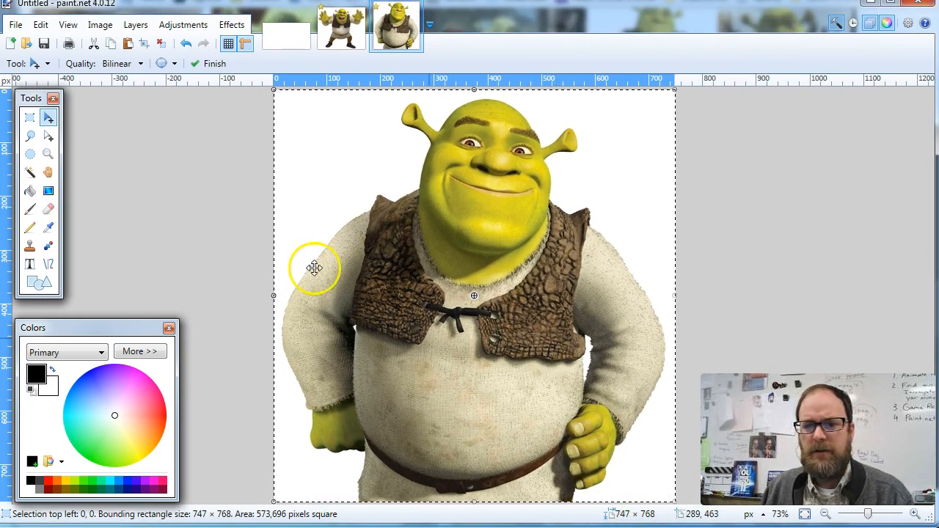
# Resize the Shrek image to width 600 (600 × 617 pixels), keeping the aspect ratio.
pyautogui.click(100, 24)
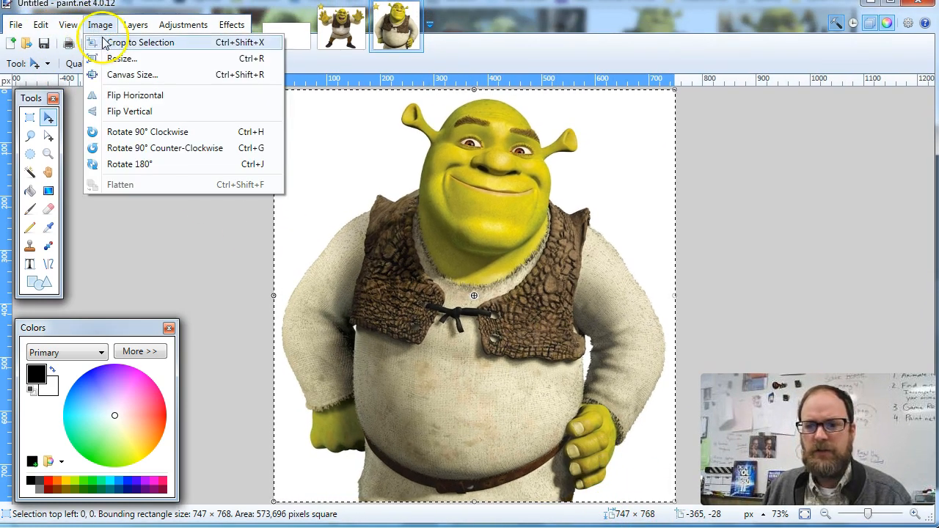
pyautogui.click(122, 58)
pyautogui.write('600')
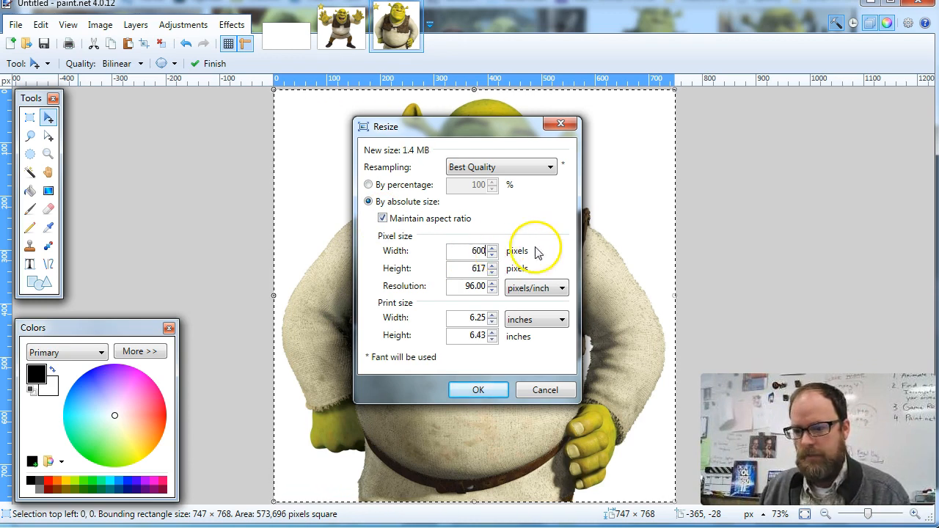
pyautogui.click(478, 389)
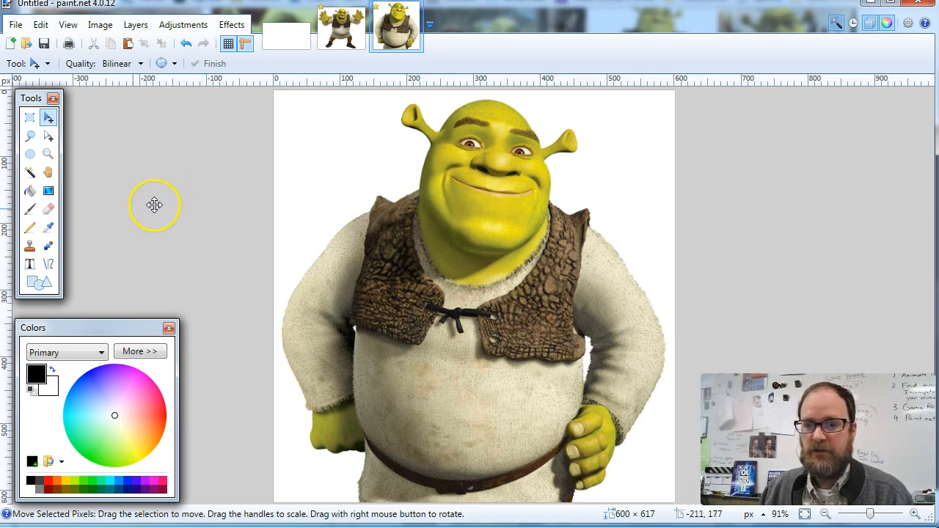
# Magic-wand select the white background around Shrek with tolerance lowered to 20%.
pyautogui.click(30, 172)
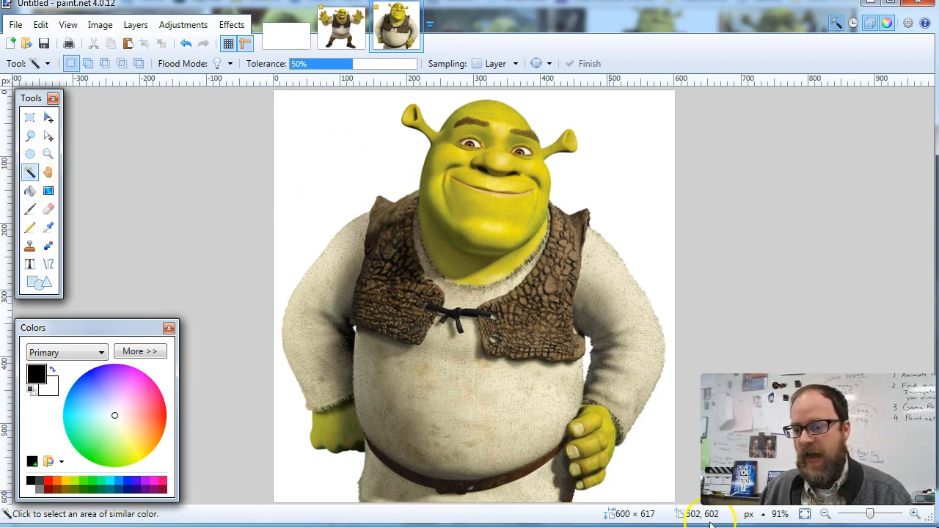
pyautogui.moveTo(353, 147)
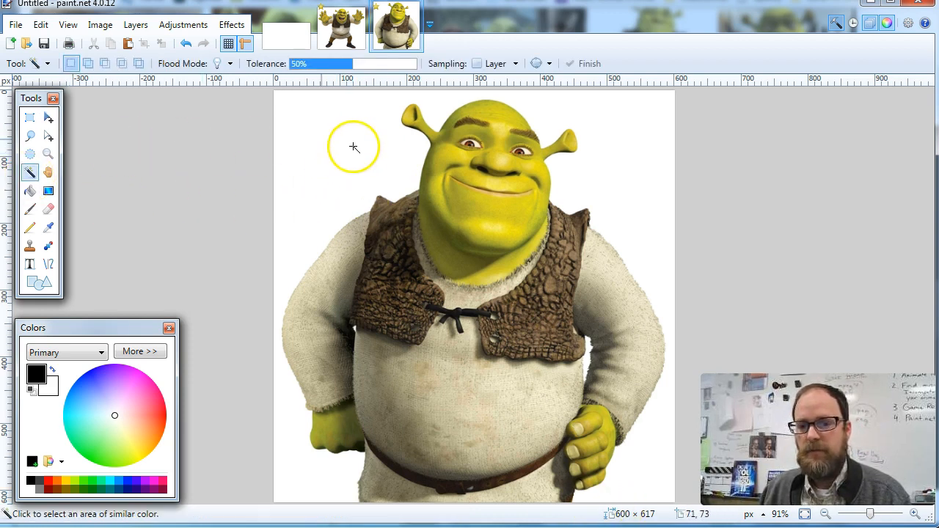
pyautogui.click(352, 147)
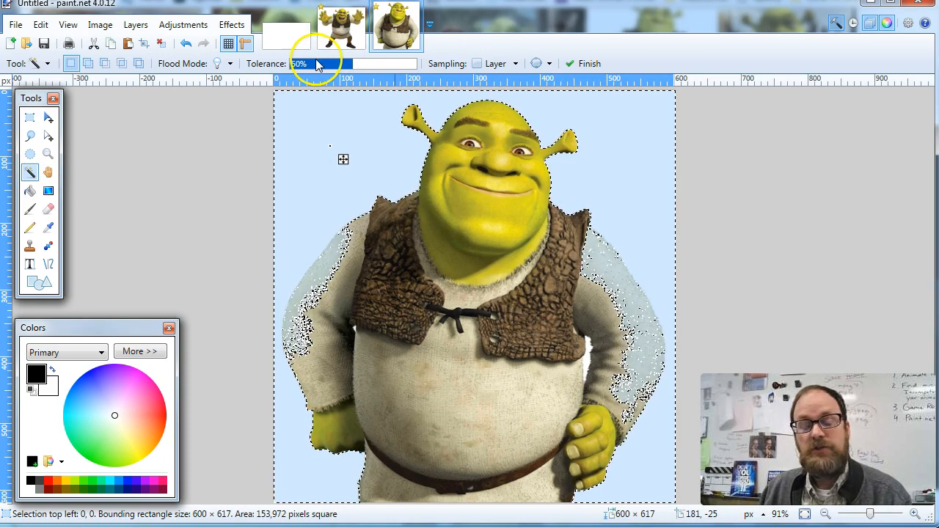
pyautogui.moveTo(315, 63); pyautogui.dragTo(341, 63)
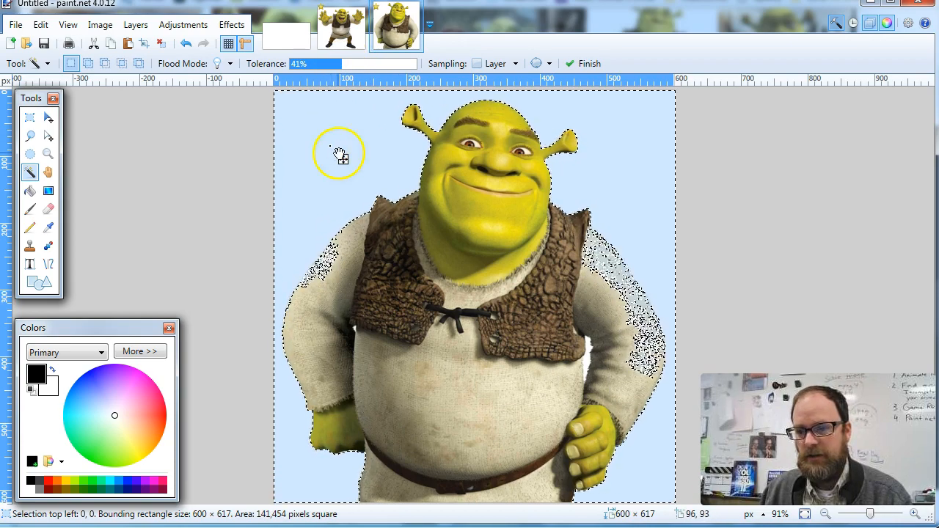
pyautogui.moveTo(375, 145)
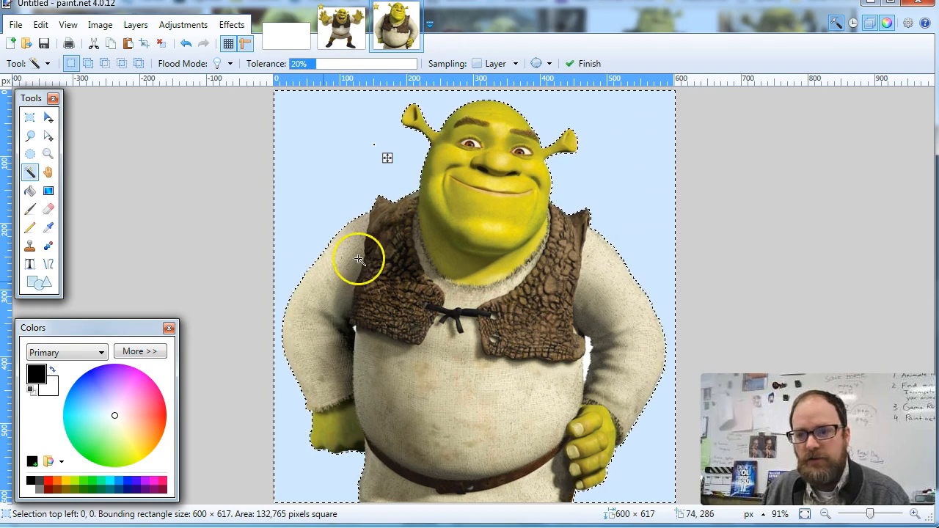
pyautogui.moveTo(484, 327)
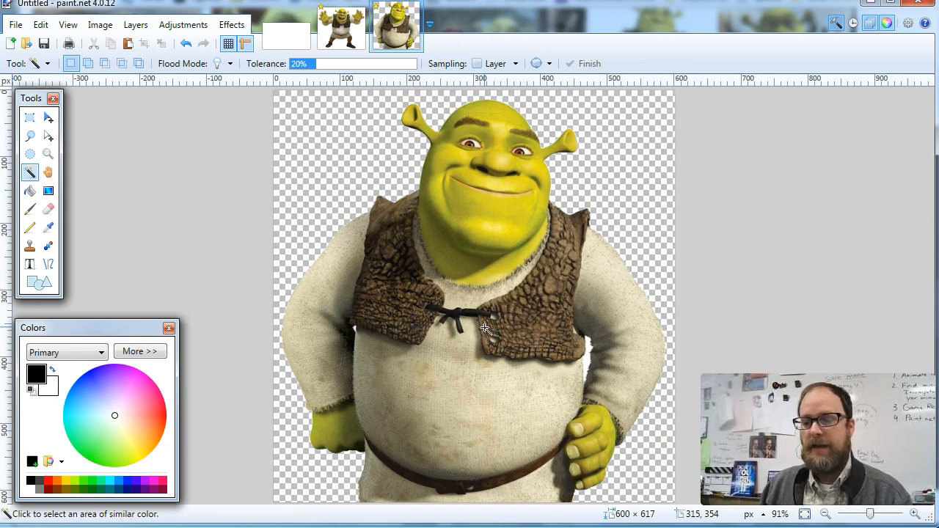
pyautogui.moveTo(585, 356)
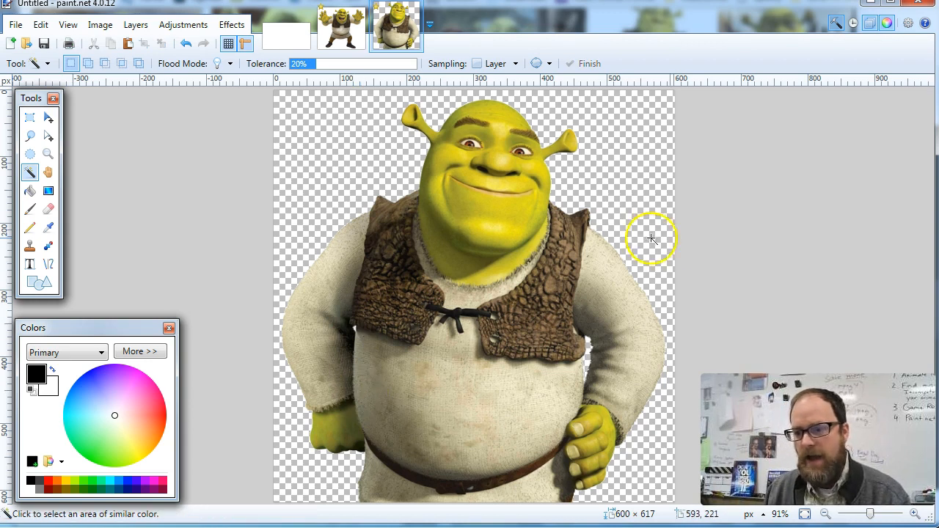
pyautogui.moveTo(577, 155)
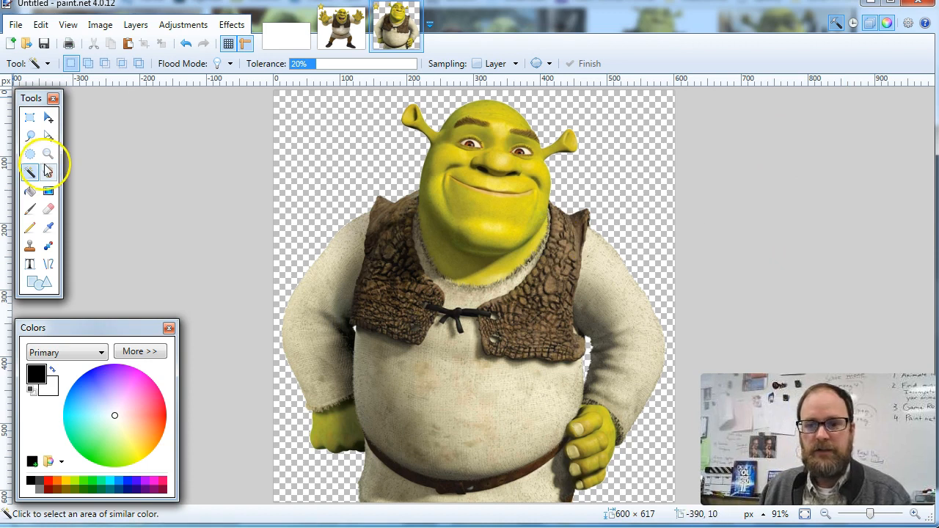
# Rotate the selected Shrek cut-out back upright using Move Selection.
pyautogui.click(29, 117)
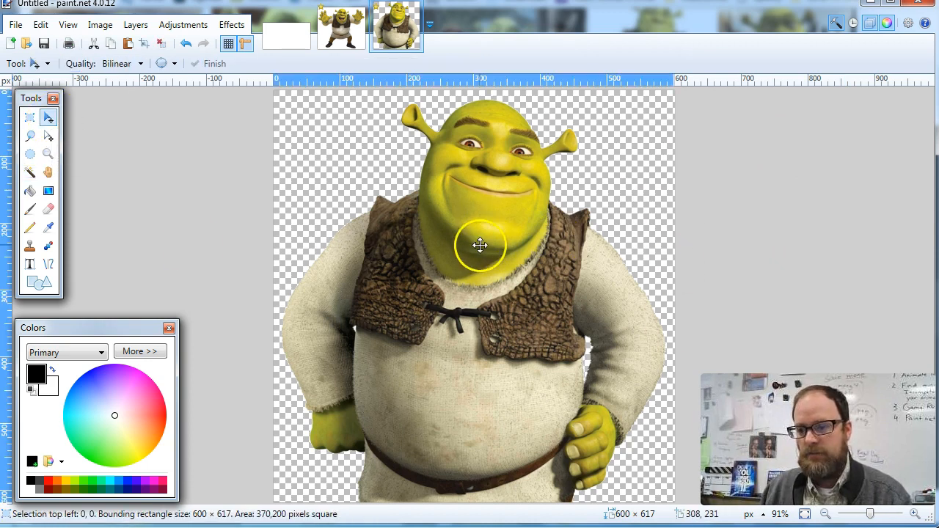
pyautogui.moveTo(481, 246); pyautogui.dragTo(280, 183)
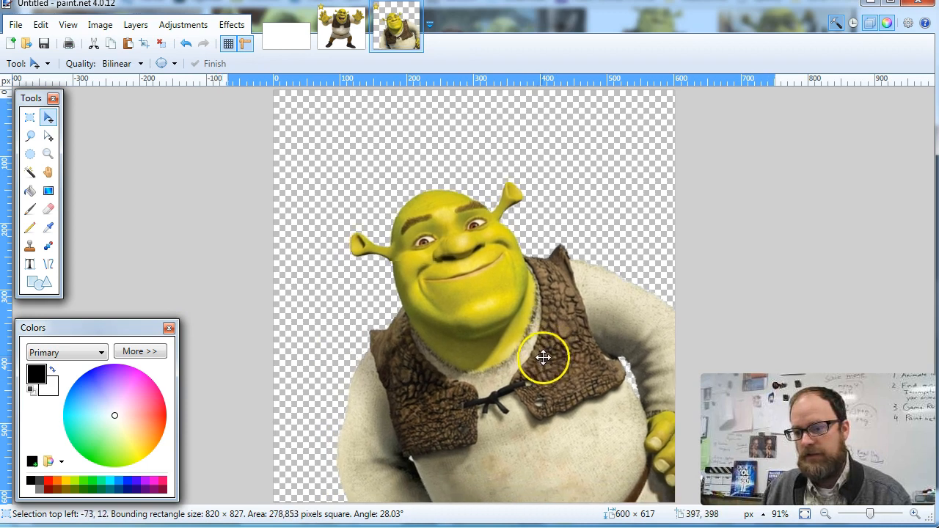
pyautogui.moveTo(543, 357); pyautogui.dragTo(550, 366)
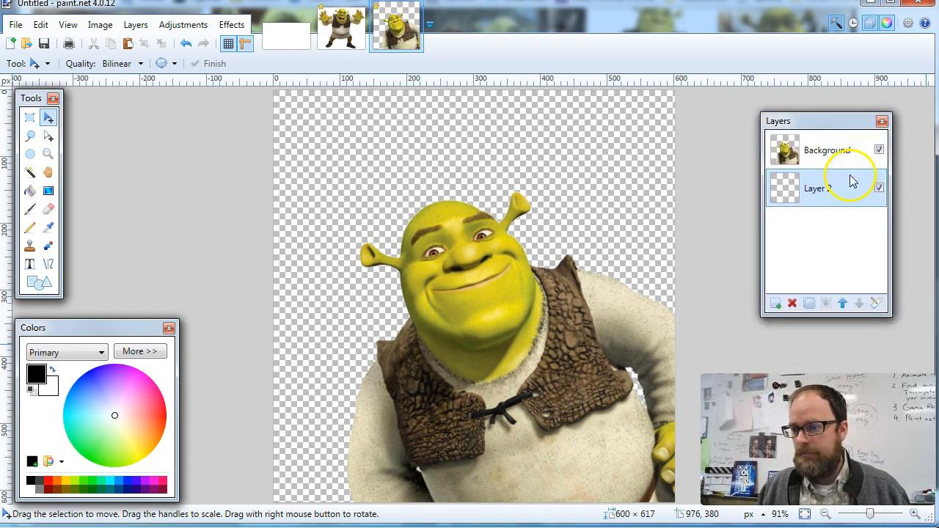
# Replace the empty layer with a new one positioned below the Shrek layer.
pyautogui.click(841, 303)
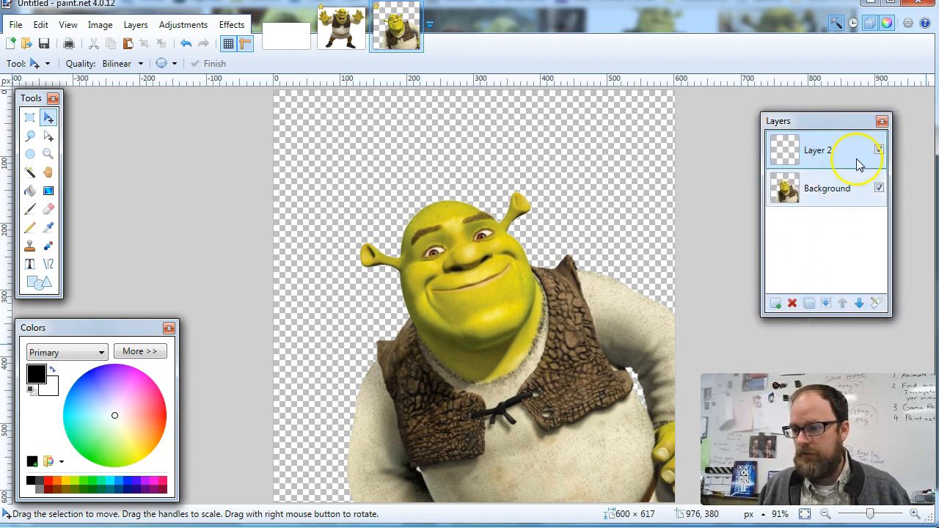
pyautogui.click(791, 302)
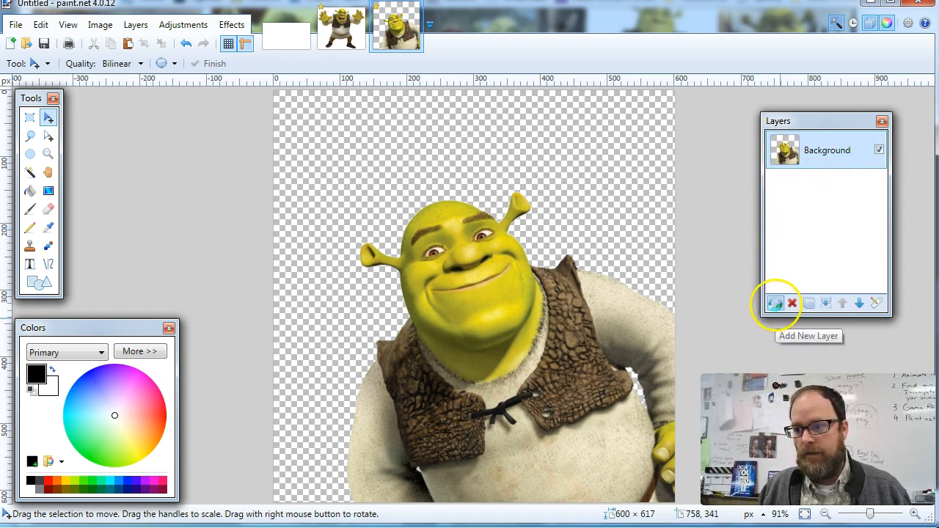
pyautogui.click(775, 303)
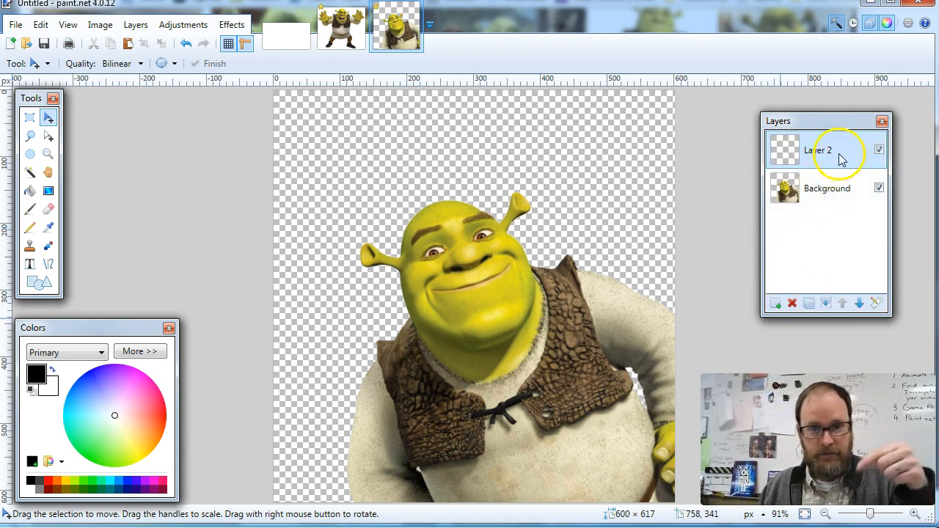
pyautogui.click(842, 303)
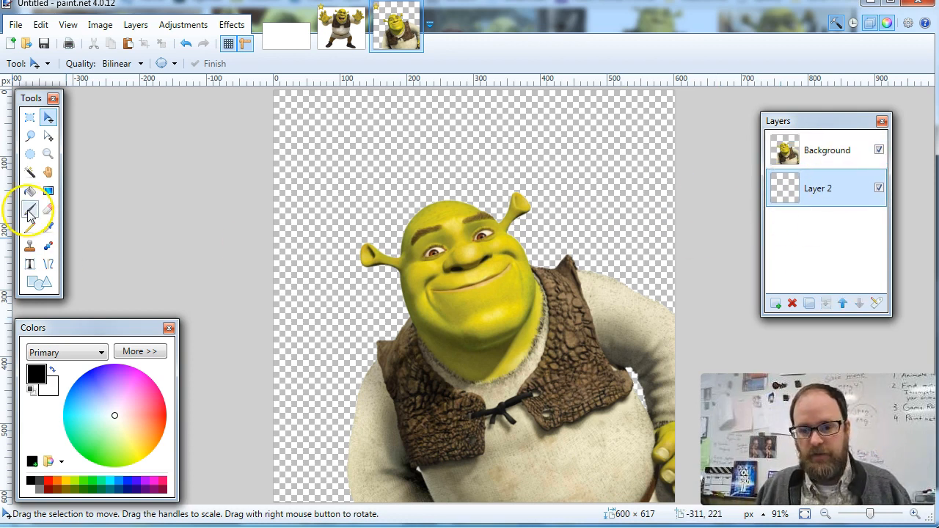
# Paint-bucket fill the new layer white, then hide and reshow the Shrek layer to check.
pyautogui.click(30, 191)
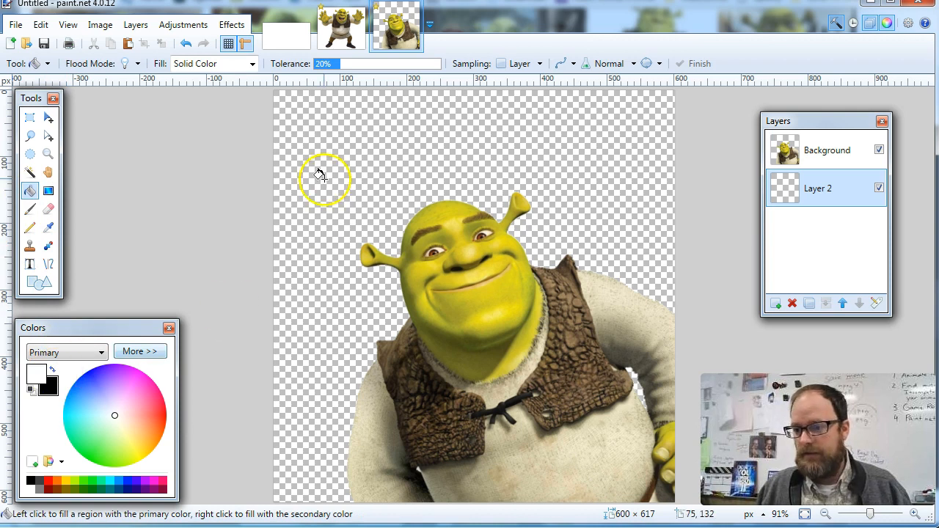
pyautogui.click(324, 179)
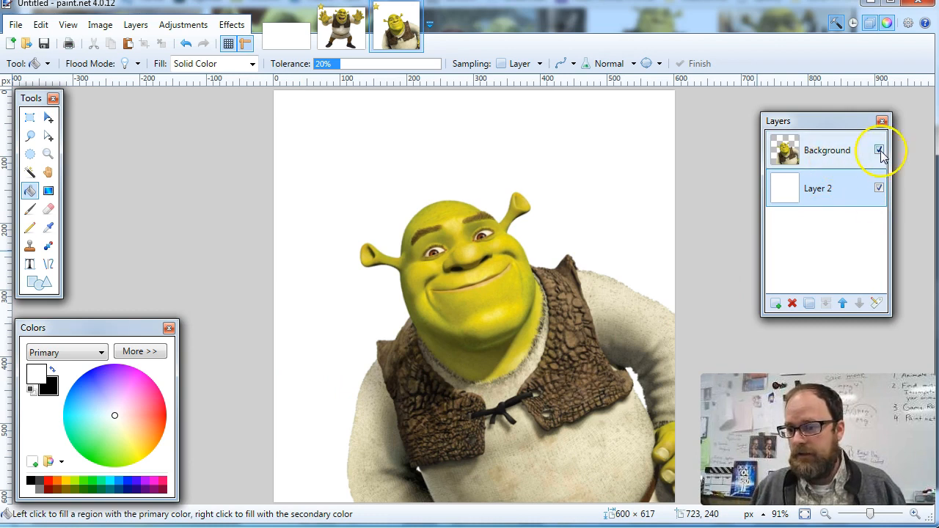
pyautogui.click(878, 150)
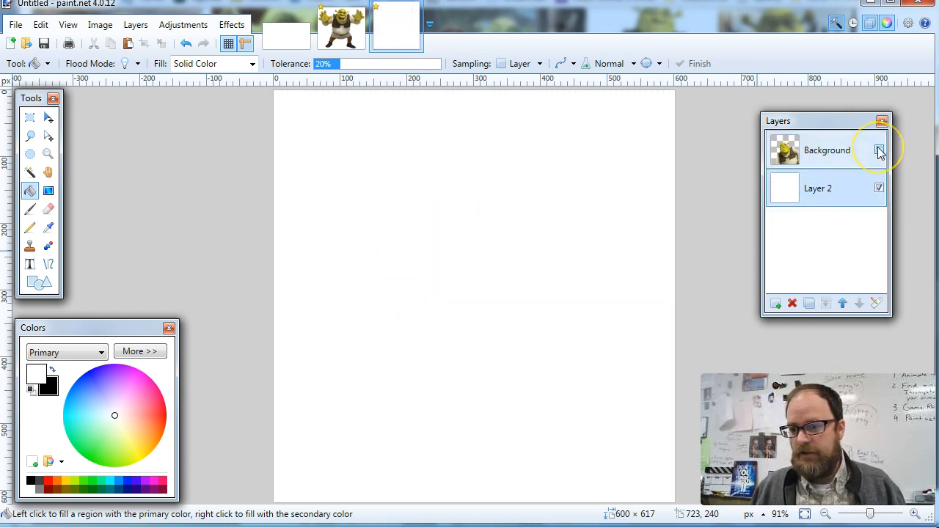
pyautogui.click(878, 150)
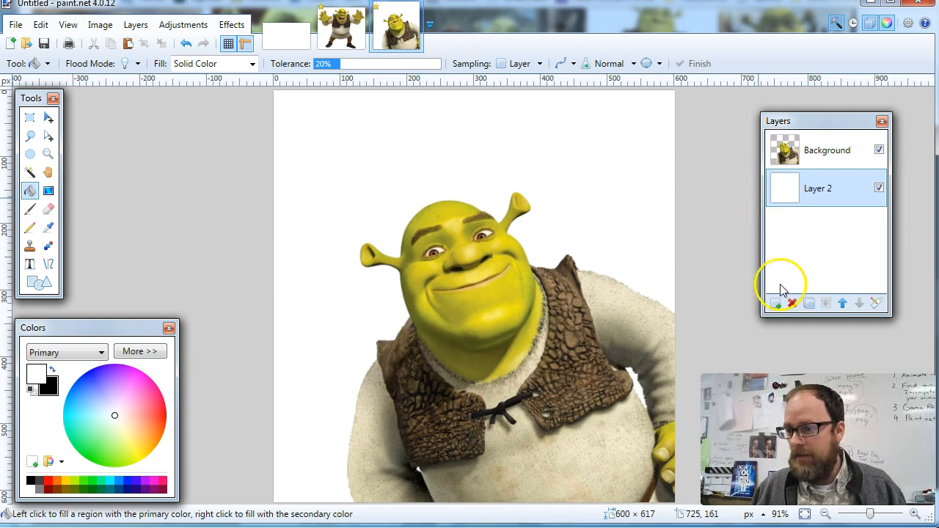
# Add a third layer beneath Shrek and type black 'SHREK TEXT' above his head.
pyautogui.click(774, 303)
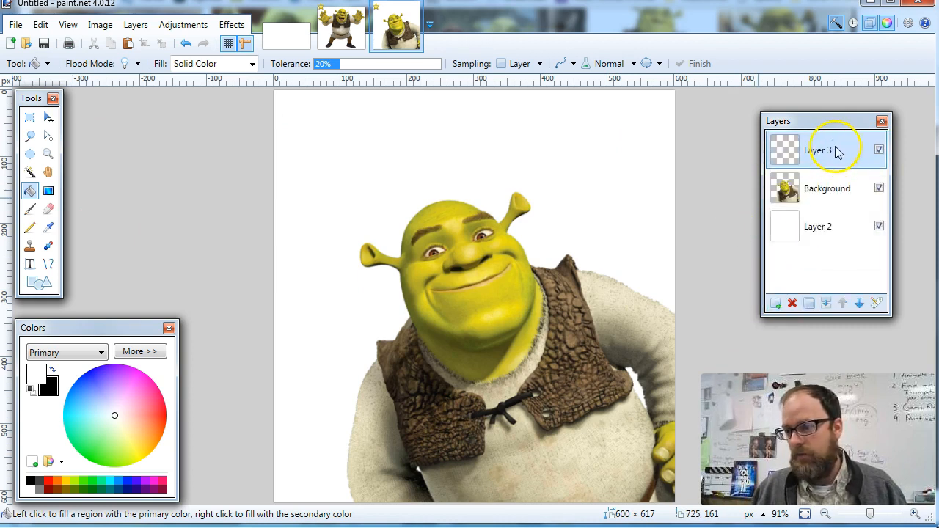
pyautogui.click(858, 303)
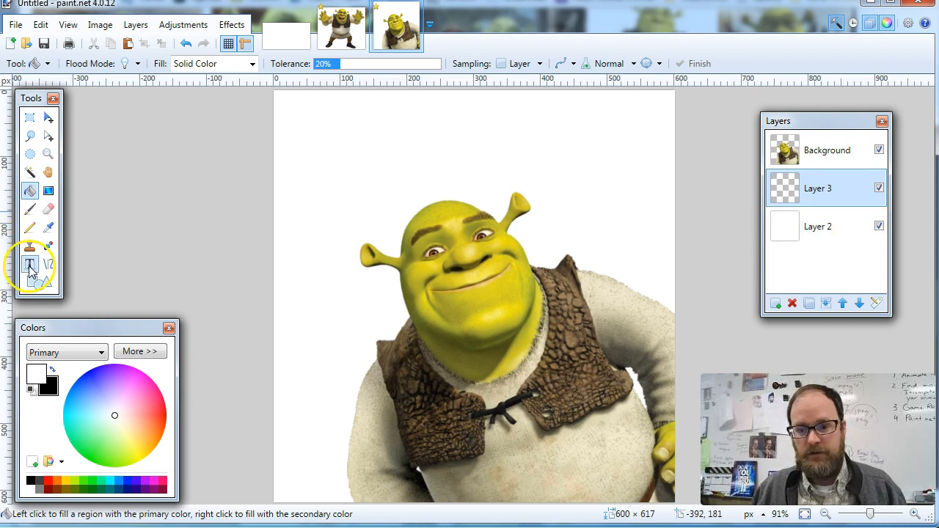
pyautogui.click(29, 264)
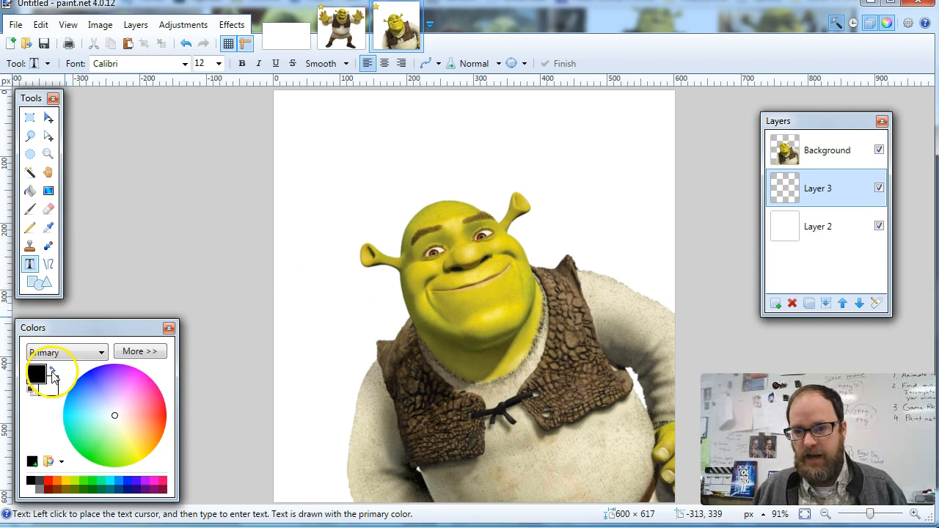
pyautogui.click(306, 220)
pyautogui.write('SHREK TEXT')
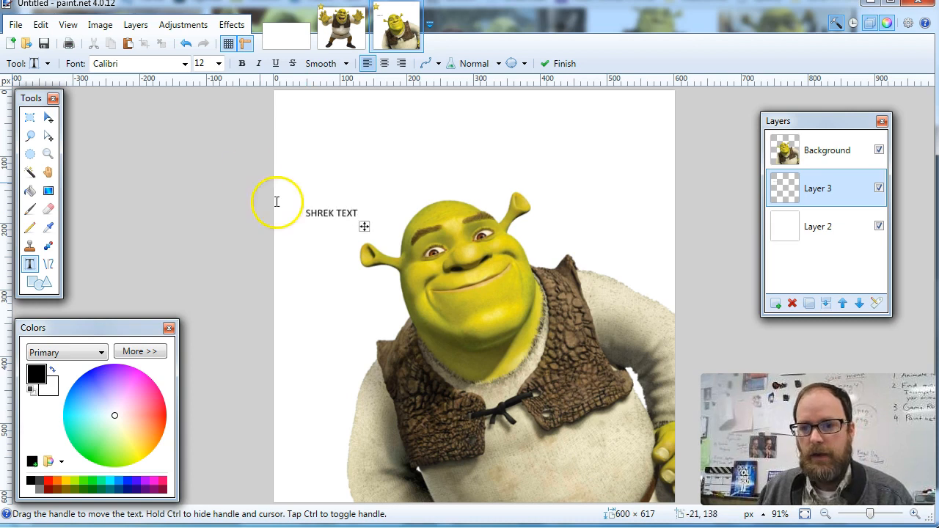
# Enlarge the 'SHREK TEXT' heading to size 80 and centre it above Shrek's head.
pyautogui.click(218, 63)
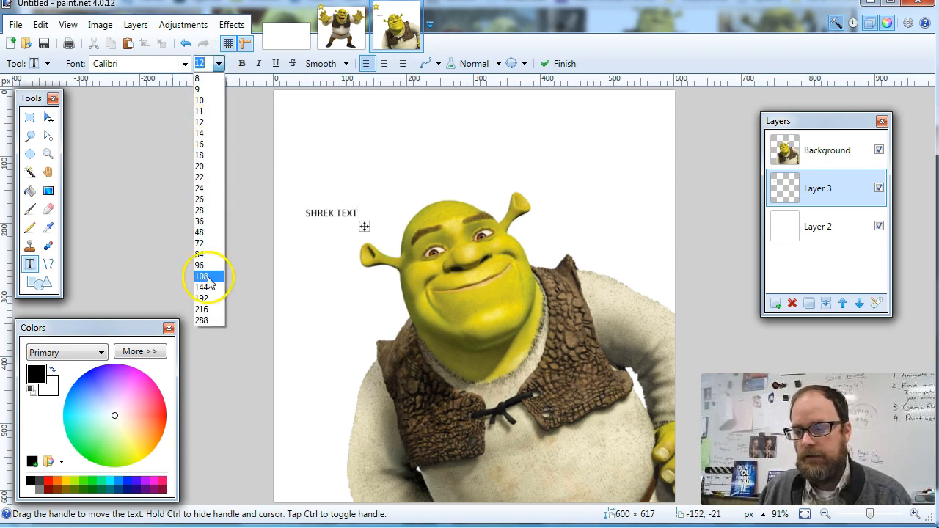
pyautogui.click(201, 276)
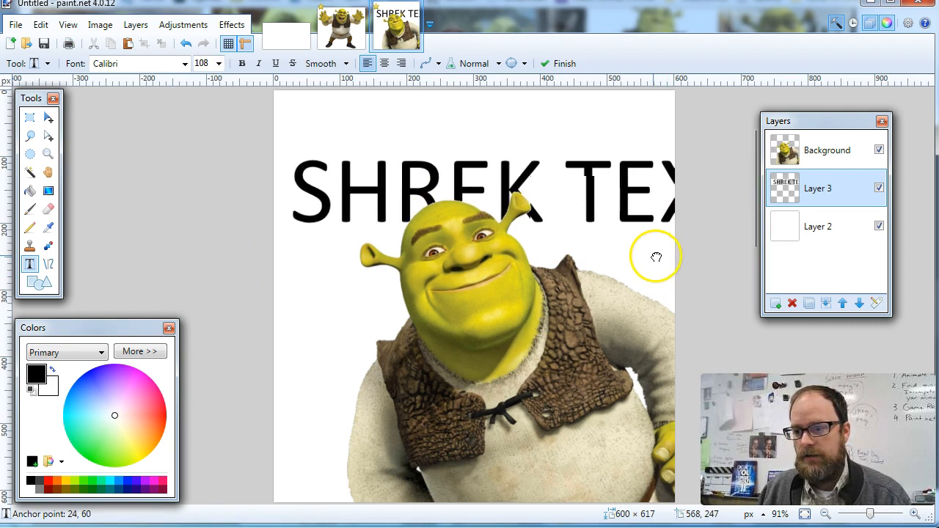
pyautogui.moveTo(655, 257); pyautogui.dragTo(668, 269)
pyautogui.write('80')
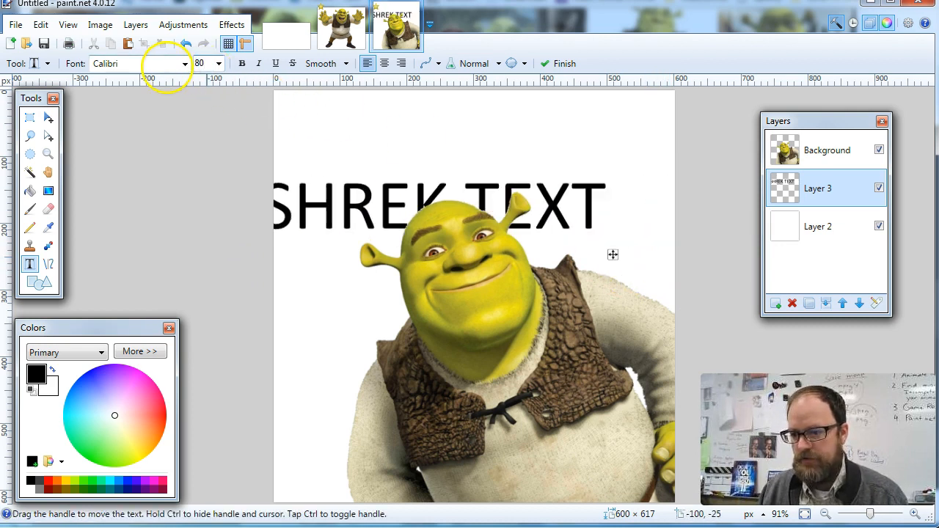
pyautogui.moveTo(613, 254); pyautogui.dragTo(657, 261)
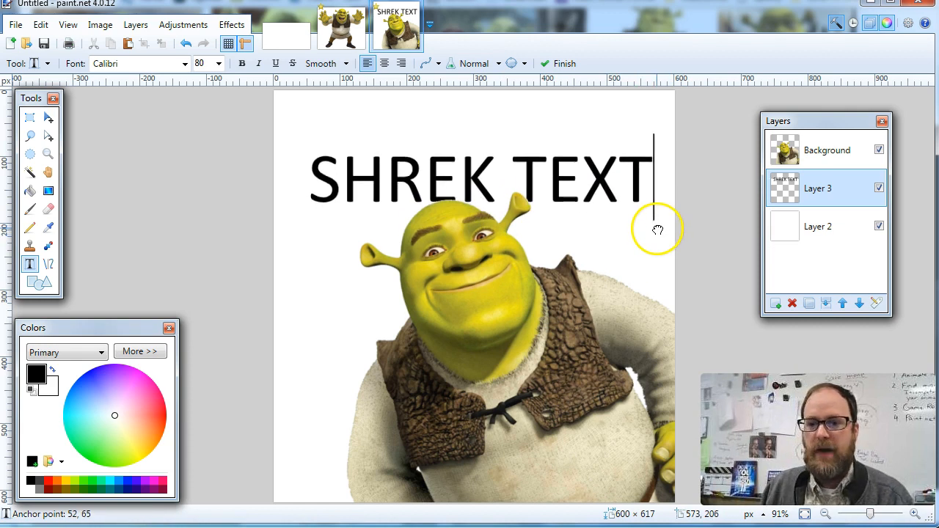
pyautogui.click(184, 63)
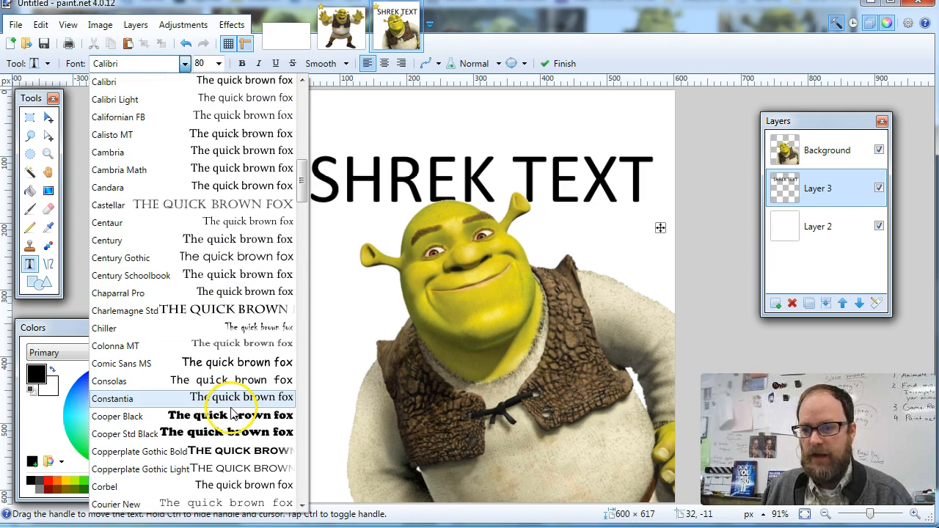
# Set the heading to Cooper Black at size 60 and colour it red.
pyautogui.click(117, 416)
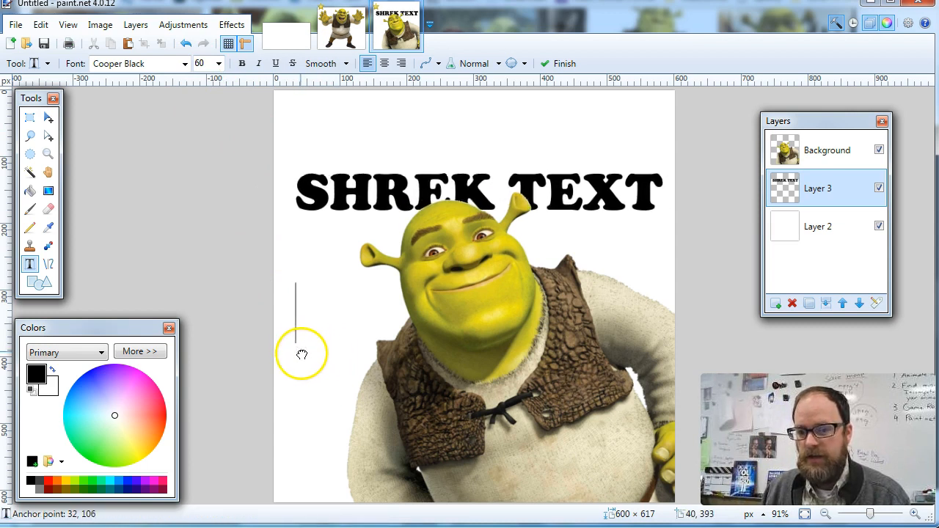
pyautogui.click(104, 440)
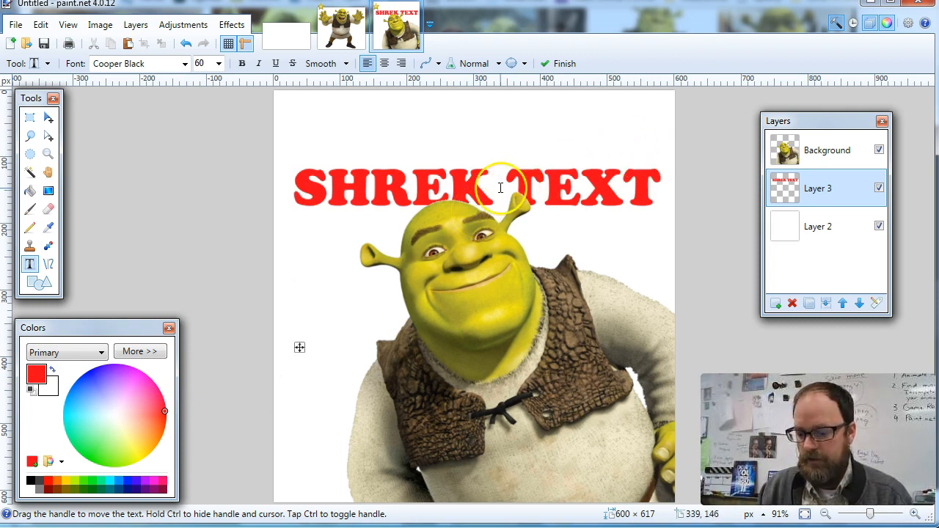
# Trim the heading to 'SHREK' at size 120 and centre it across the top.
pyautogui.press('Backspace')
pyautogui.write('12')
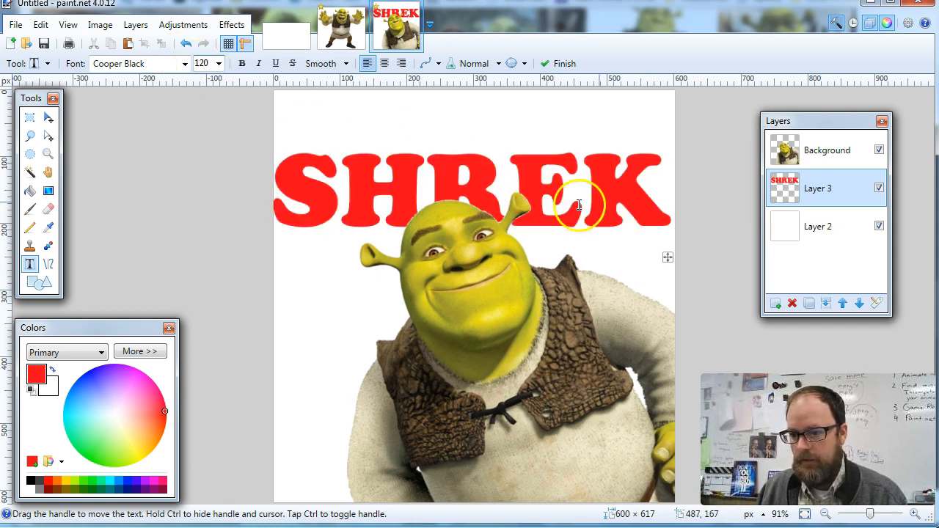
pyautogui.moveTo(580, 206); pyautogui.dragTo(673, 255)
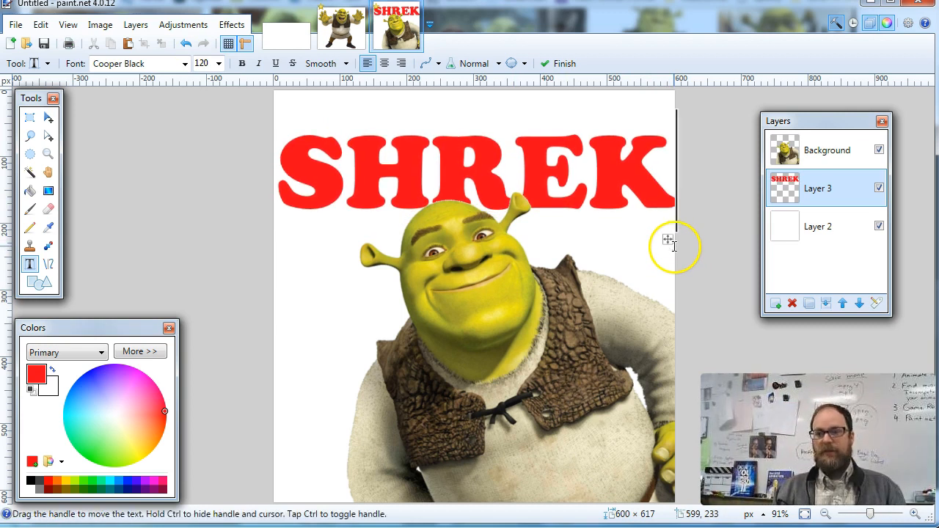
pyautogui.moveTo(668, 221)
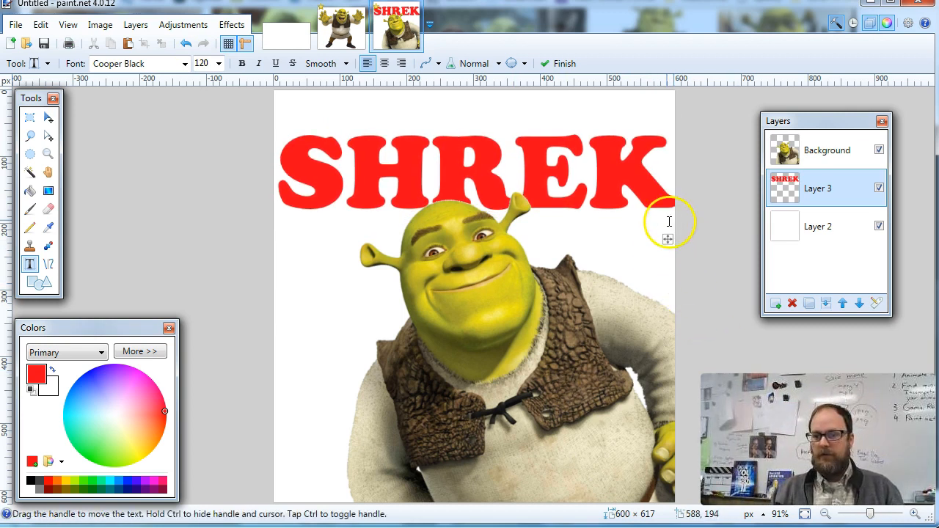
pyautogui.moveTo(668, 220); pyautogui.dragTo(670, 380)
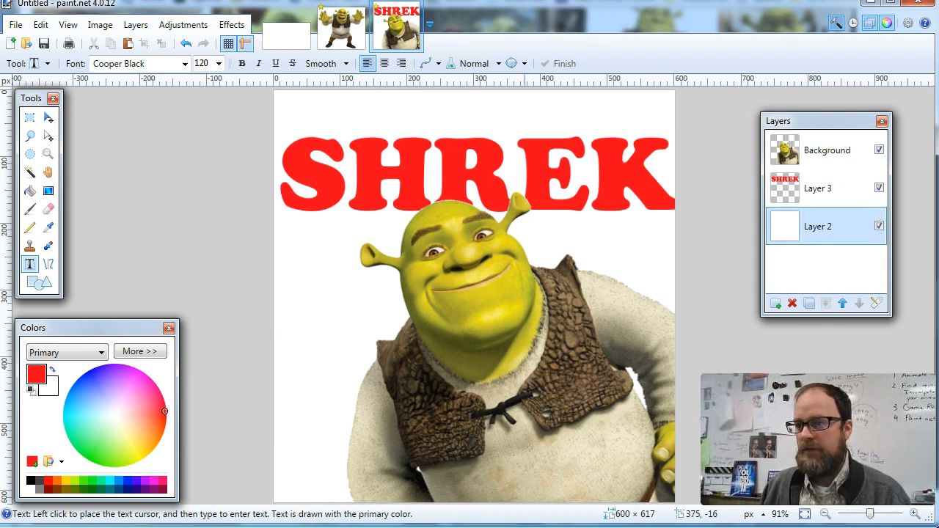
pyautogui.moveTo(642, 93)
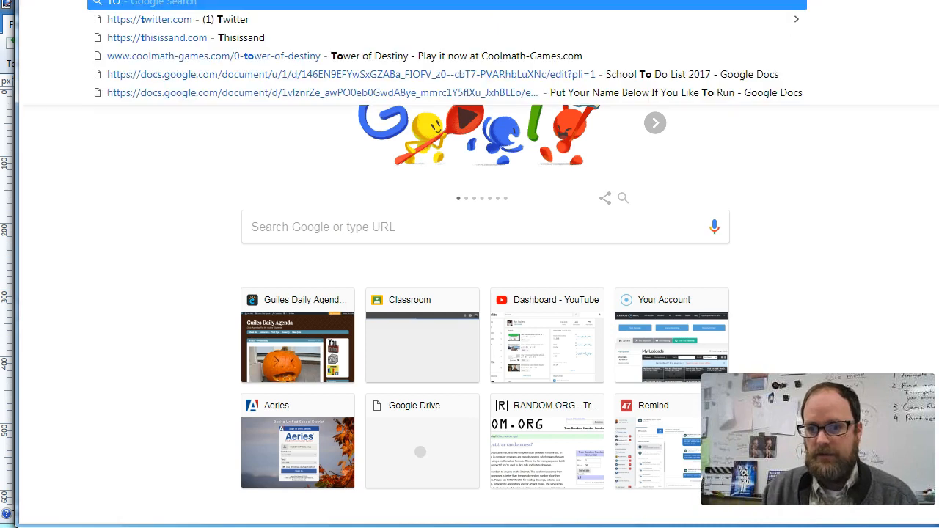
# Search Google for 'TOP HAT PNG' and show only image results.
pyautogui.write('TOP HAT')
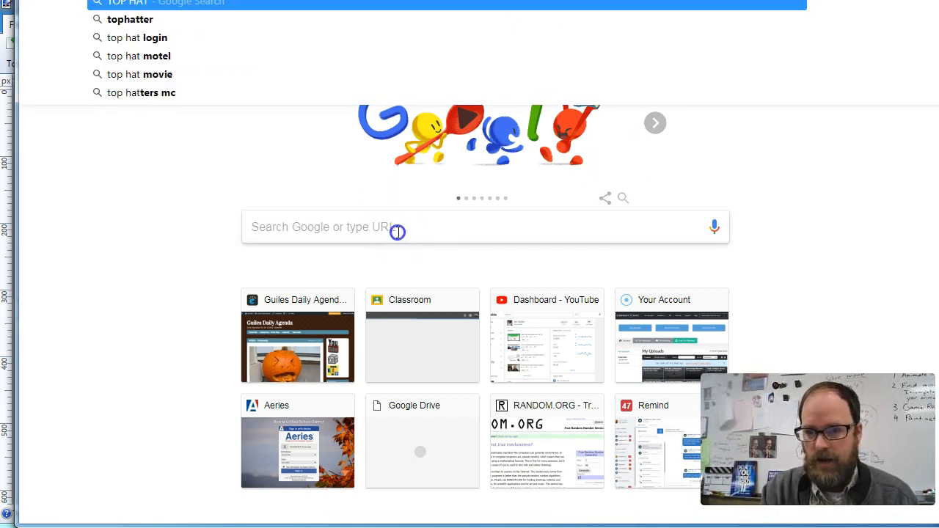
pyautogui.write('PNG')
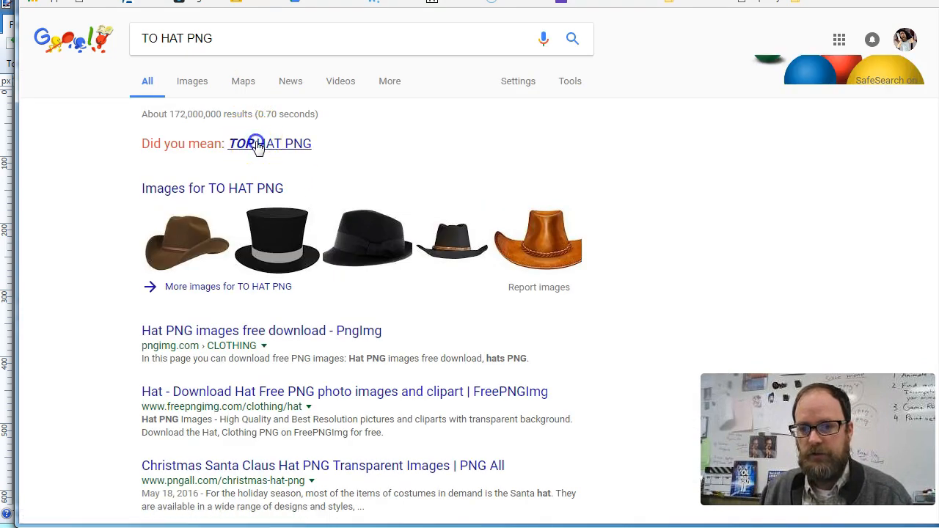
pyautogui.click(269, 143)
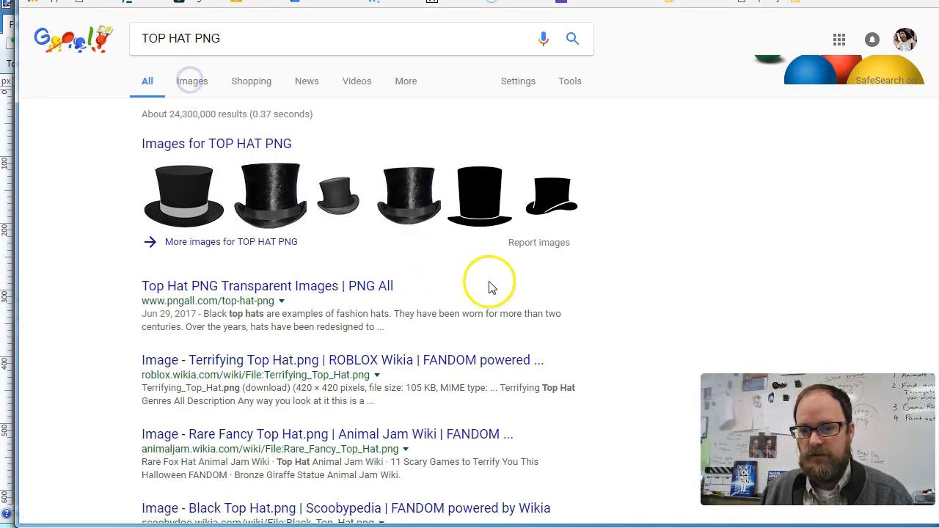
pyautogui.click(191, 81)
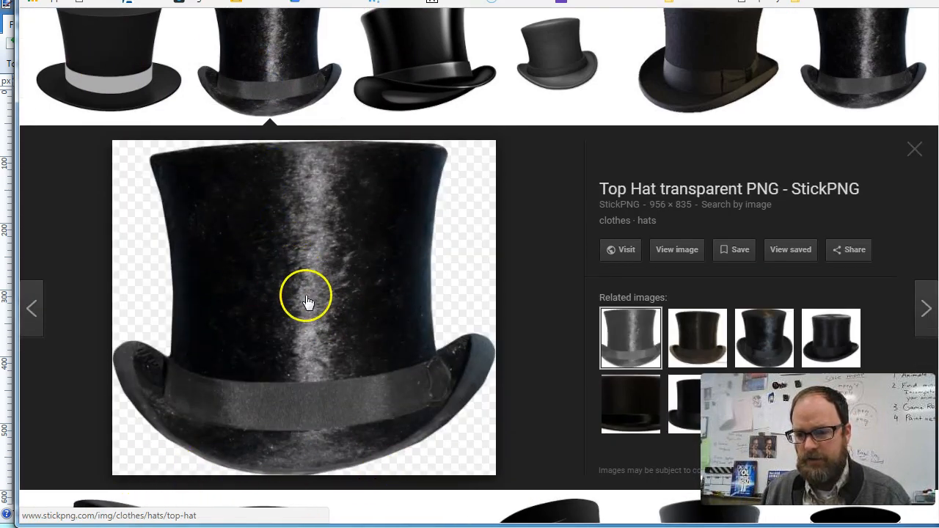
pyautogui.moveTo(264, 400)
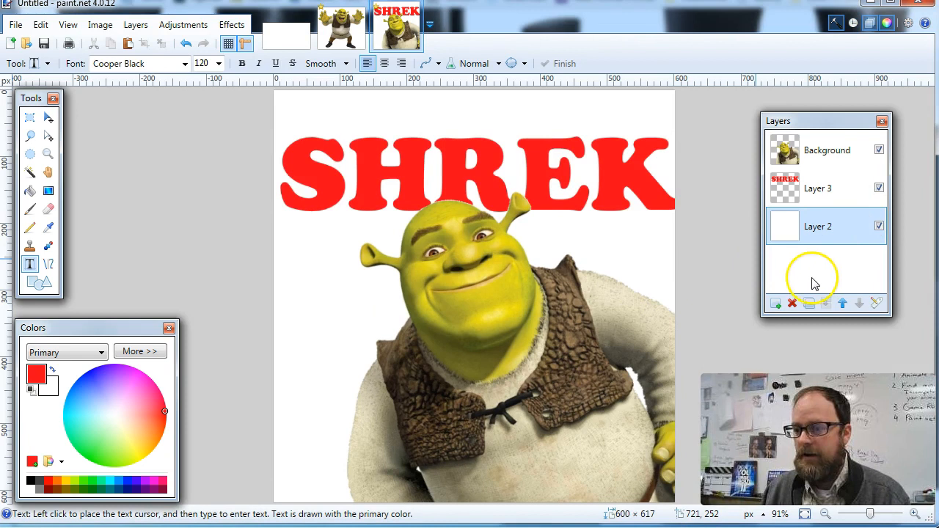
# Paste the copied top hat onto a new layer, keeping the canvas size.
pyautogui.click(774, 302)
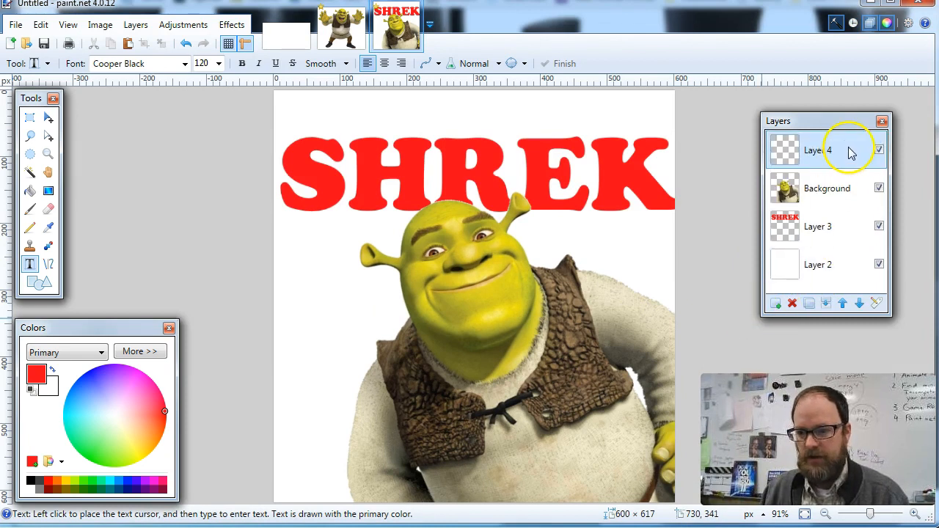
pyautogui.press('ctrl+v')
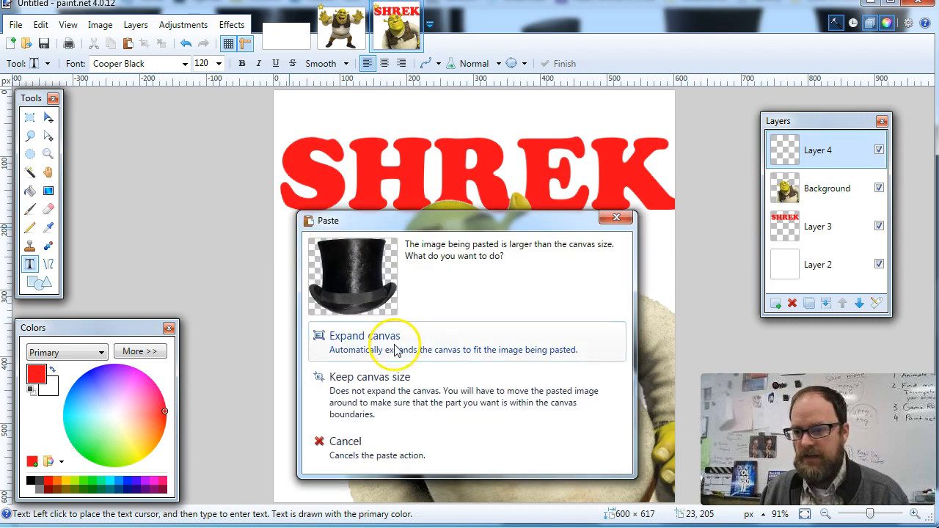
pyautogui.click(364, 335)
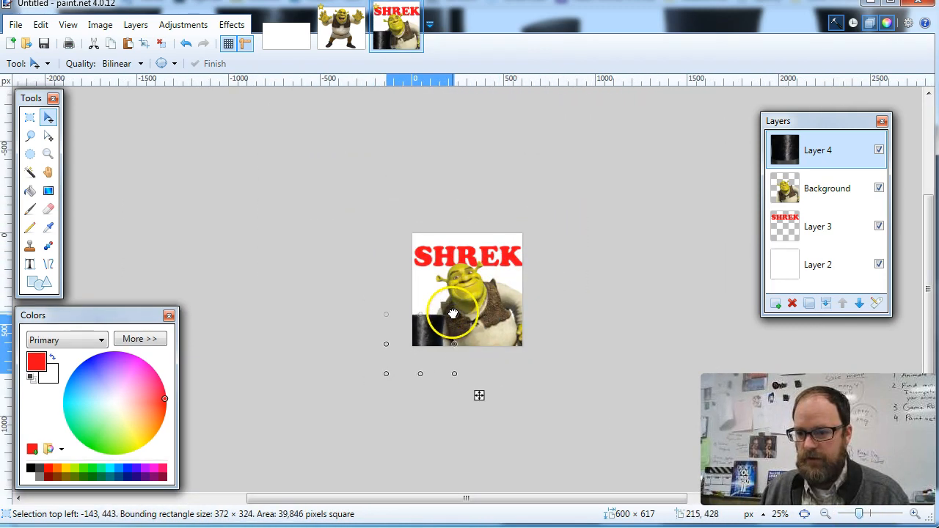
# Move, tilt and enlarge the hat so it sits on Shrek's head.
pyautogui.moveTo(453, 314); pyautogui.dragTo(475, 247)
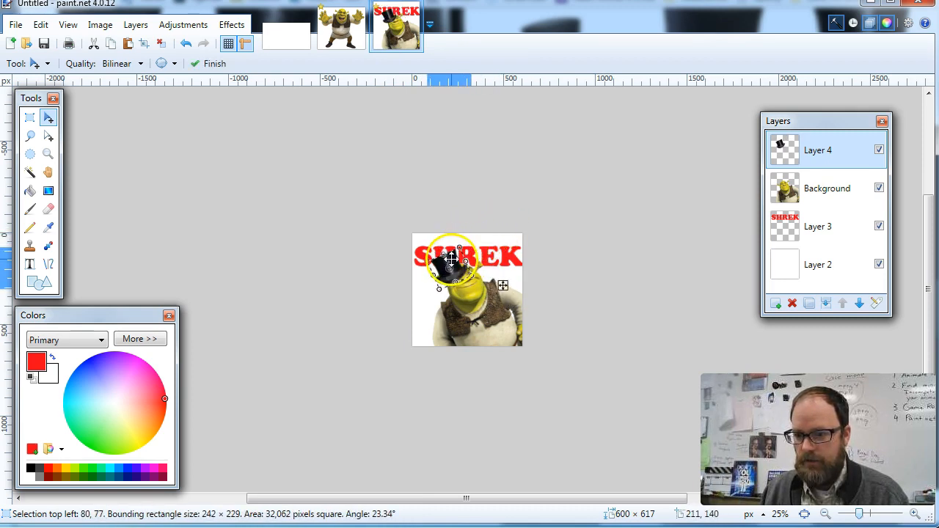
pyautogui.moveTo(451, 260); pyautogui.dragTo(565, 275)
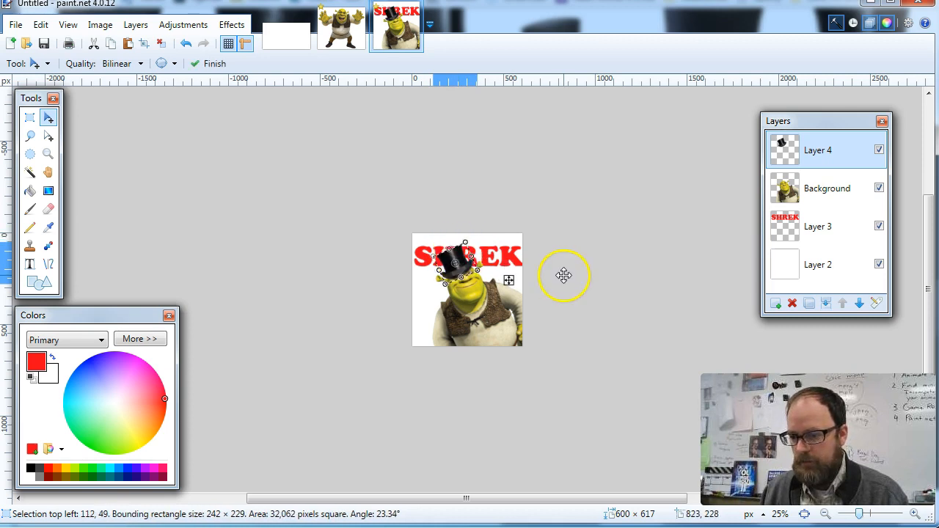
pyautogui.click(869, 513)
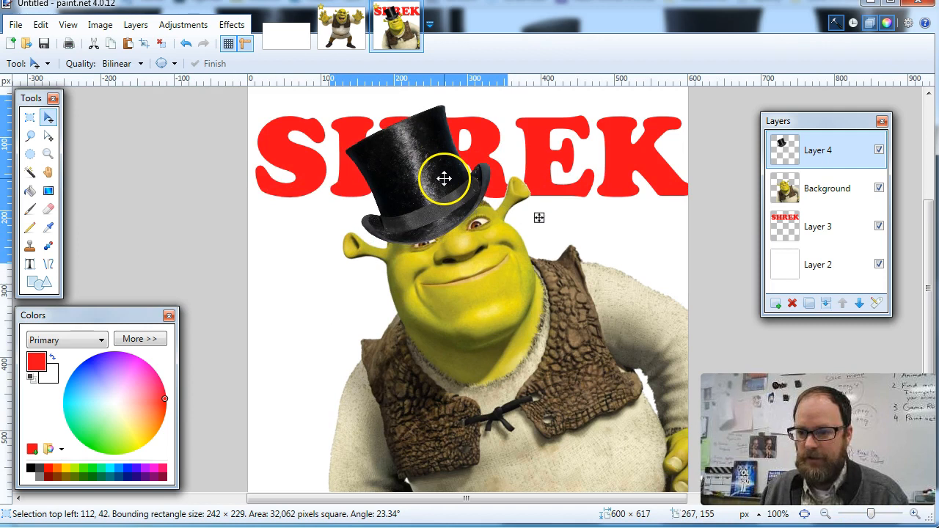
pyautogui.moveTo(444, 178); pyautogui.dragTo(449, 176)
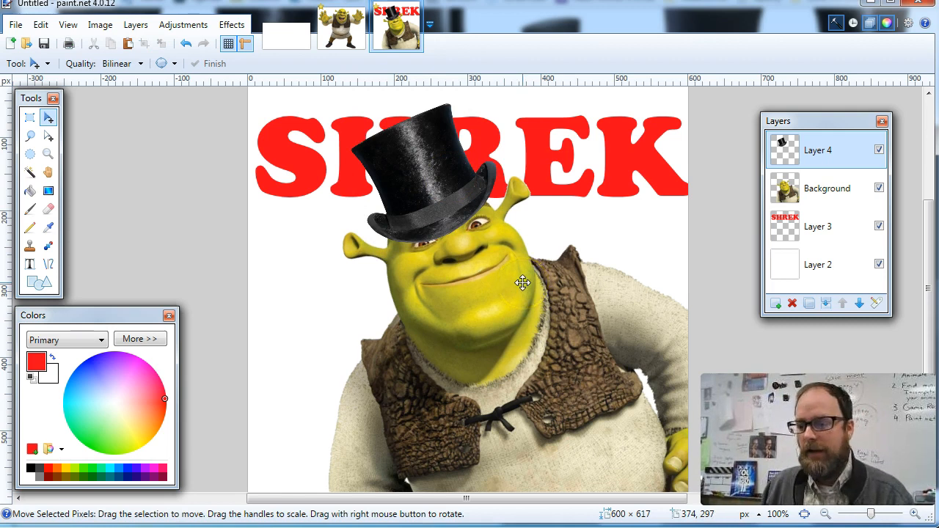
pyautogui.moveTo(538, 339)
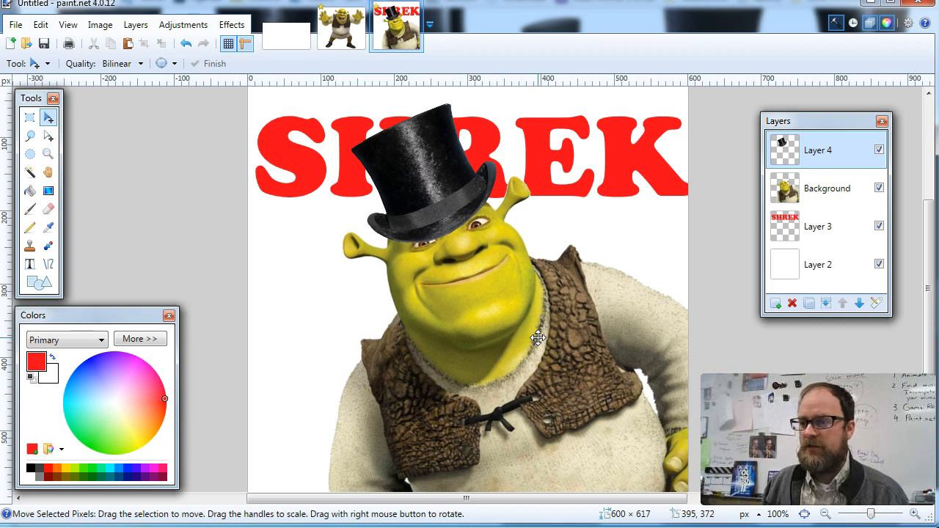
pyautogui.moveTo(817, 123)
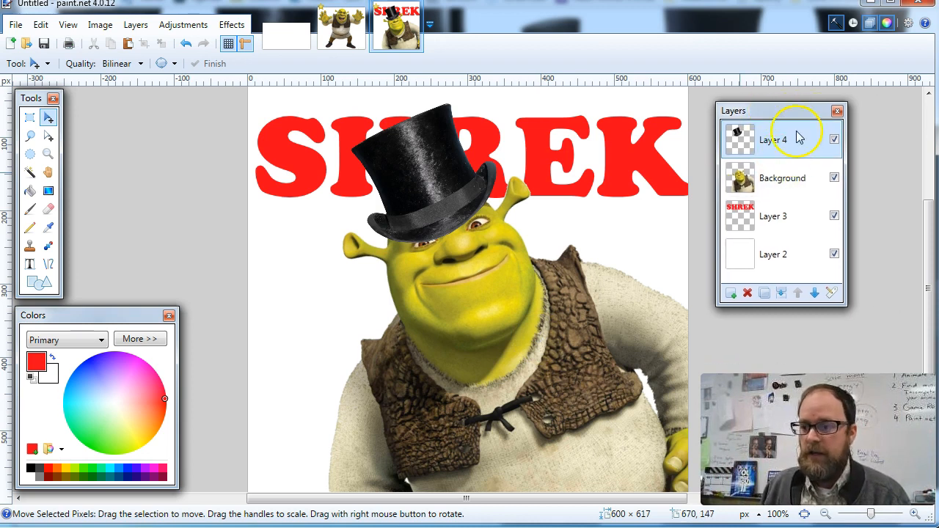
# Rename the layers HAT, shrek and white bg, then make HAT the active layer.
pyautogui.doubleClick(772, 139)
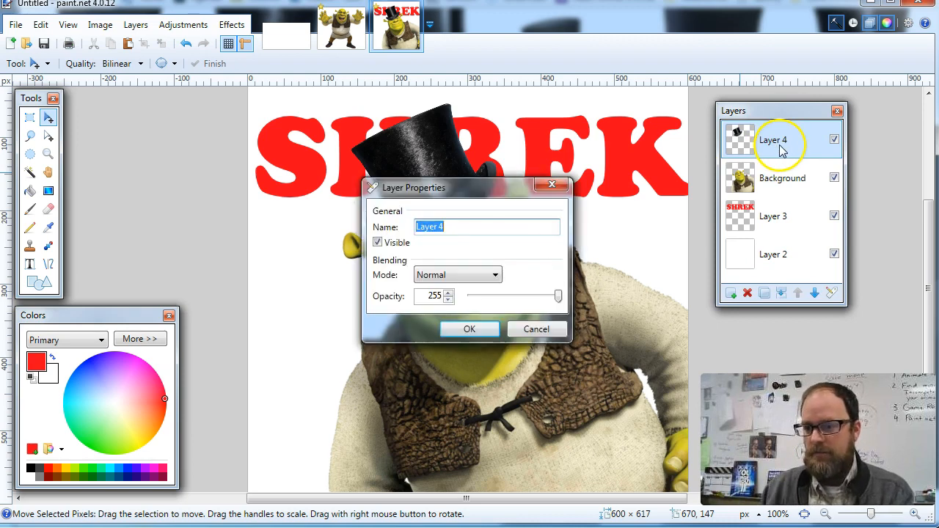
pyautogui.click(469, 329)
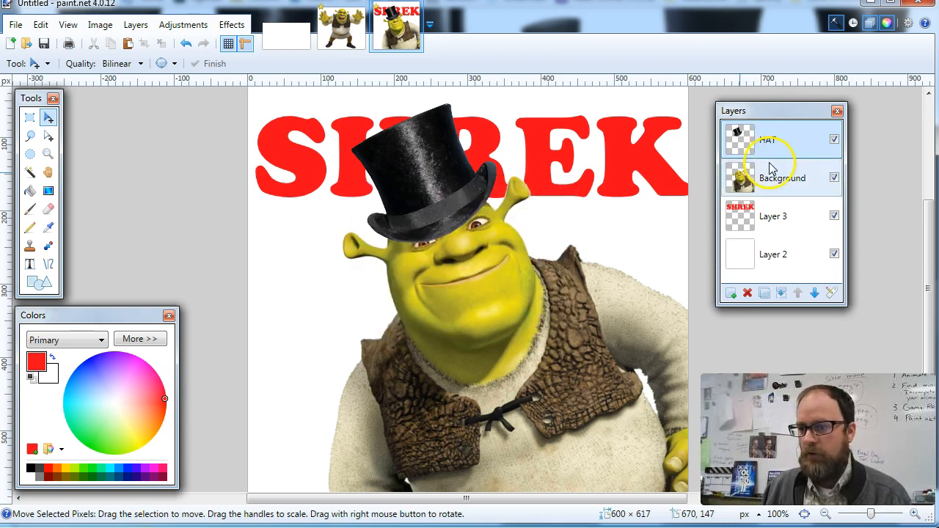
pyautogui.doubleClick(783, 177)
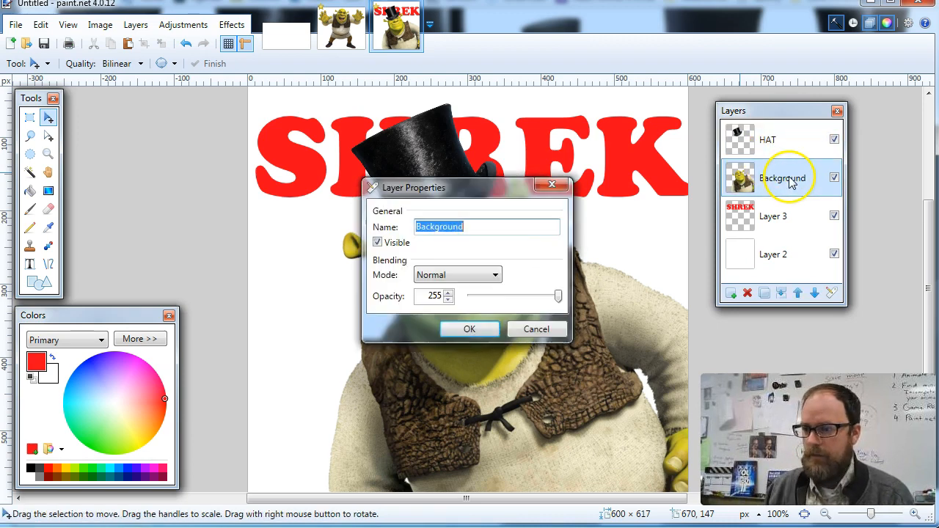
pyautogui.click(469, 329)
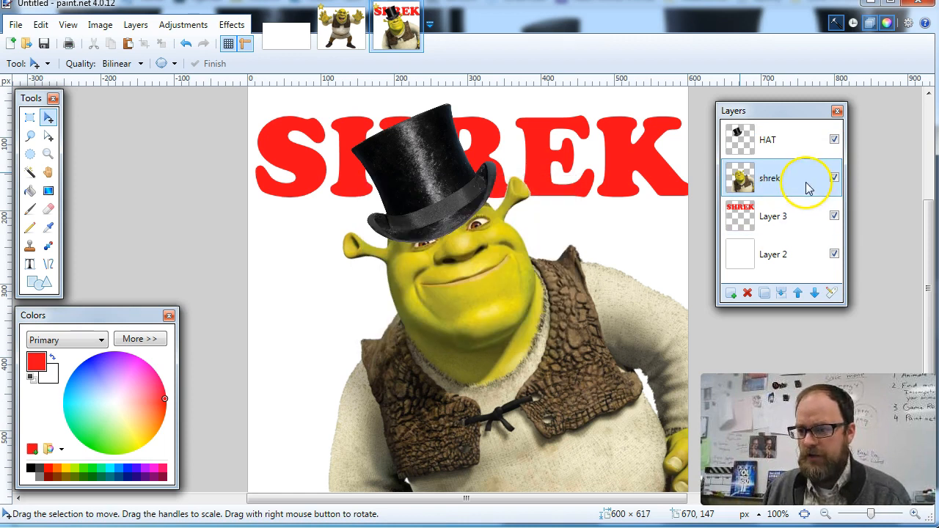
pyautogui.click(833, 178)
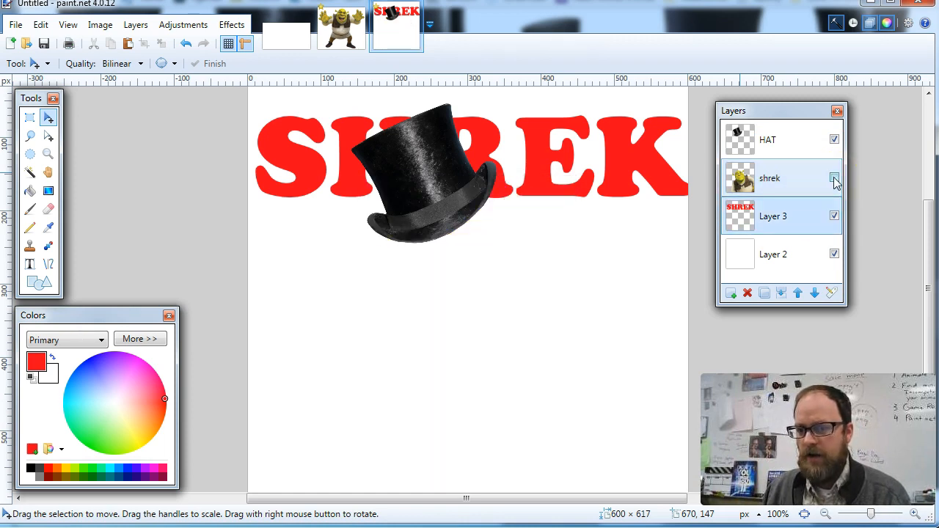
pyautogui.click(834, 178)
pyautogui.write('text')
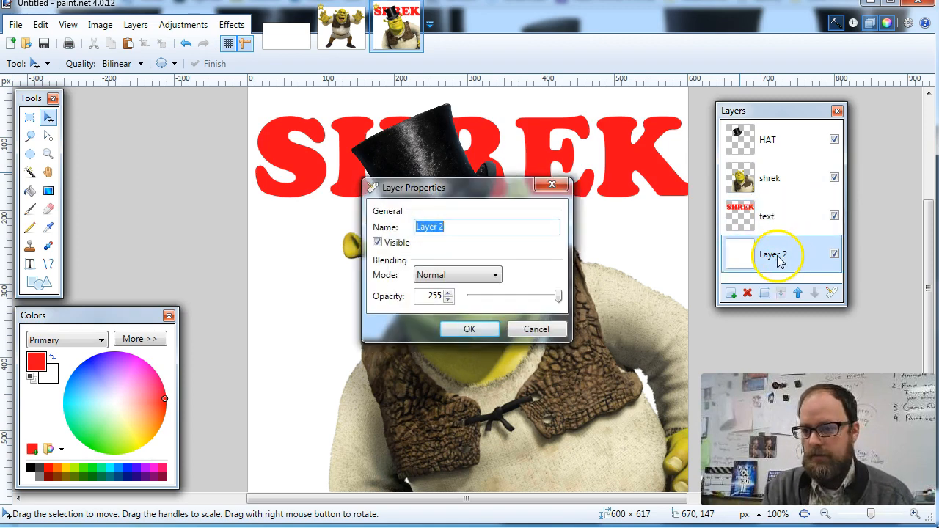
pyautogui.write('white bg')
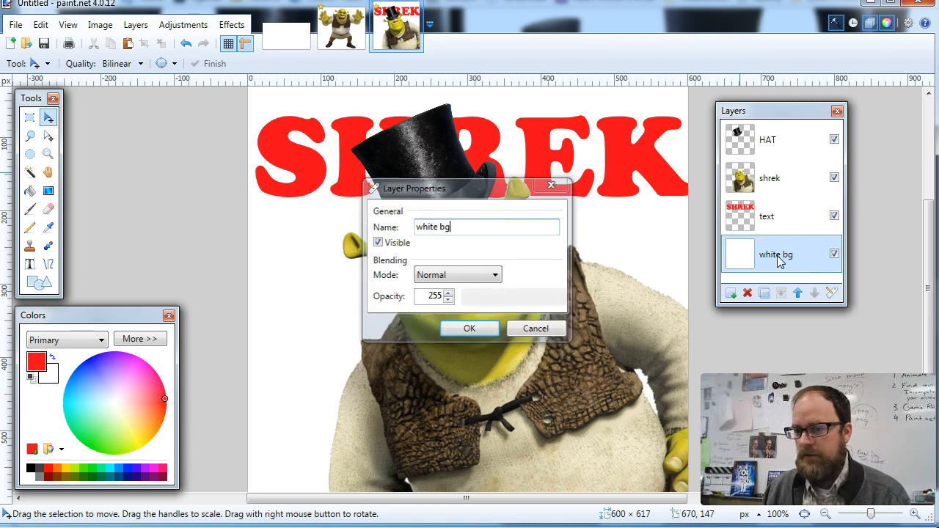
pyautogui.click(469, 328)
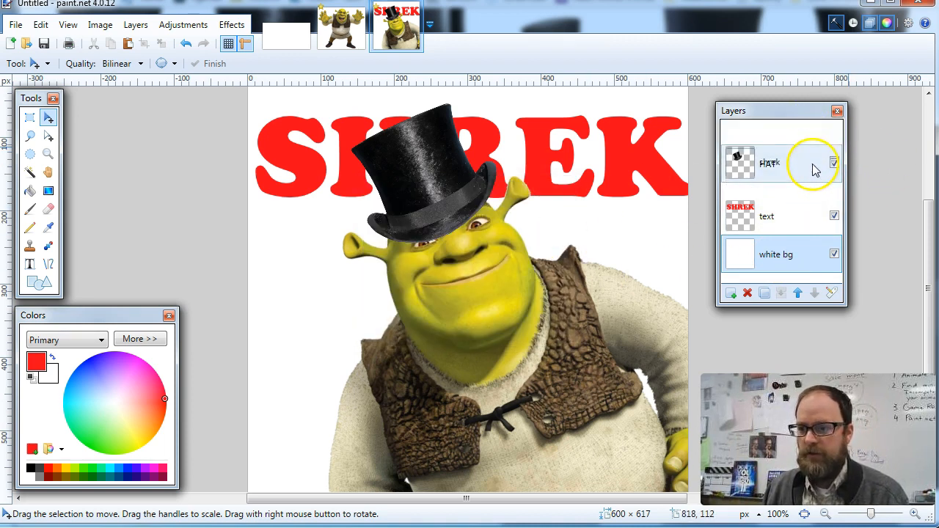
pyautogui.click(798, 293)
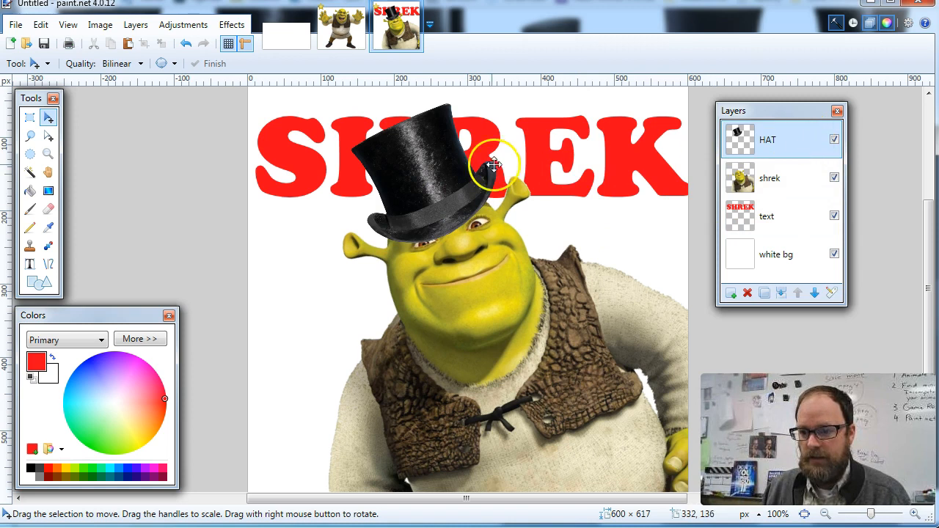
# Nudge the hat lower, then move the SHREK text to the top-left edge.
pyautogui.moveTo(492, 164); pyautogui.dragTo(419, 181)
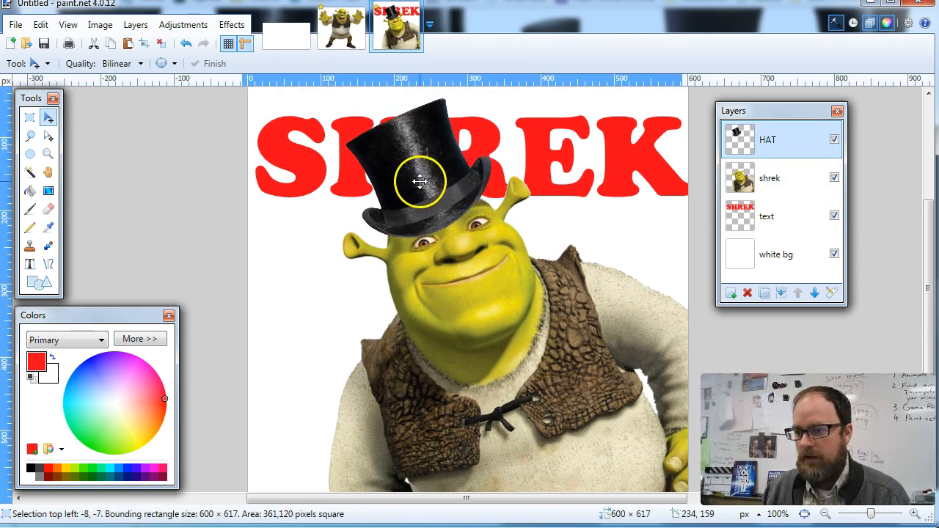
pyautogui.click(767, 215)
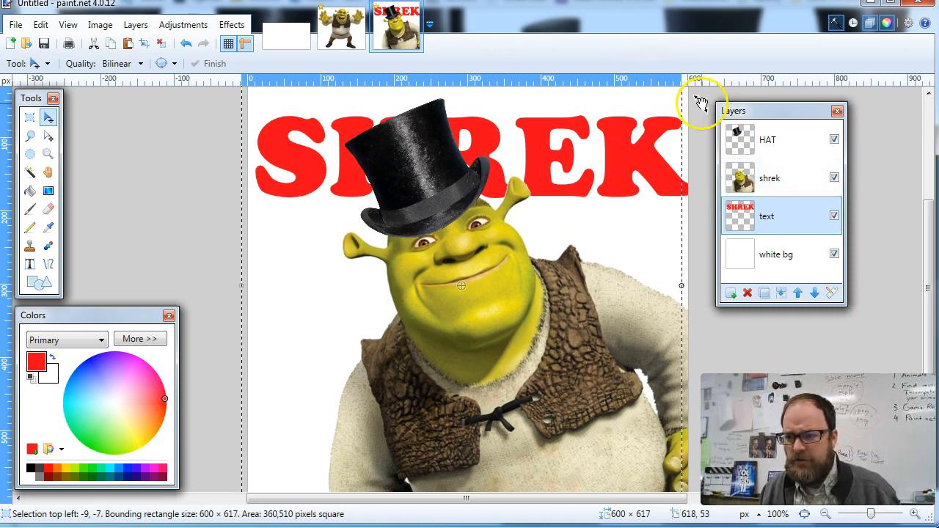
pyautogui.moveTo(689, 283)
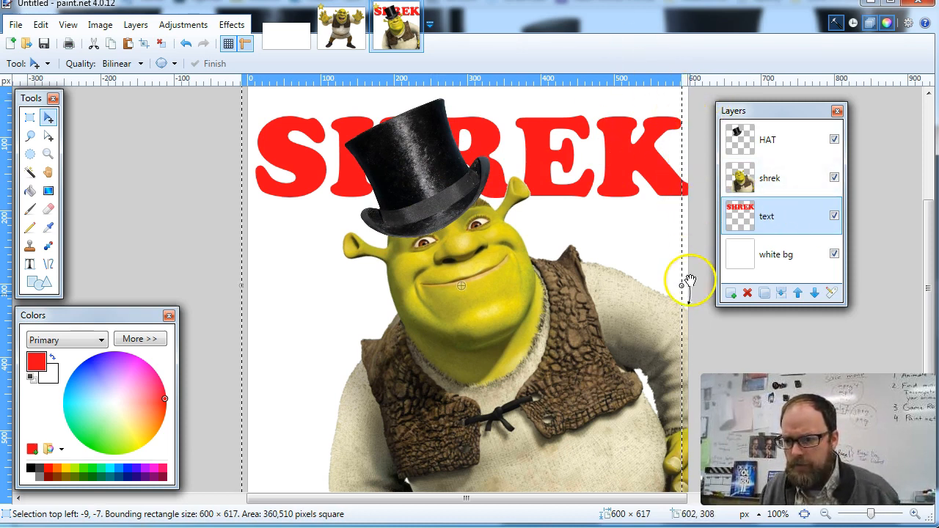
pyautogui.moveTo(629, 171)
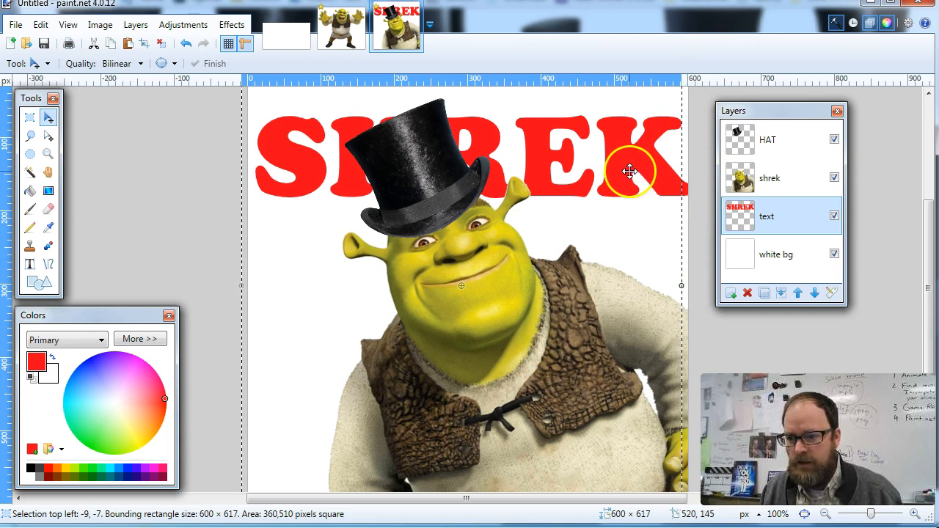
pyautogui.moveTo(629, 171); pyautogui.dragTo(688, 171)
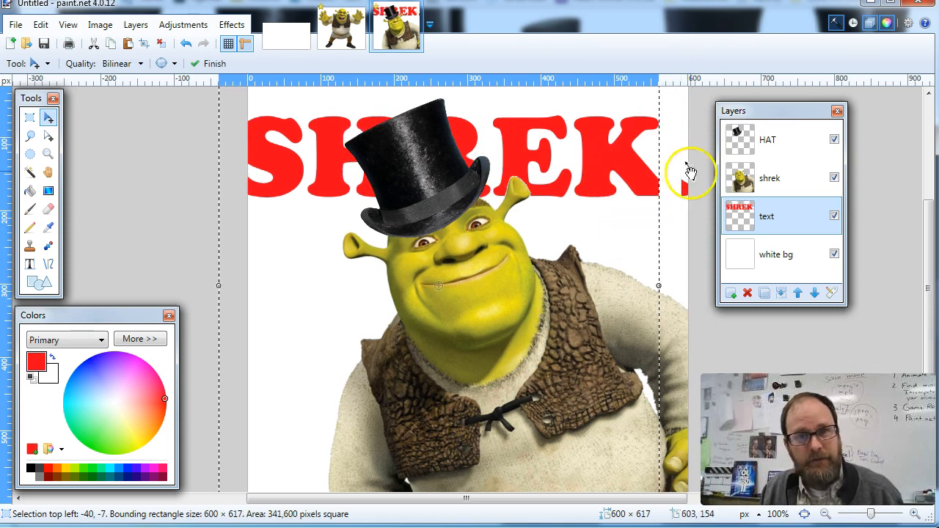
pyautogui.moveTo(667, 176)
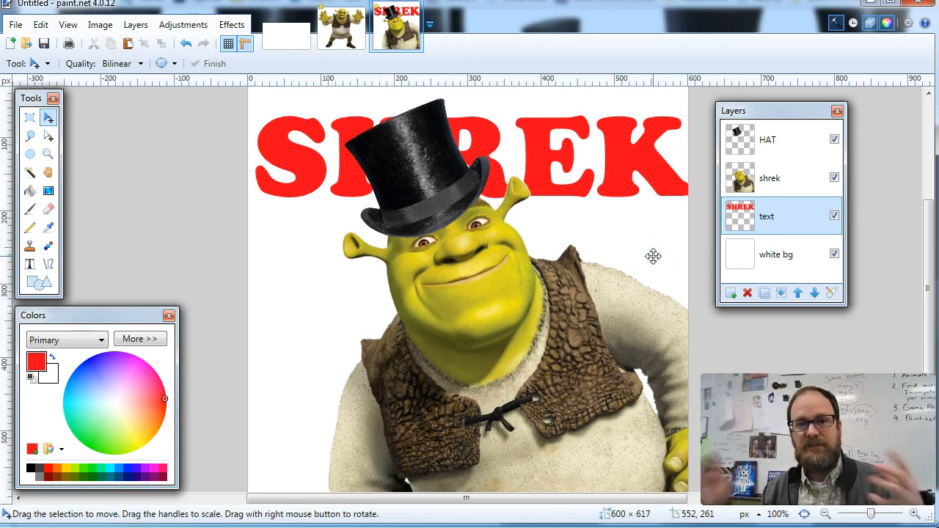
pyautogui.moveTo(523, 262)
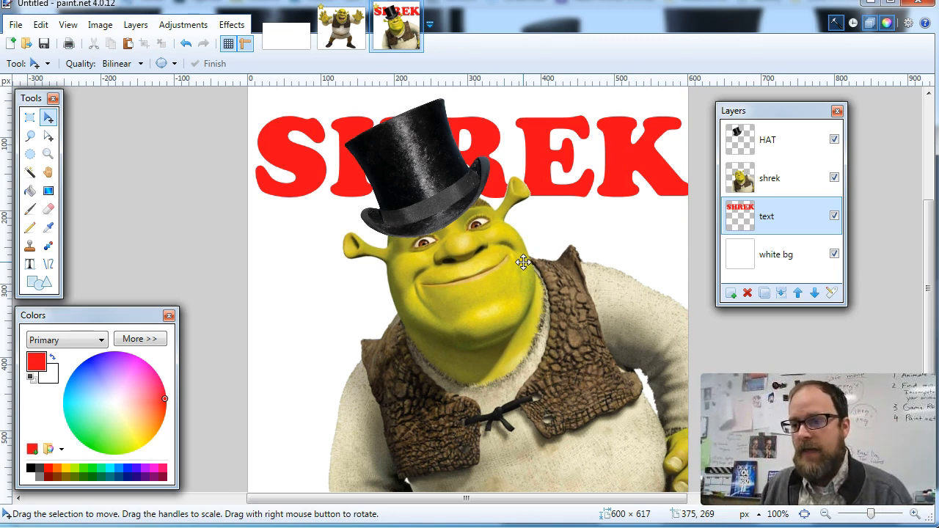
pyautogui.moveTo(484, 326)
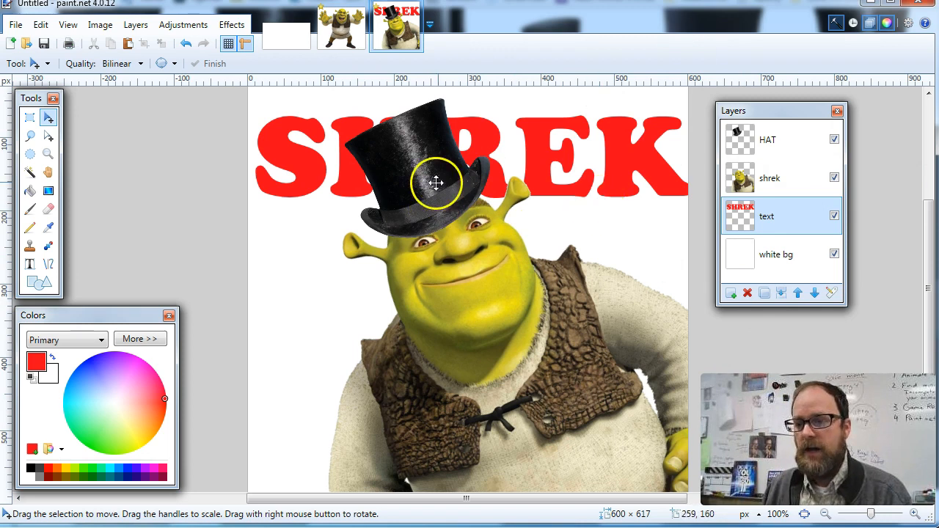
pyautogui.moveTo(653, 163)
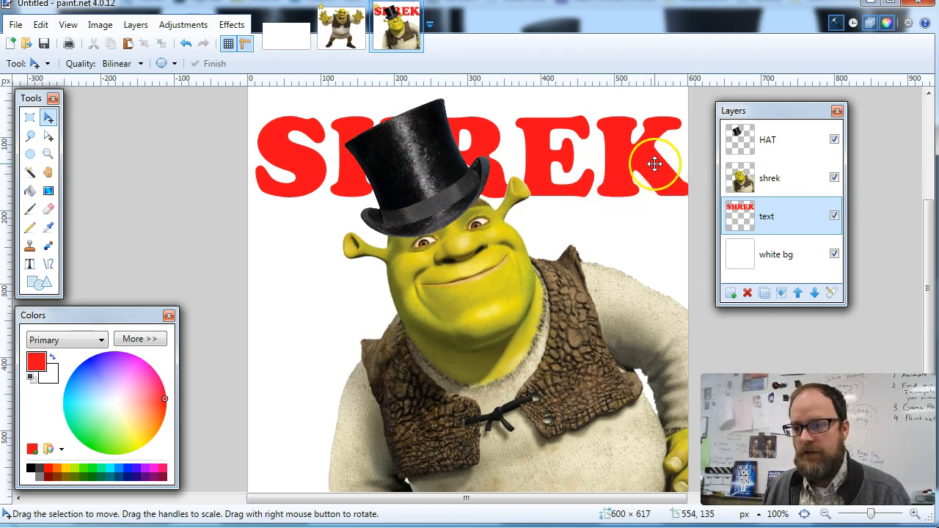
pyautogui.moveTo(655, 163); pyautogui.dragTo(652, 156)
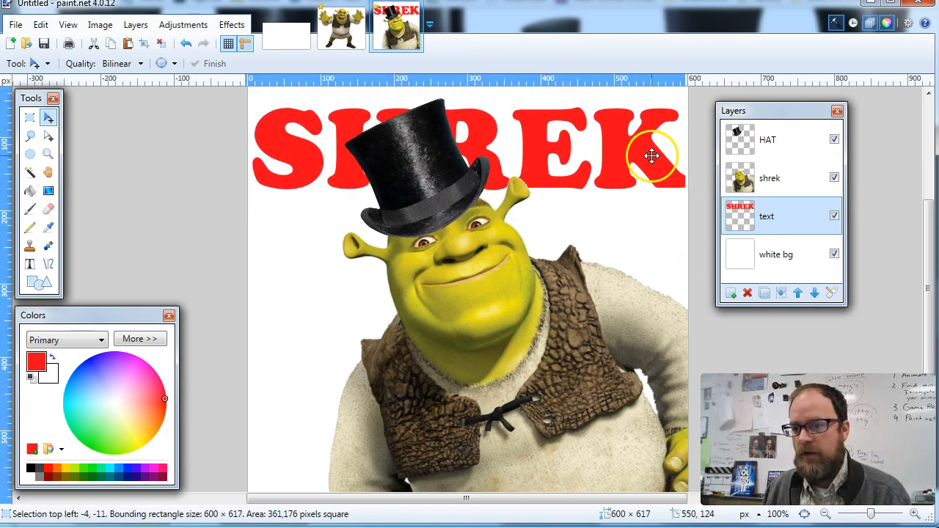
pyautogui.moveTo(651, 155); pyautogui.dragTo(667, 183)
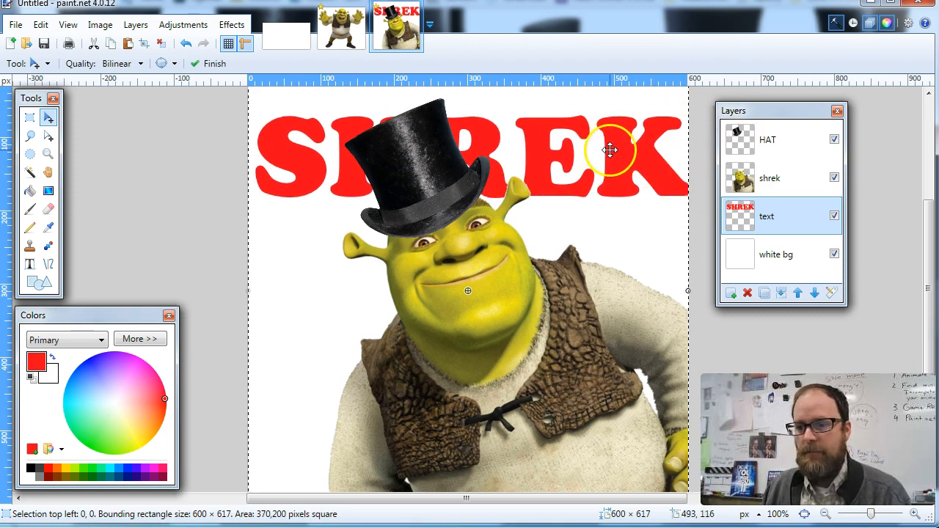
# Rotate the SHREK text about 28° and place it diagonally behind Shrek's head.
pyautogui.moveTo(611, 150); pyautogui.dragTo(611, 256)
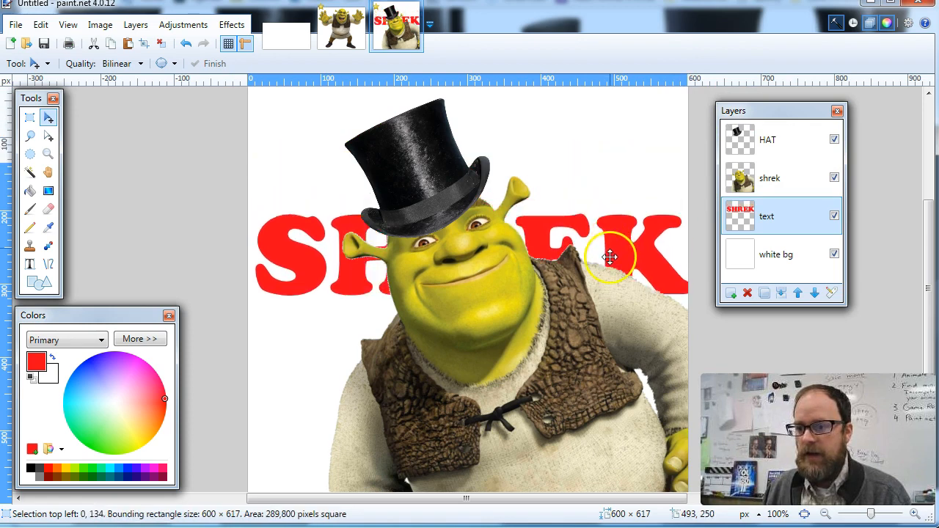
pyautogui.moveTo(609, 256); pyautogui.dragTo(682, 121)
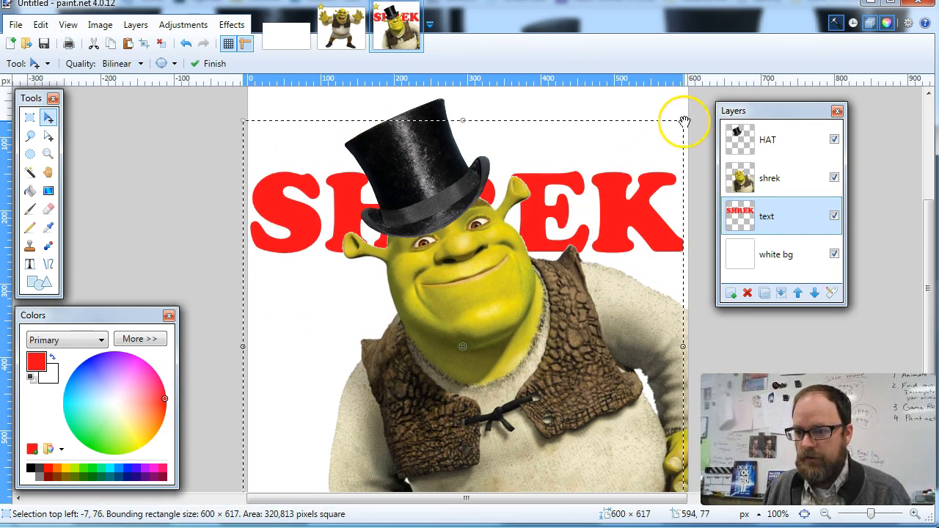
pyautogui.moveTo(682, 121); pyautogui.dragTo(627, 78)
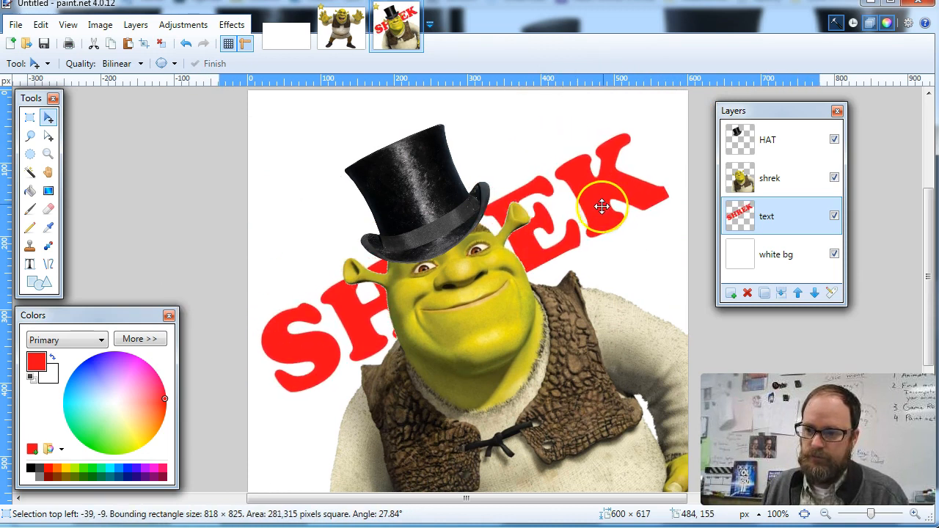
pyautogui.moveTo(601, 205); pyautogui.dragTo(606, 152)
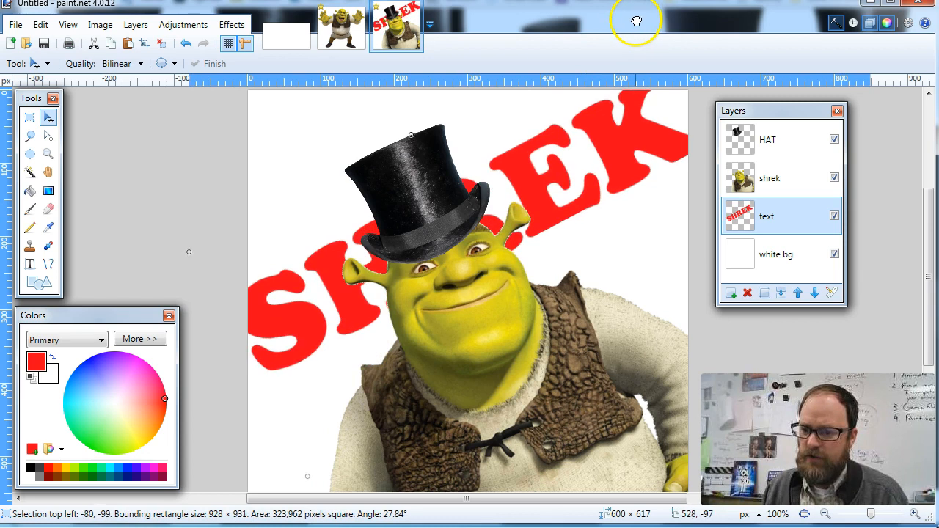
pyautogui.moveTo(637, 20); pyautogui.dragTo(568, 240)
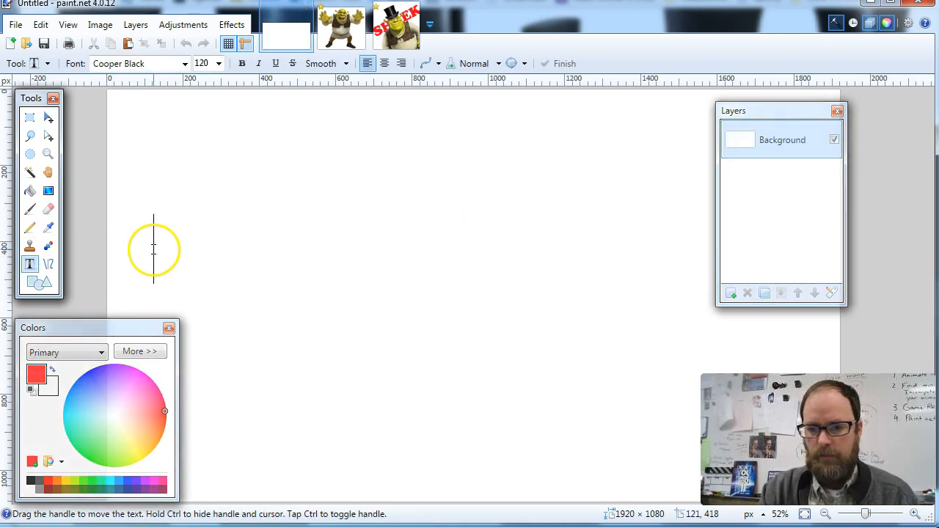
# Type 'PART 2' as the red Cooper Black title.
pyautogui.write('PART')
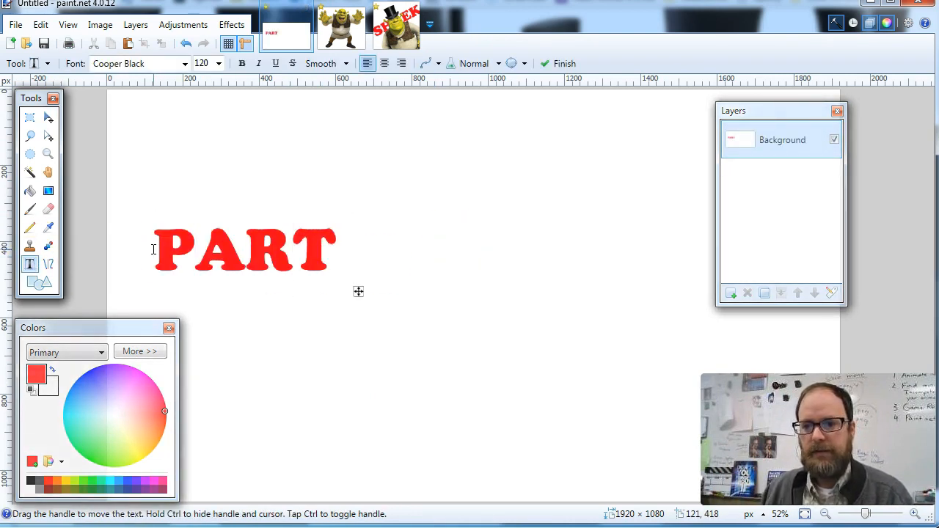
pyautogui.write('2')
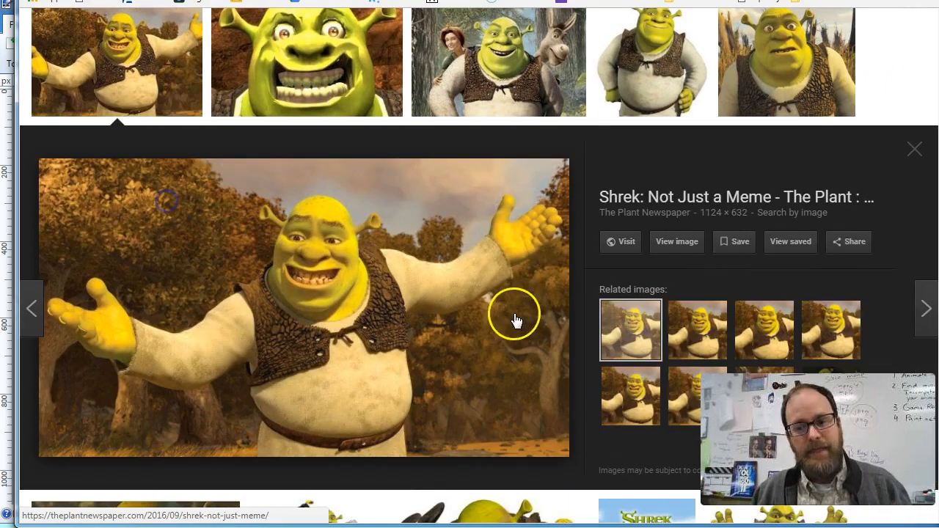
pyautogui.moveTo(223, 297)
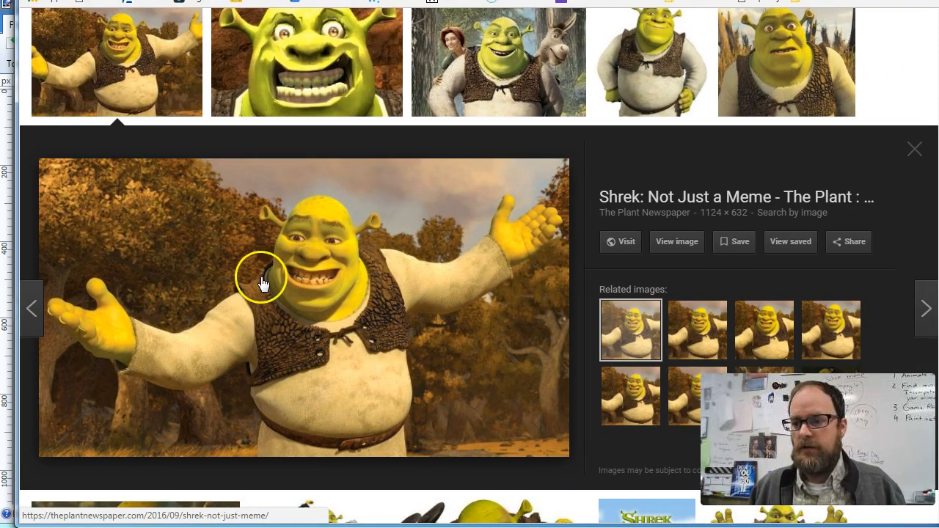
# Copy the Shrek-in-forest picture from Google Images into the clipboard.
pyautogui.rightClick(263, 280)
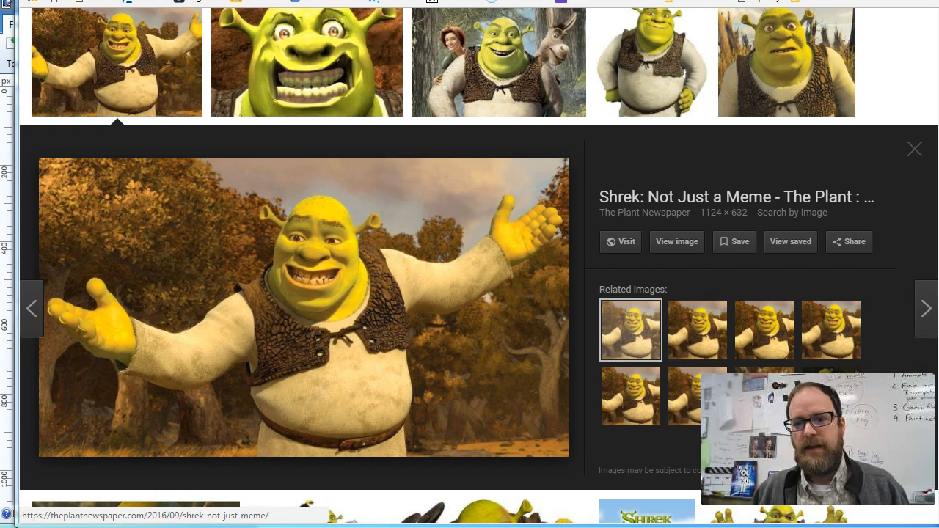
pyautogui.click(15, 24)
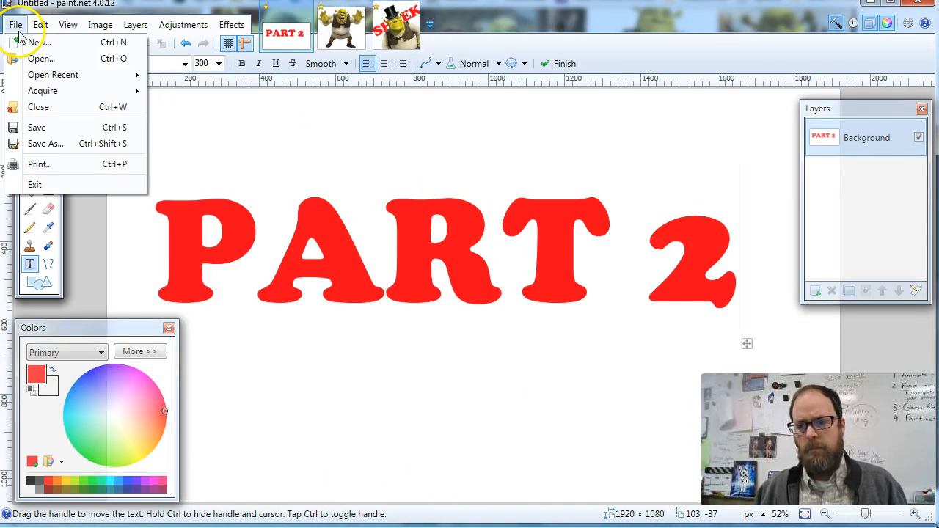
# Create a new image at the clipboard size of 1124 × 632.
pyautogui.click(33, 42)
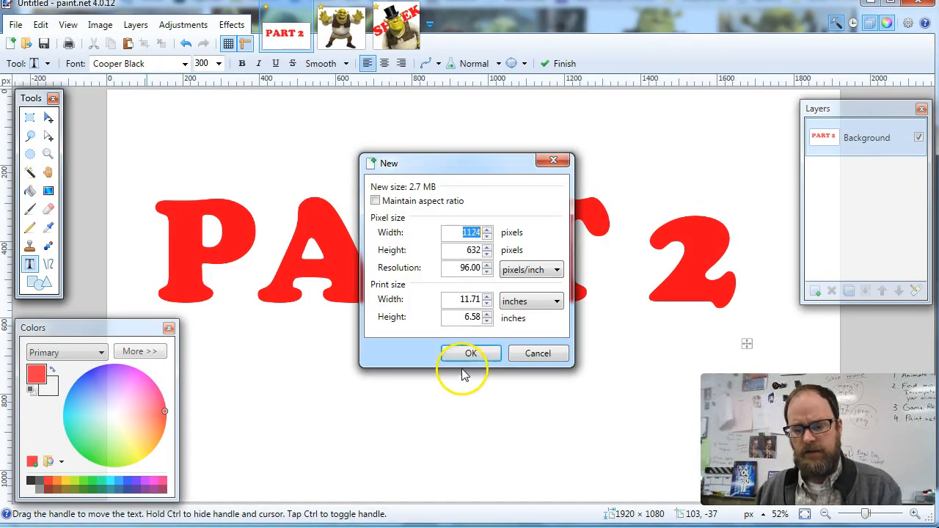
pyautogui.click(470, 353)
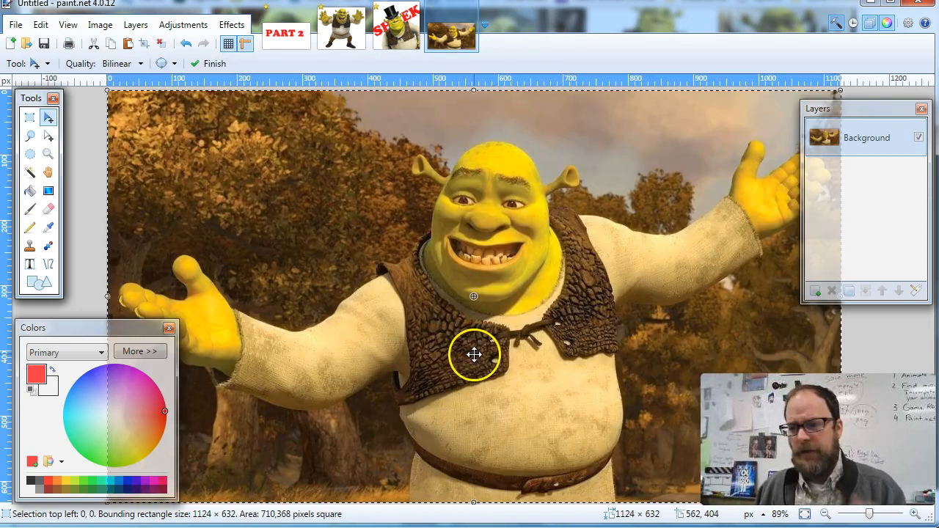
pyautogui.moveTo(802, 124)
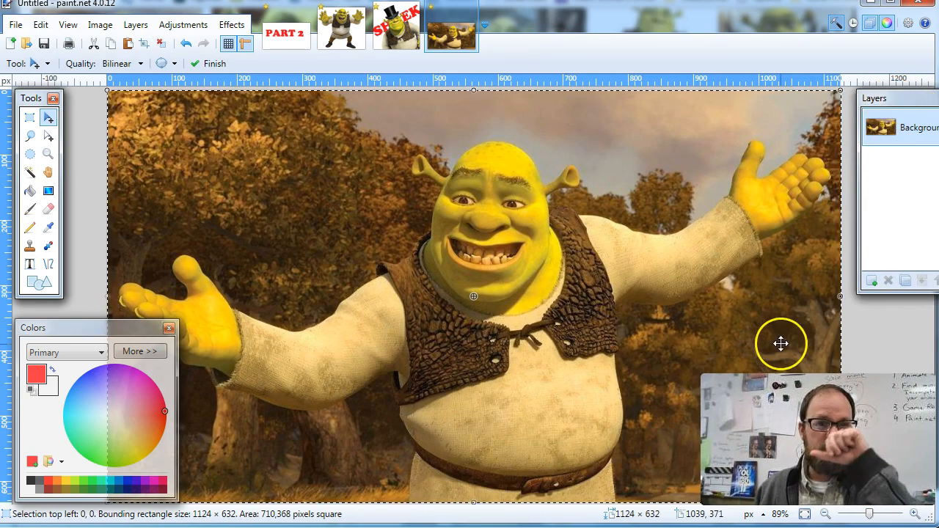
pyautogui.moveTo(391, 286)
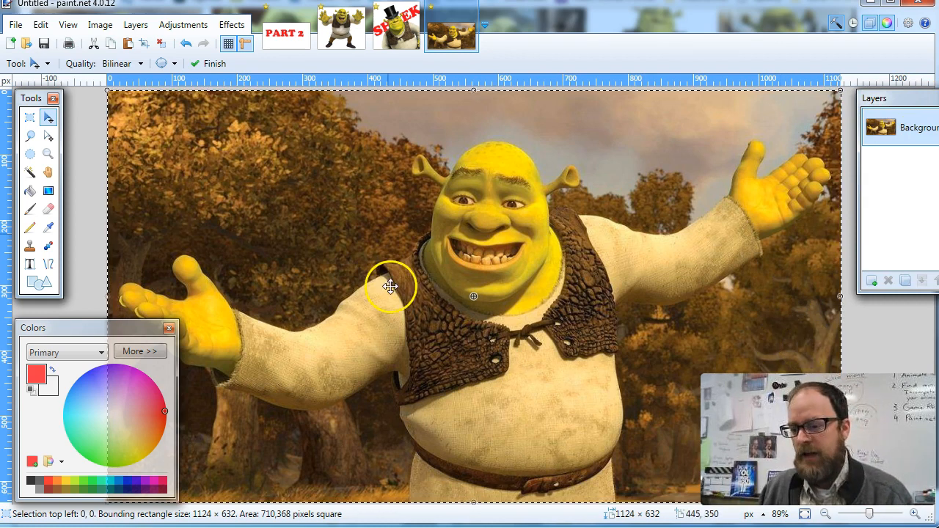
pyautogui.moveTo(136, 327)
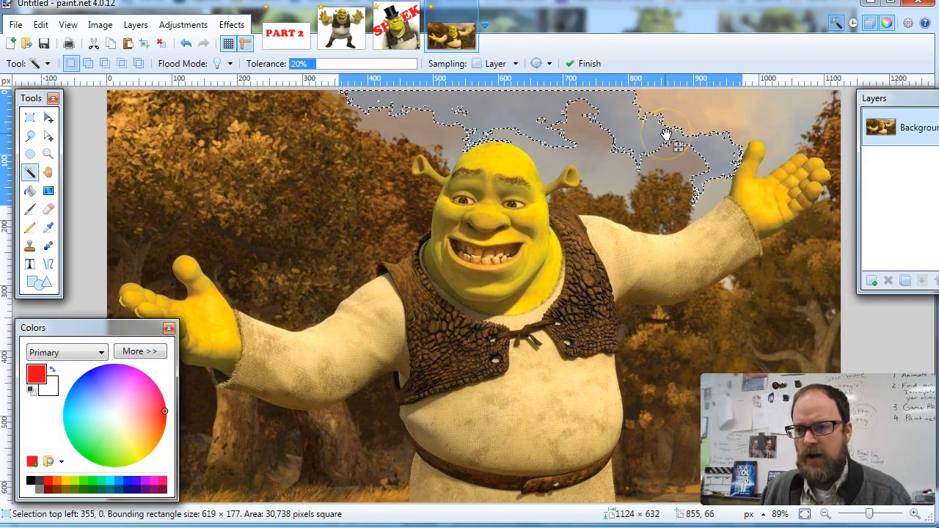
# Try Magic Wand tolerances between about 20% and 61%, settling near 50%.
pyautogui.moveTo(312, 64); pyautogui.dragTo(374, 64)
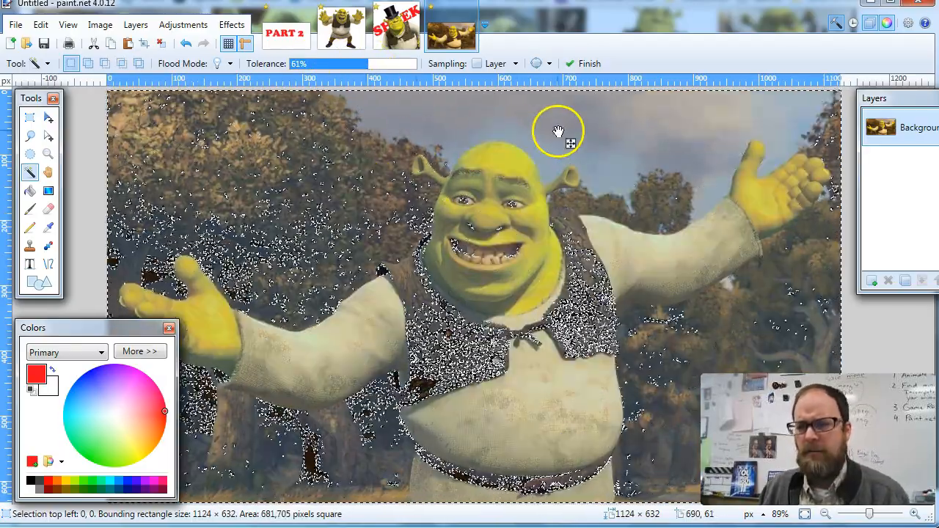
pyautogui.moveTo(367, 63); pyautogui.dragTo(341, 64)
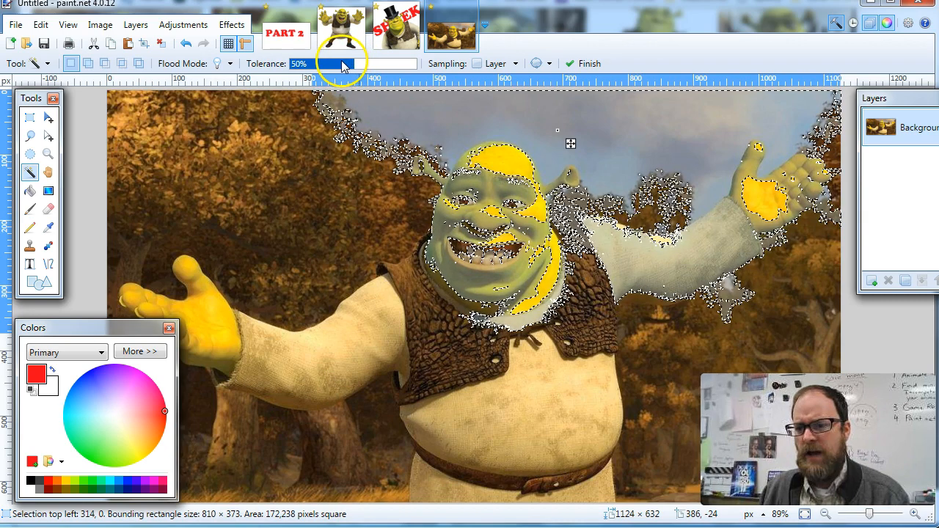
pyautogui.moveTo(345, 63); pyautogui.dragTo(330, 63)
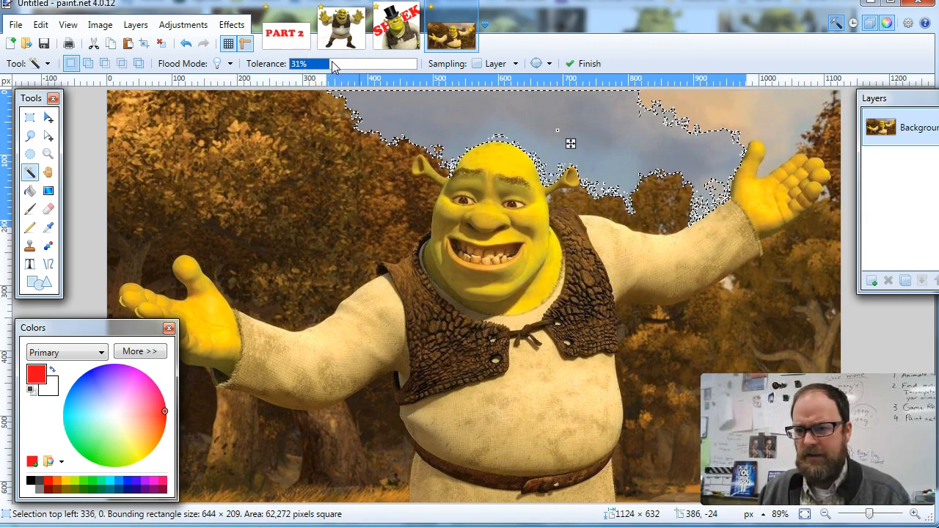
pyautogui.click(246, 158)
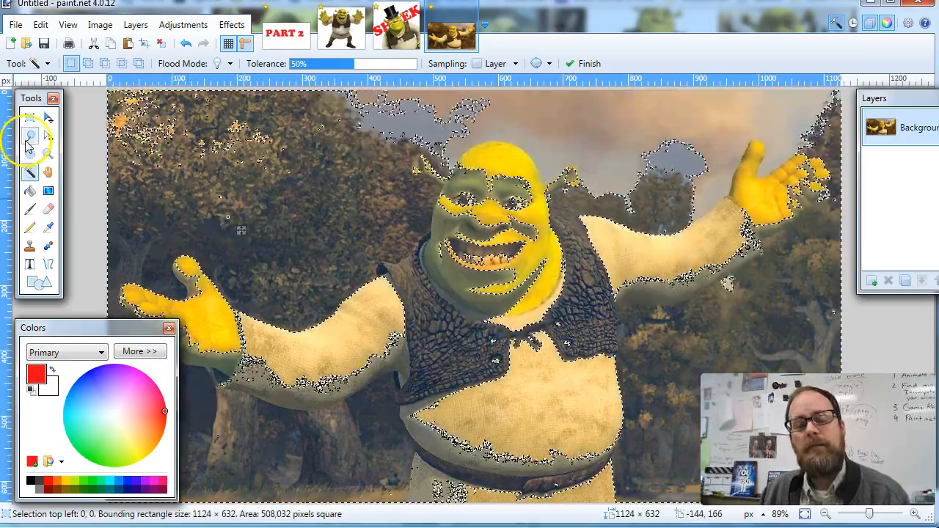
# Lasso the forest patch above Shrek's shoulder and delete it.
pyautogui.click(30, 135)
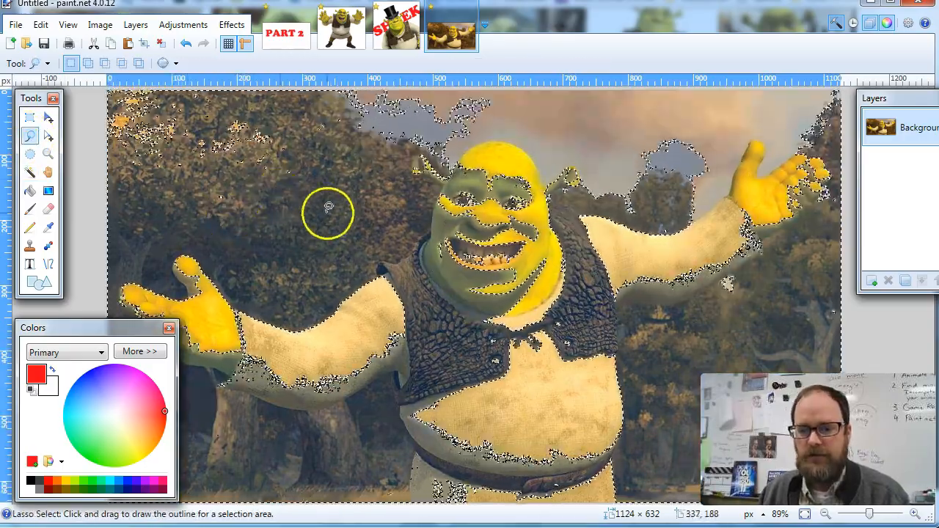
pyautogui.moveTo(191, 253)
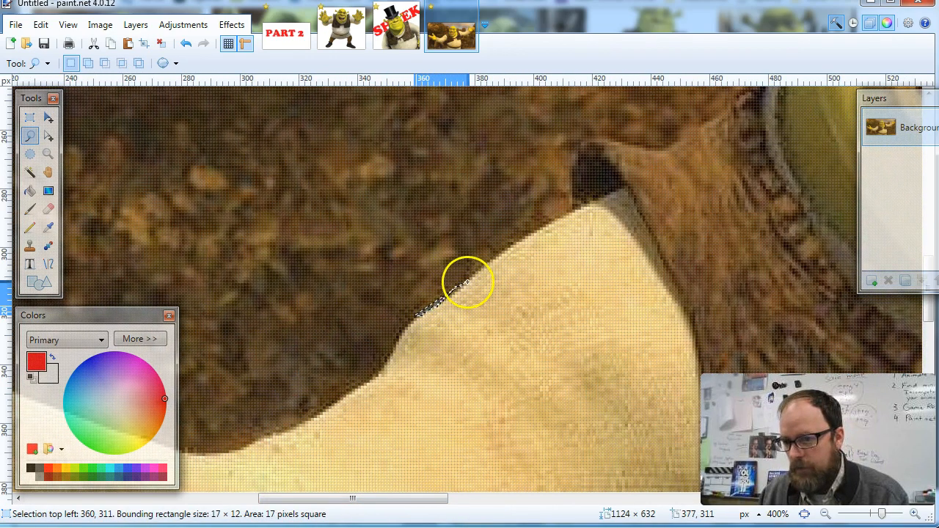
pyautogui.moveTo(466, 282); pyautogui.dragTo(543, 227)
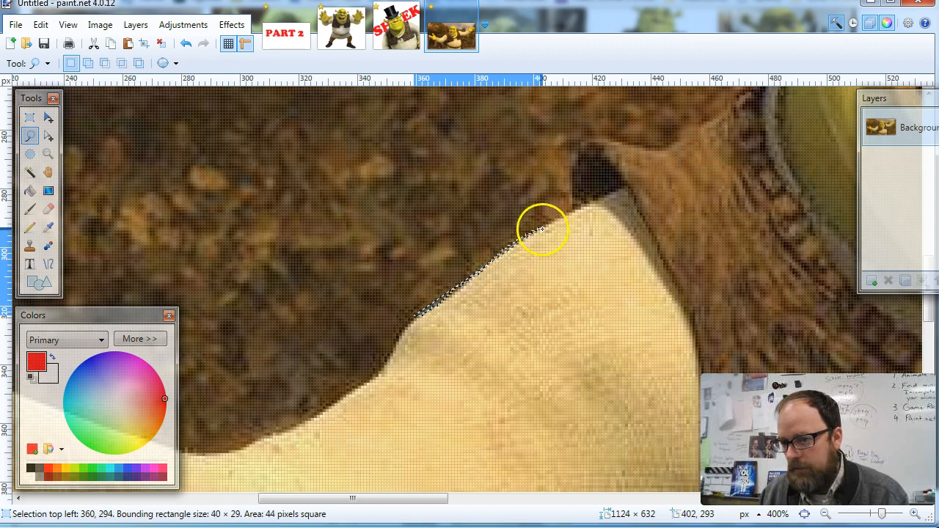
pyautogui.click(571, 168)
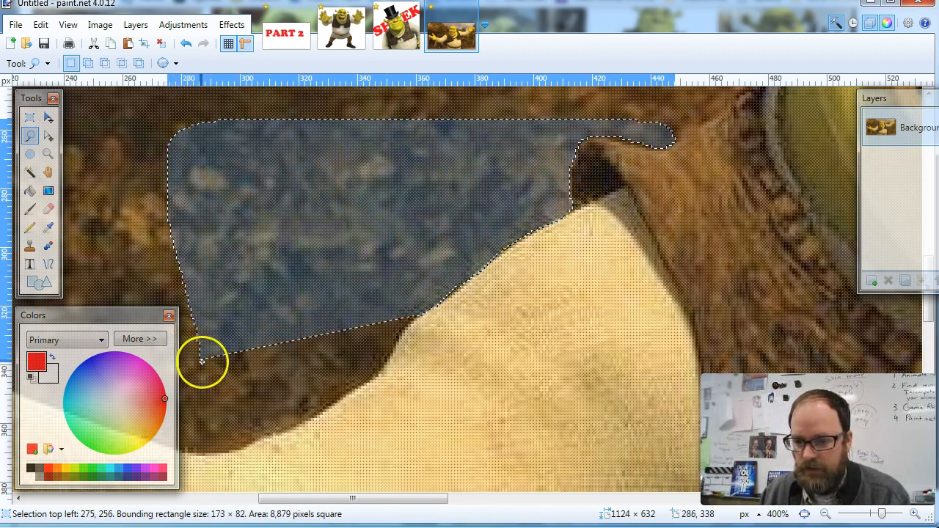
pyautogui.moveTo(202, 359); pyautogui.dragTo(322, 410)
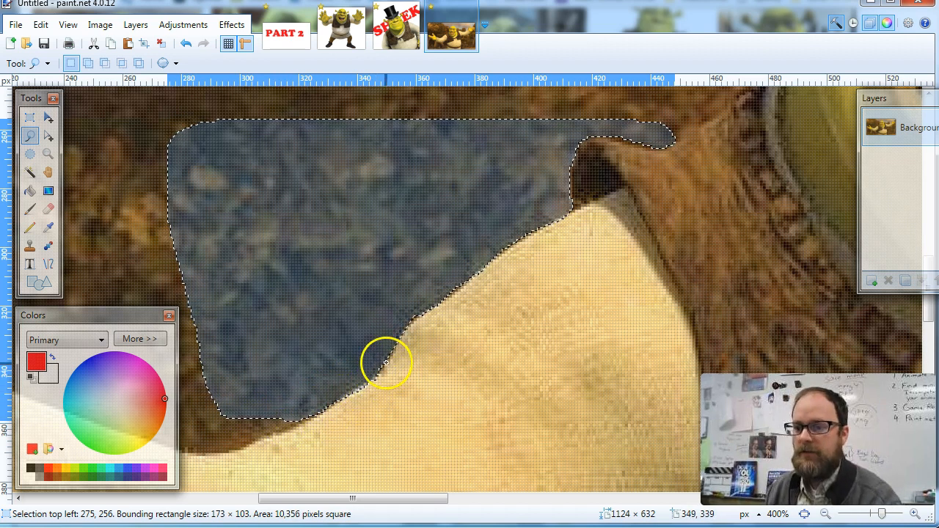
pyautogui.press('Delete')
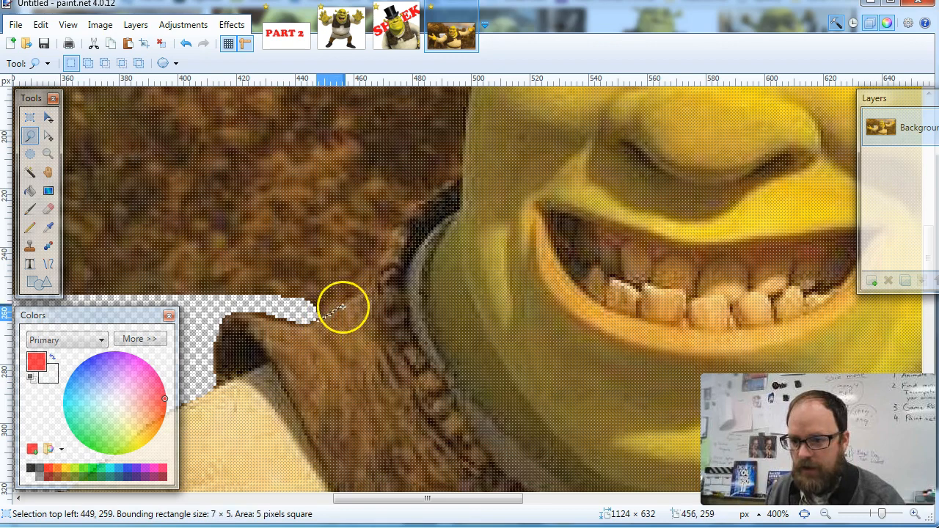
# Lasso the background beside Shrek's neck and face and delete it.
pyautogui.moveTo(342, 307); pyautogui.dragTo(389, 237)
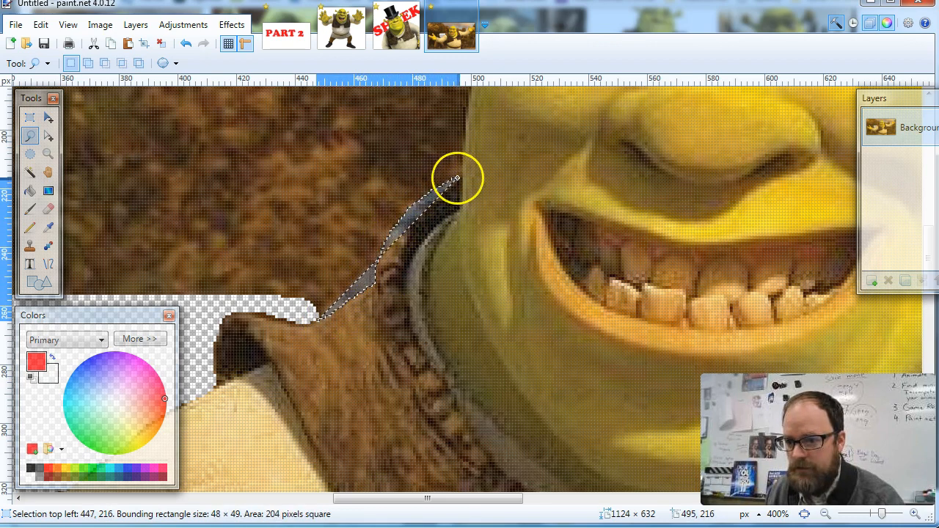
pyautogui.moveTo(457, 178); pyautogui.dragTo(470, 109)
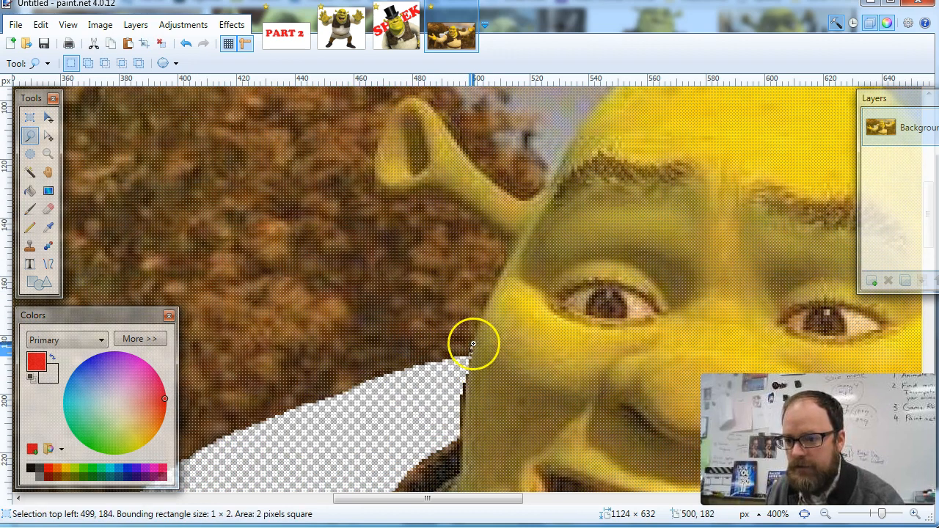
pyautogui.moveTo(474, 345); pyautogui.dragTo(491, 231)
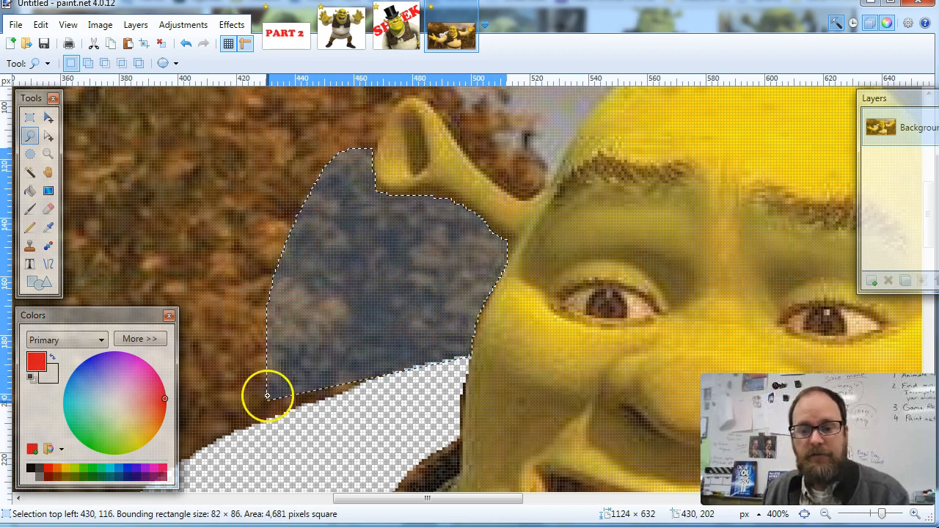
pyautogui.press('delete')
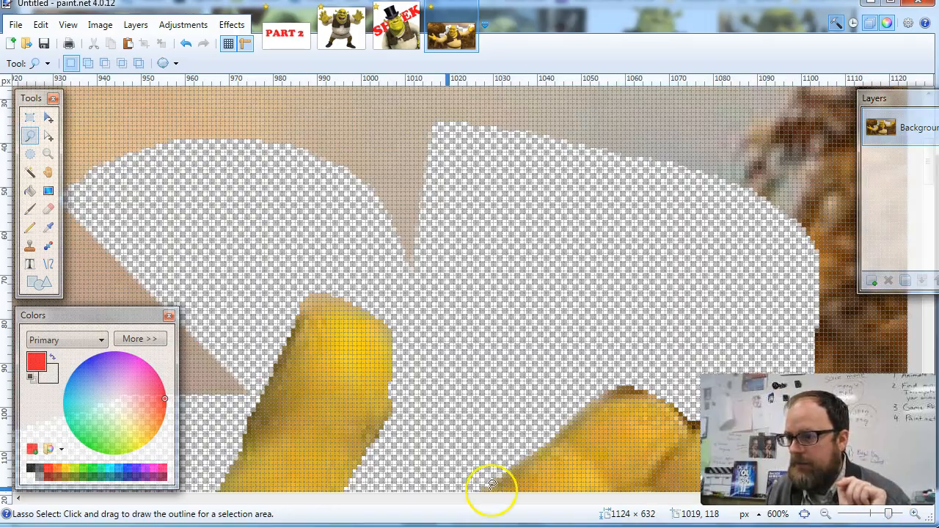
pyautogui.moveTo(917, 109)
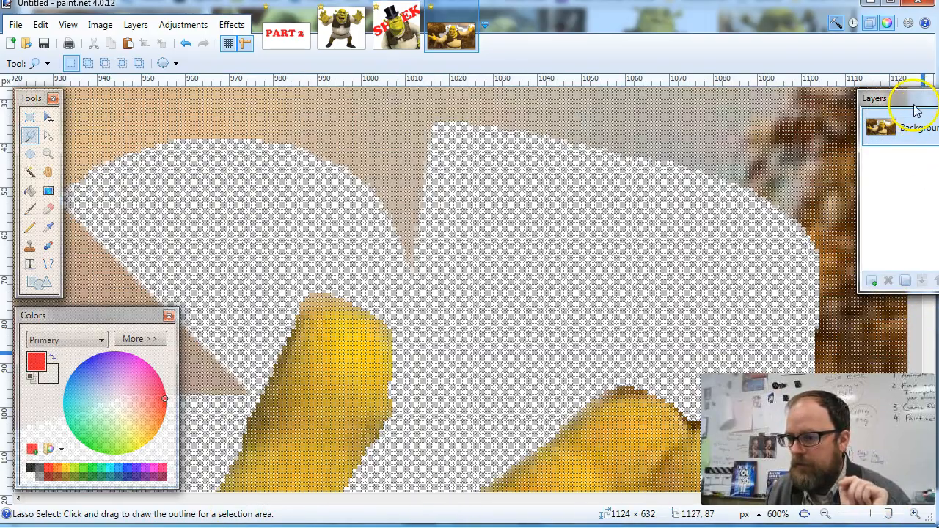
# Lasso the forest beside and below the right hand's fingers, delete it, and zoom out to 50%.
pyautogui.scroll(-3)
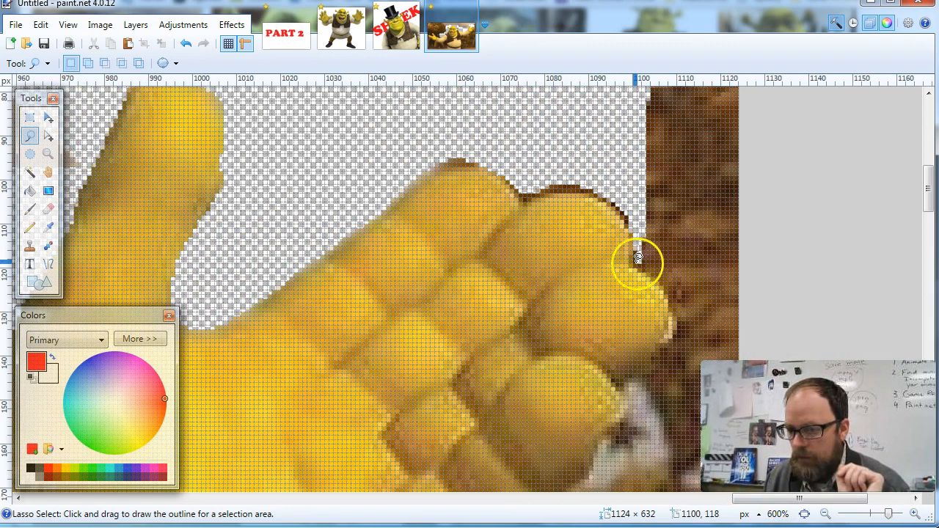
pyautogui.moveTo(638, 258); pyautogui.dragTo(642, 369)
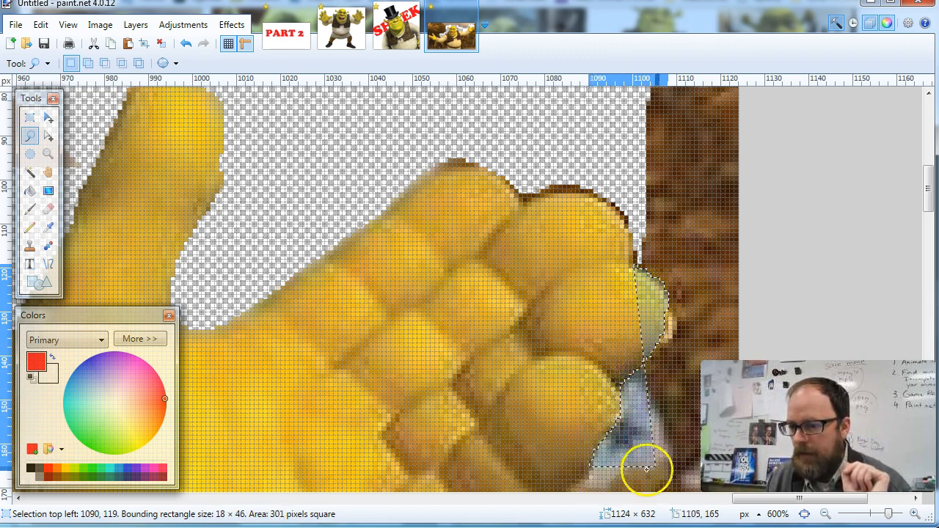
pyautogui.moveTo(646, 470); pyautogui.dragTo(631, 106)
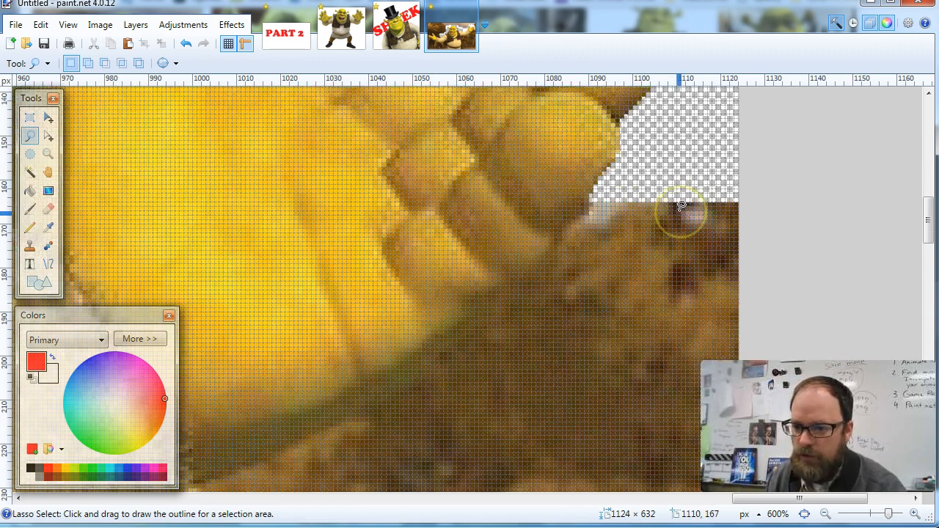
pyautogui.moveTo(679, 213); pyautogui.dragTo(545, 174)
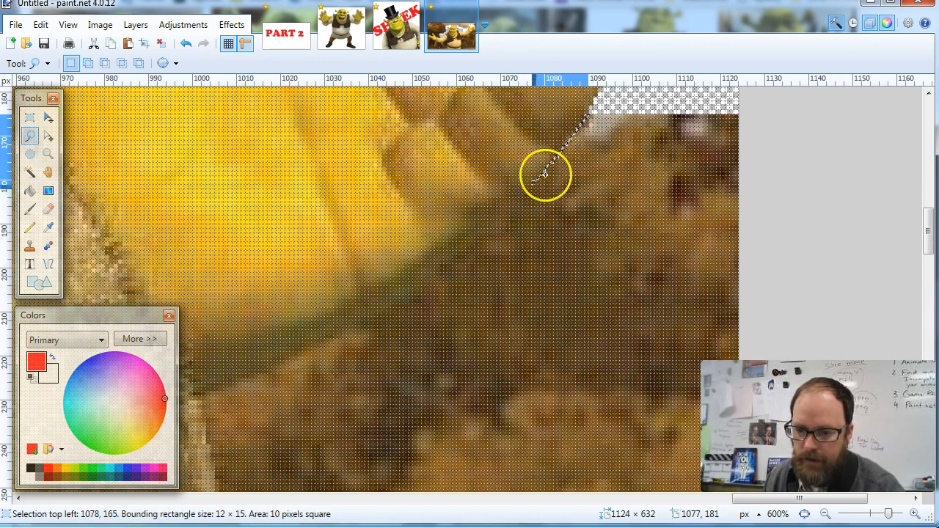
pyautogui.moveTo(545, 174); pyautogui.dragTo(204, 431)
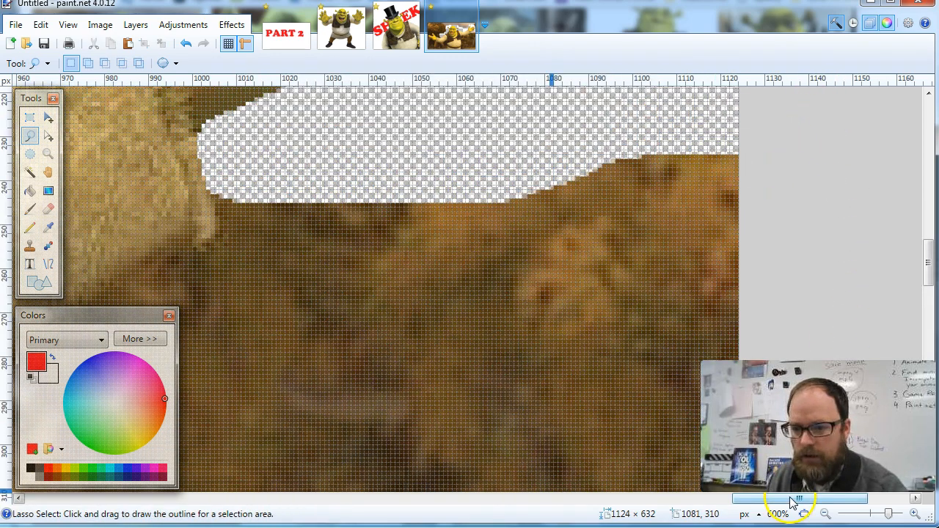
pyautogui.click(825, 513)
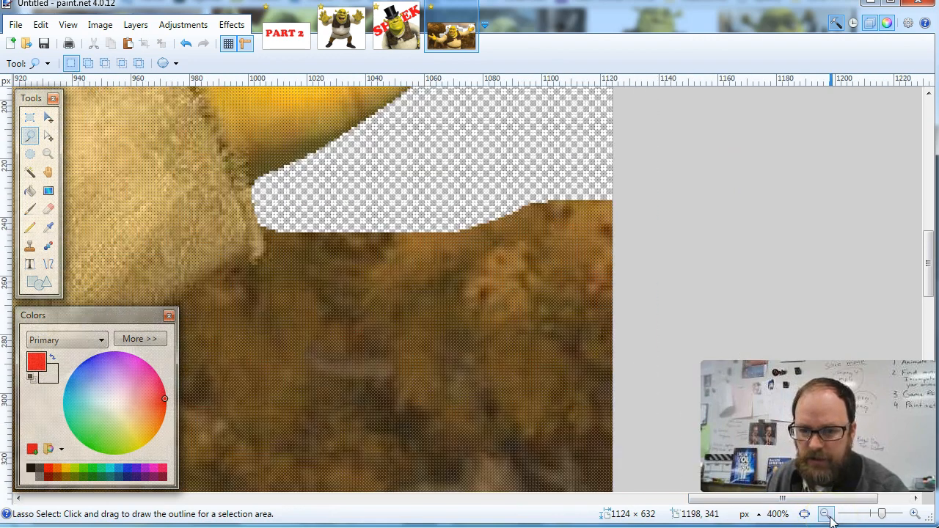
pyautogui.click(825, 513)
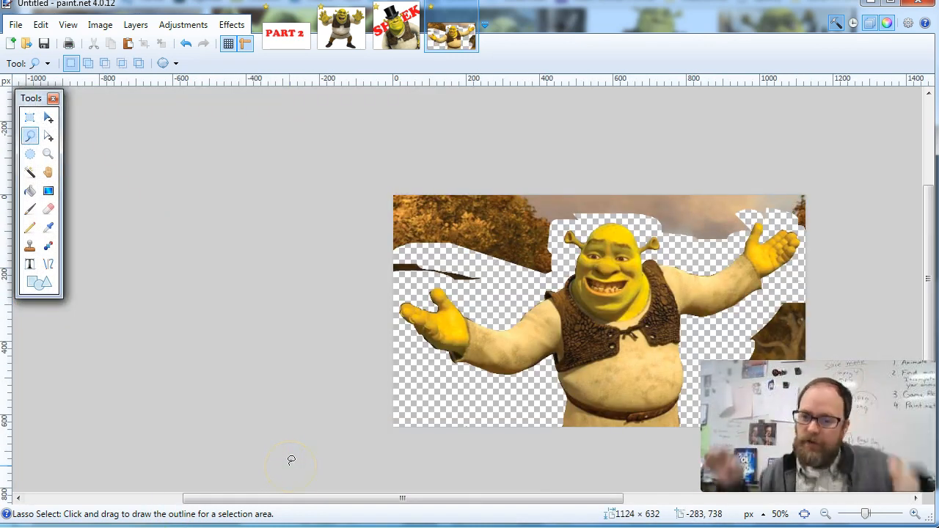
pyautogui.moveTo(257, 317)
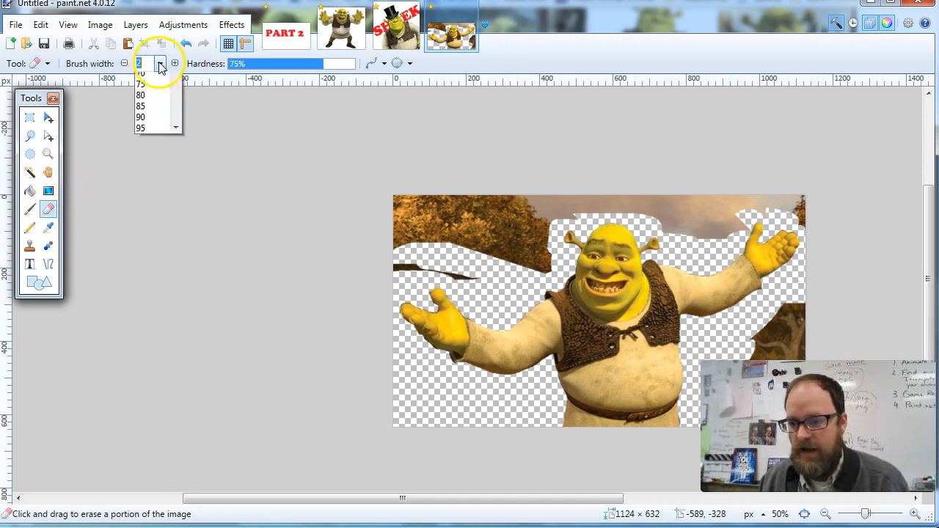
# Widen the eraser to 95 and wipe forest along the left, top-left and top-right corners.
pyautogui.click(140, 128)
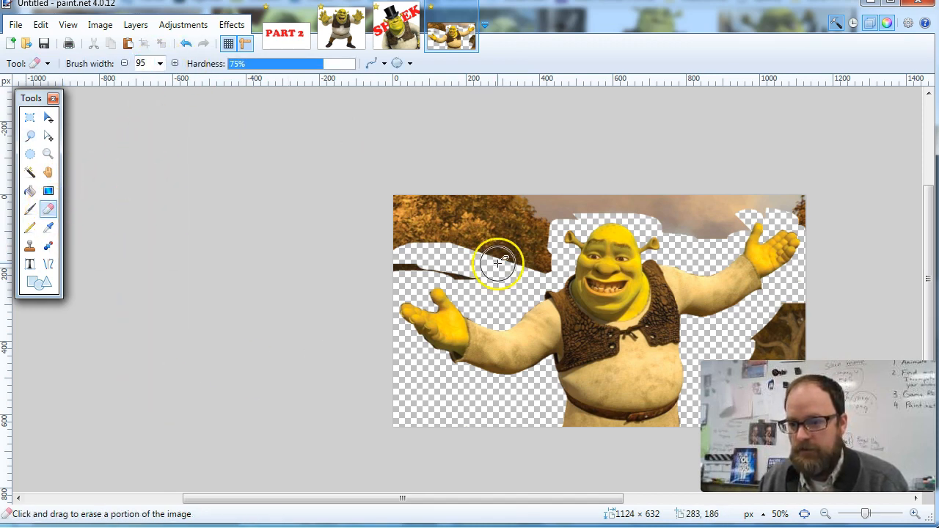
pyautogui.moveTo(499, 264); pyautogui.dragTo(405, 202)
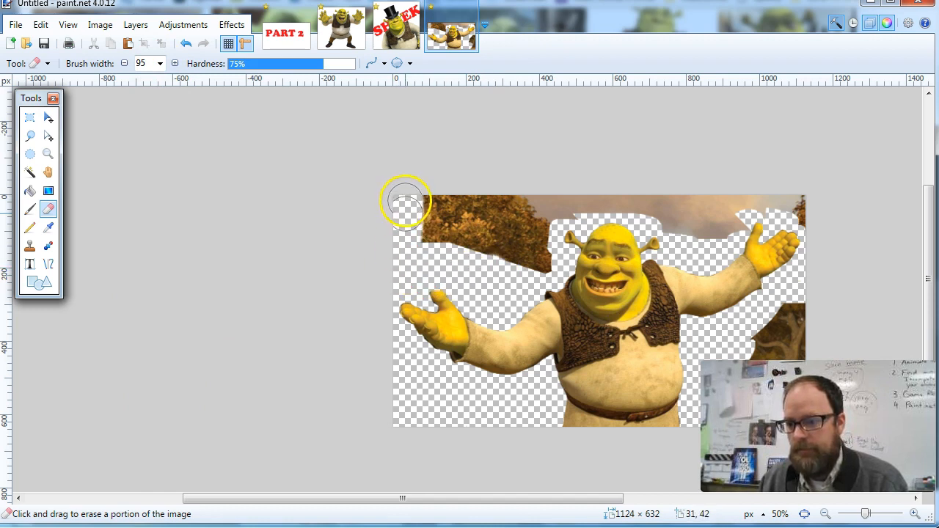
pyautogui.moveTo(407, 201); pyautogui.dragTo(513, 217)
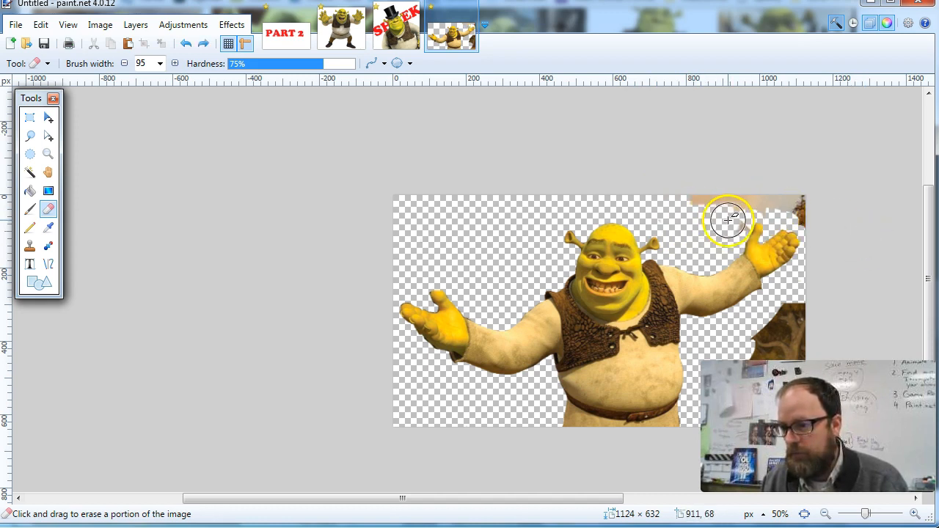
pyautogui.moveTo(728, 220); pyautogui.dragTo(804, 198)
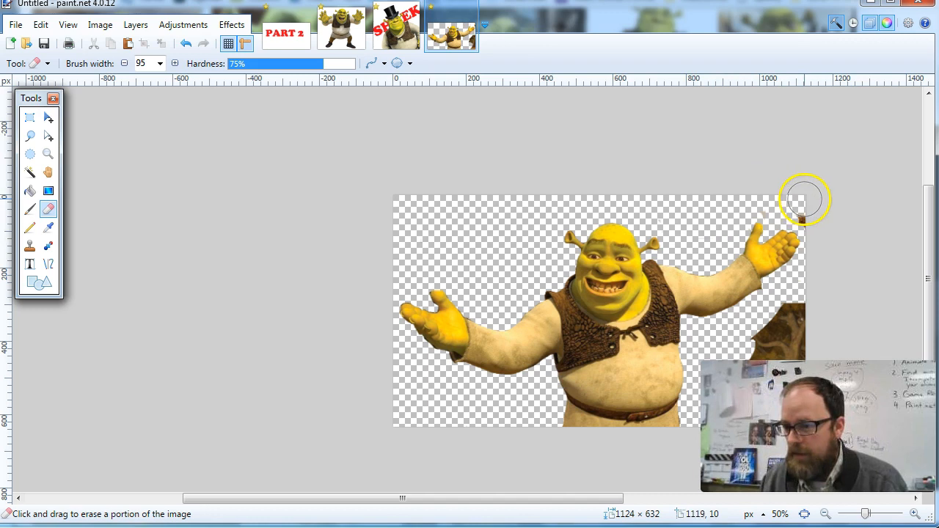
pyautogui.moveTo(799, 193)
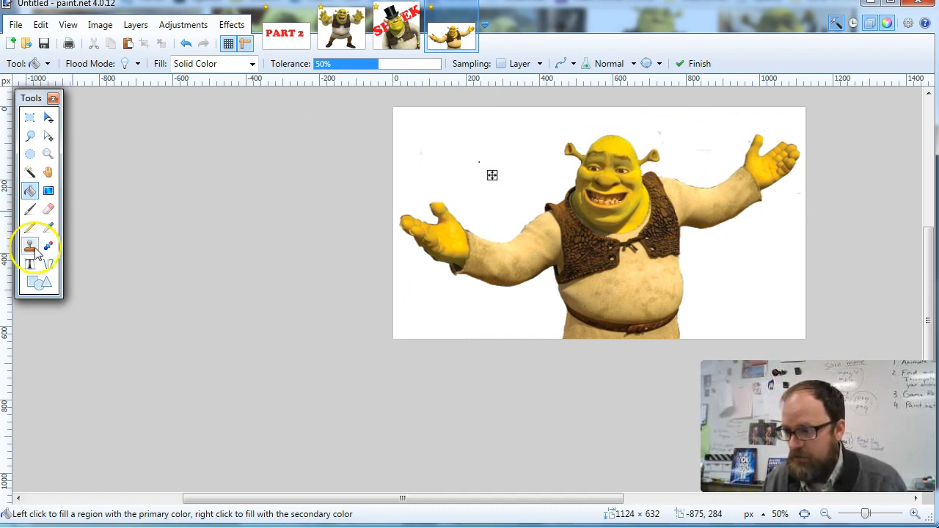
# Confirm the white backdrop layer's new name and return to erasing.
pyautogui.click(48, 209)
pyautogui.write('S')
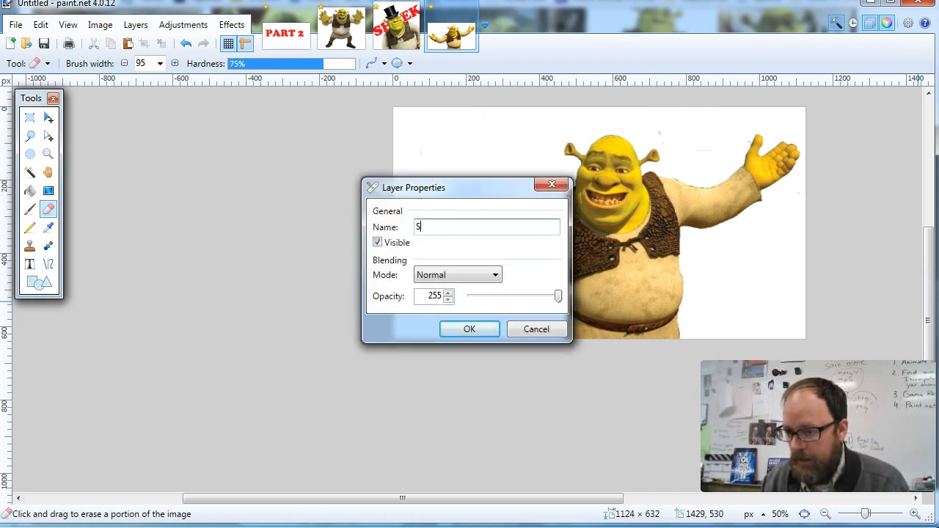
pyautogui.click(470, 329)
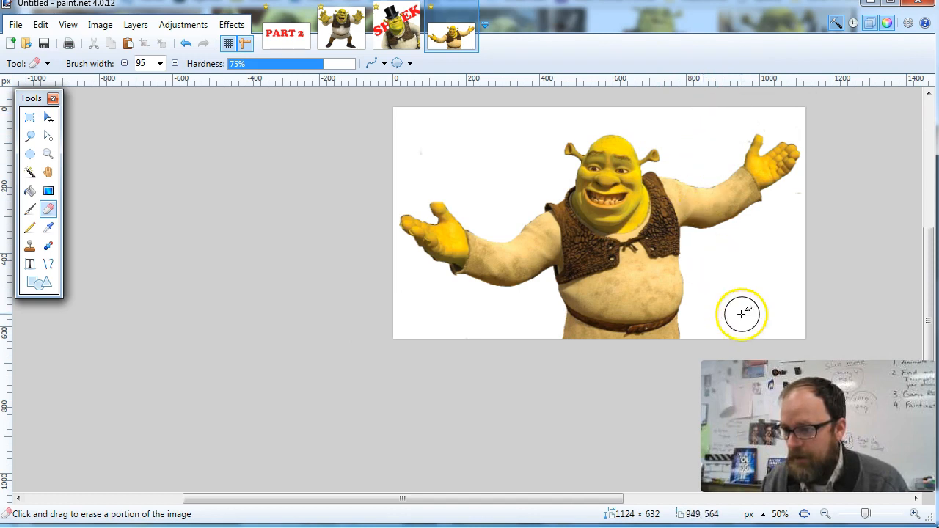
pyautogui.moveTo(797, 277)
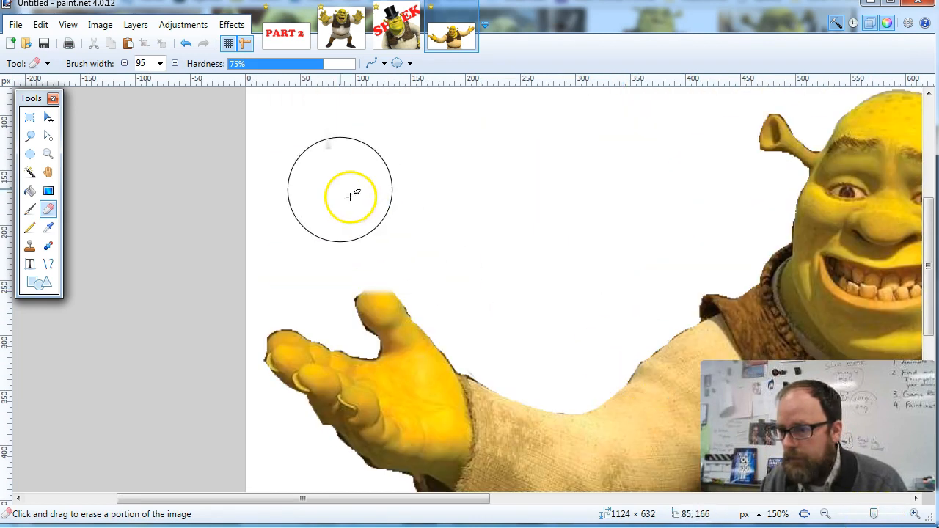
pyautogui.moveTo(669, 286)
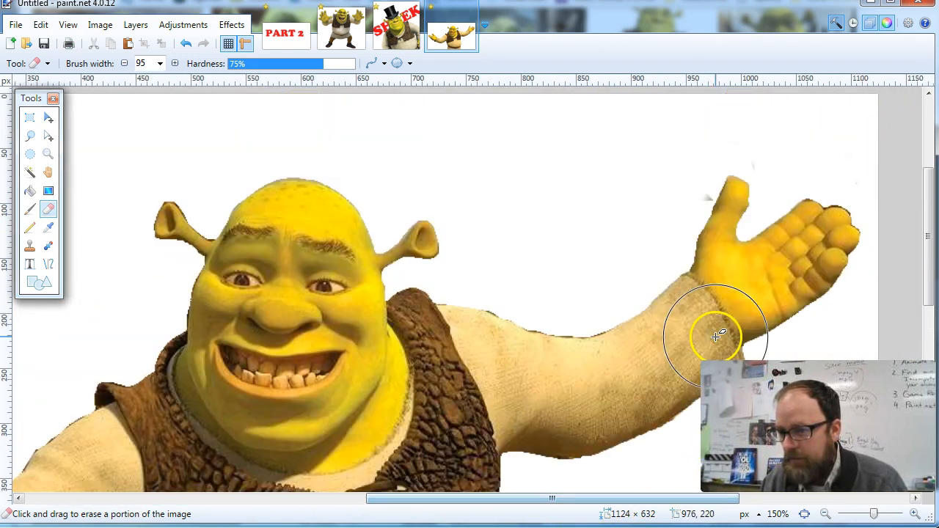
pyautogui.moveTo(664, 177)
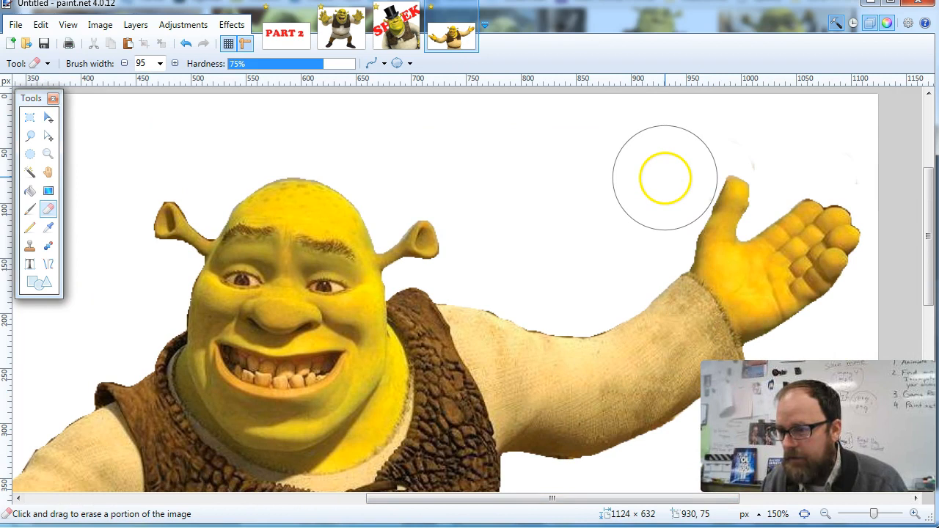
pyautogui.moveTo(766, 129)
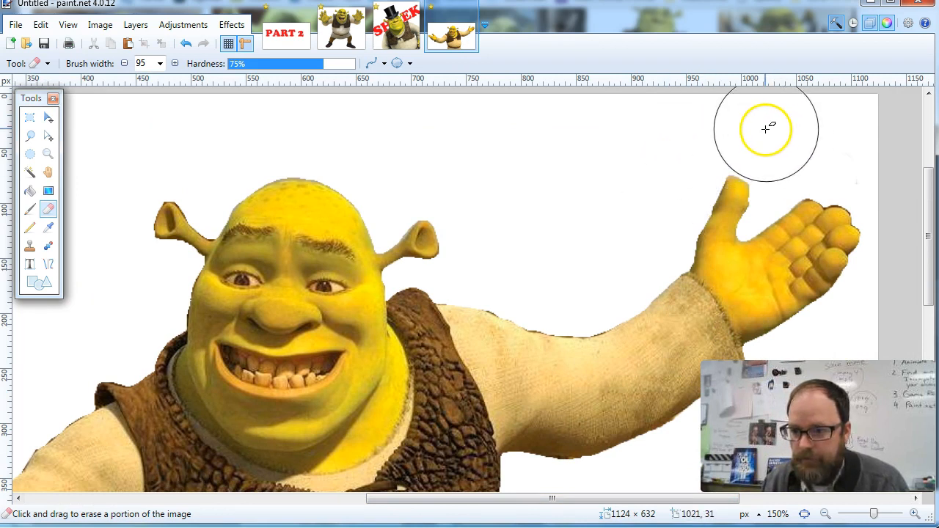
pyautogui.moveTo(638, 205)
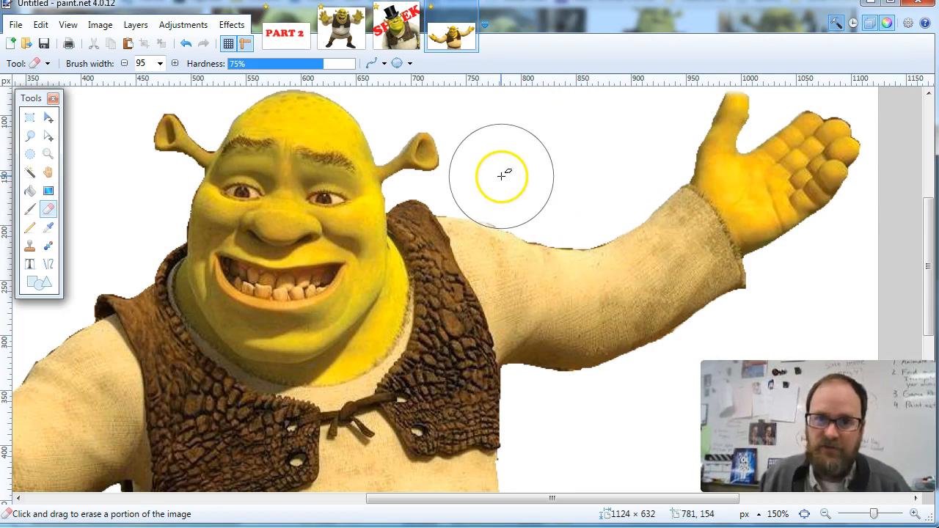
# Scroll around the zoomed image to inspect Shrek's outline for stray specks.
pyautogui.scroll(-3)
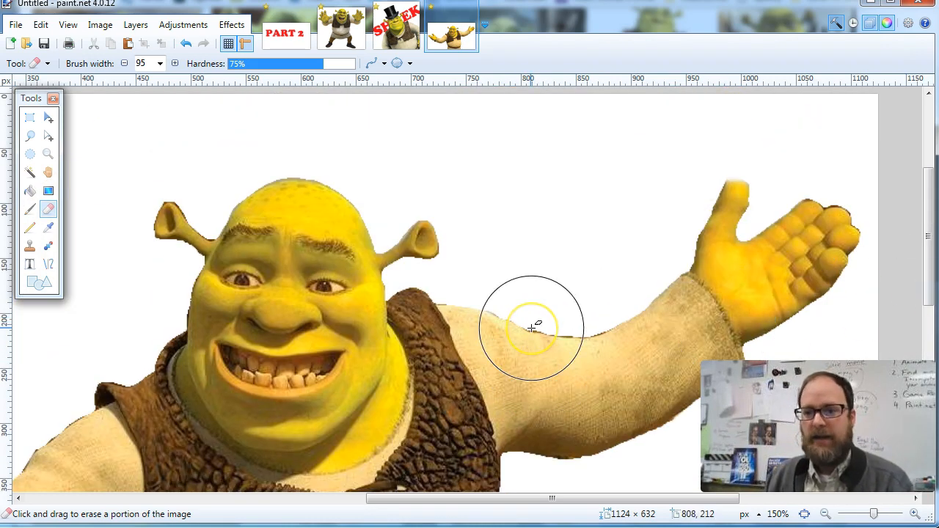
pyautogui.scroll(-3)
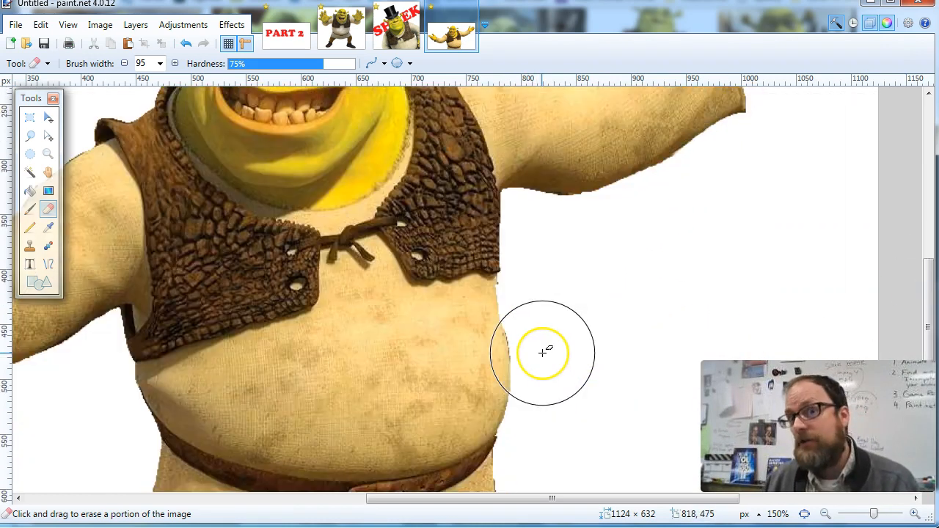
pyautogui.scroll(3)
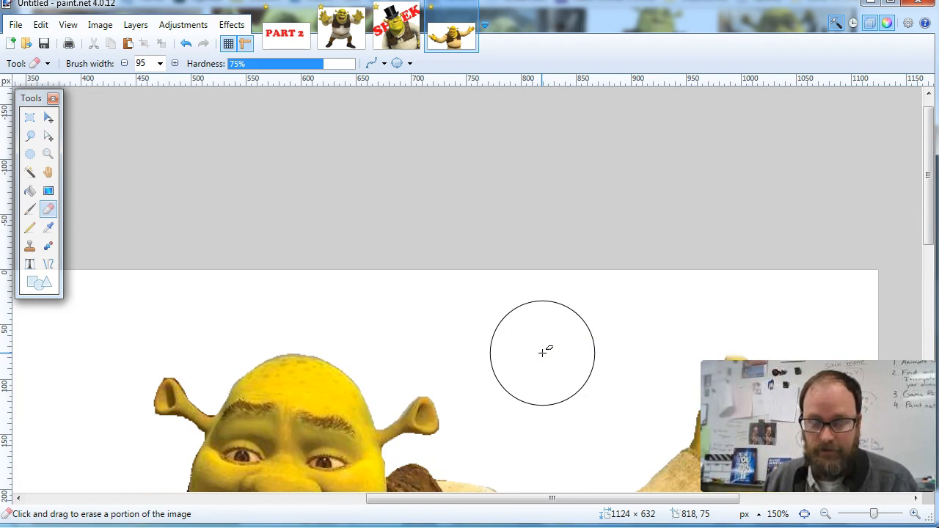